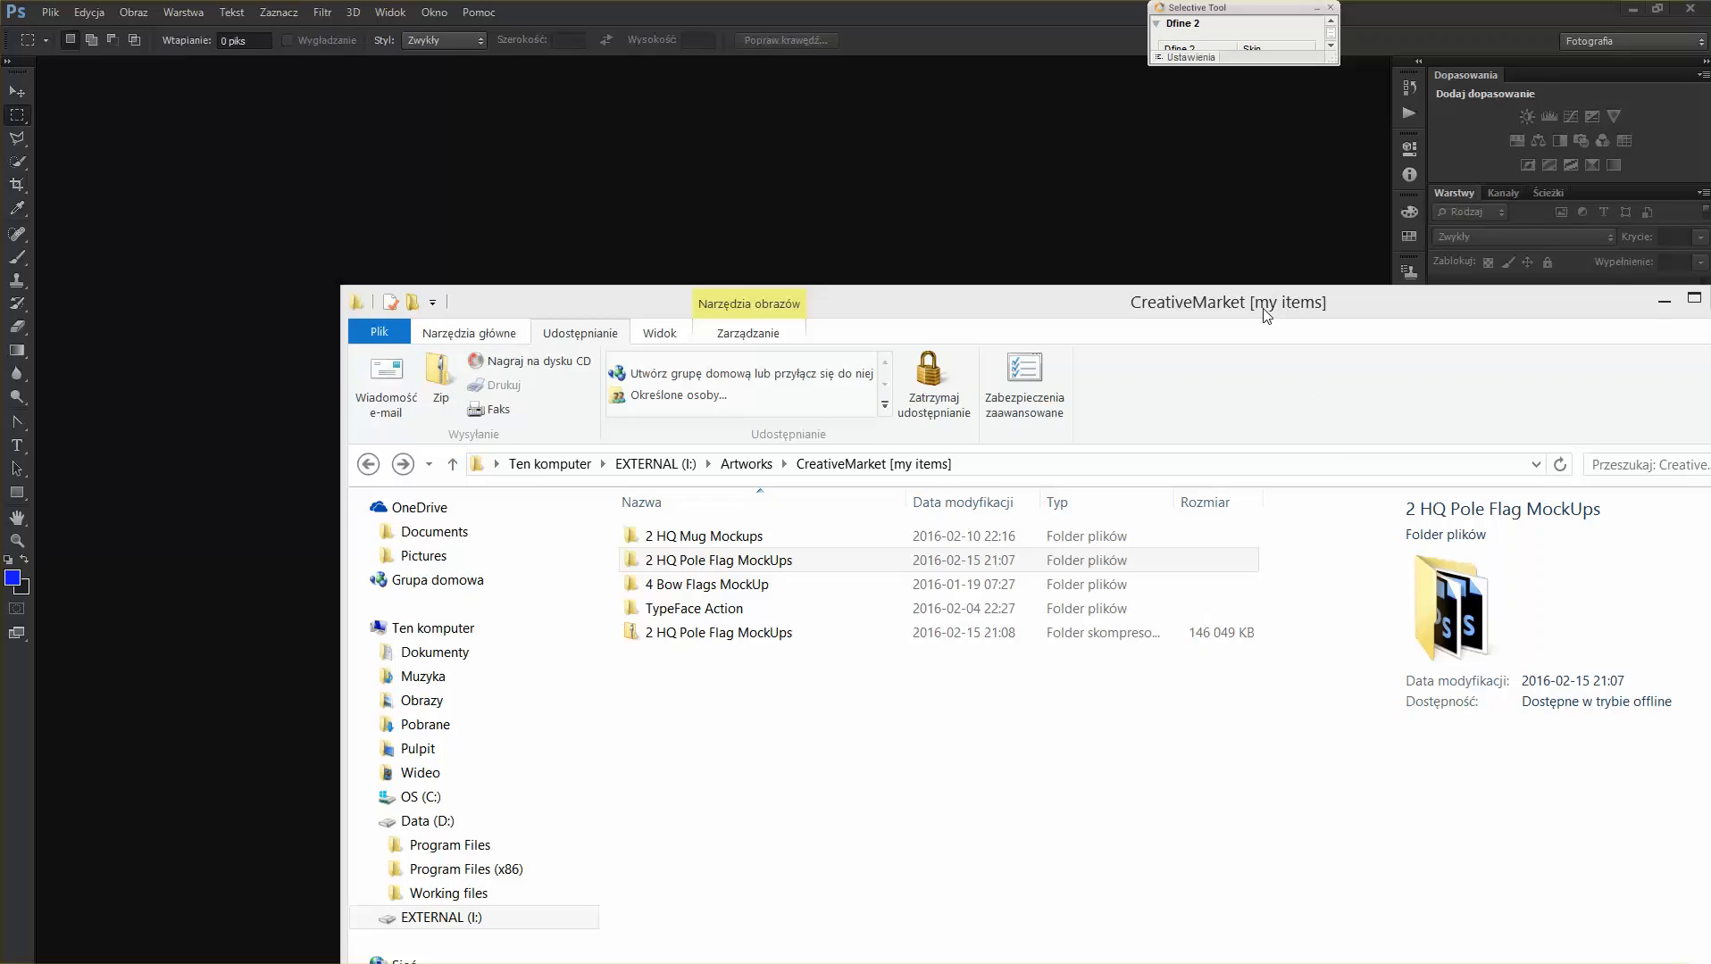
- Open the 2 HQ Pole Flag MockUps folder and browse its PSD files, including Fabric_Flag_Map
{"action": "left_click", "coordinate": [720, 559]}
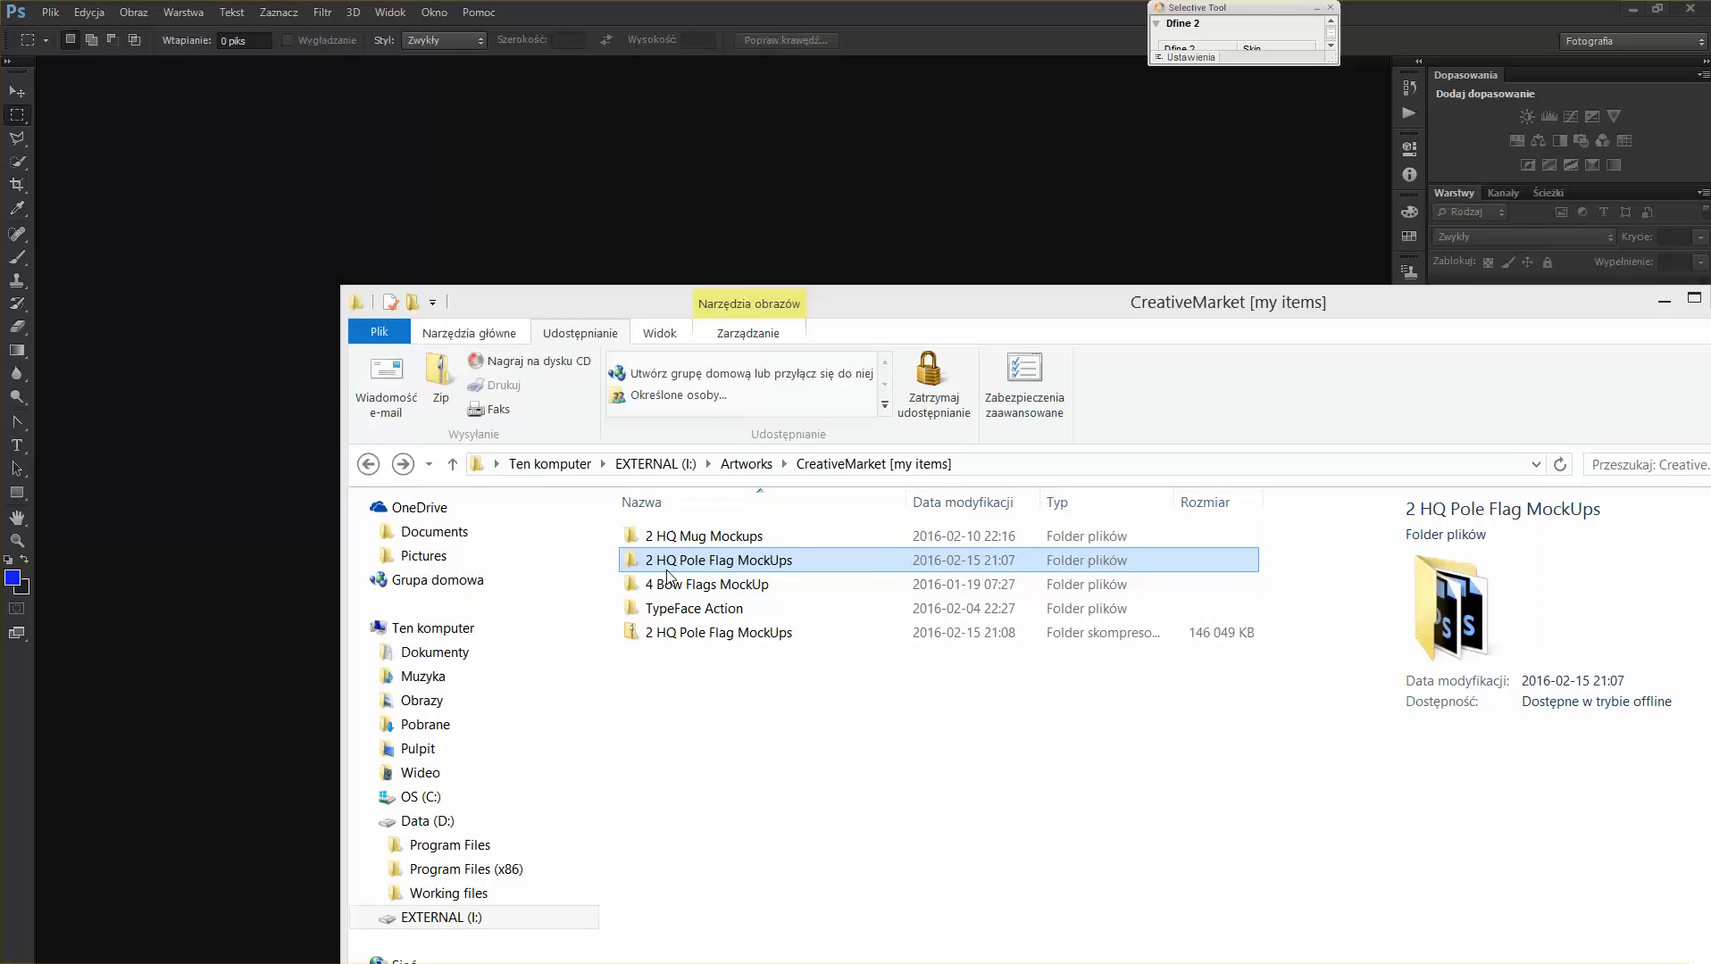
{"action": "mouse_move", "coordinate": [699, 570]}
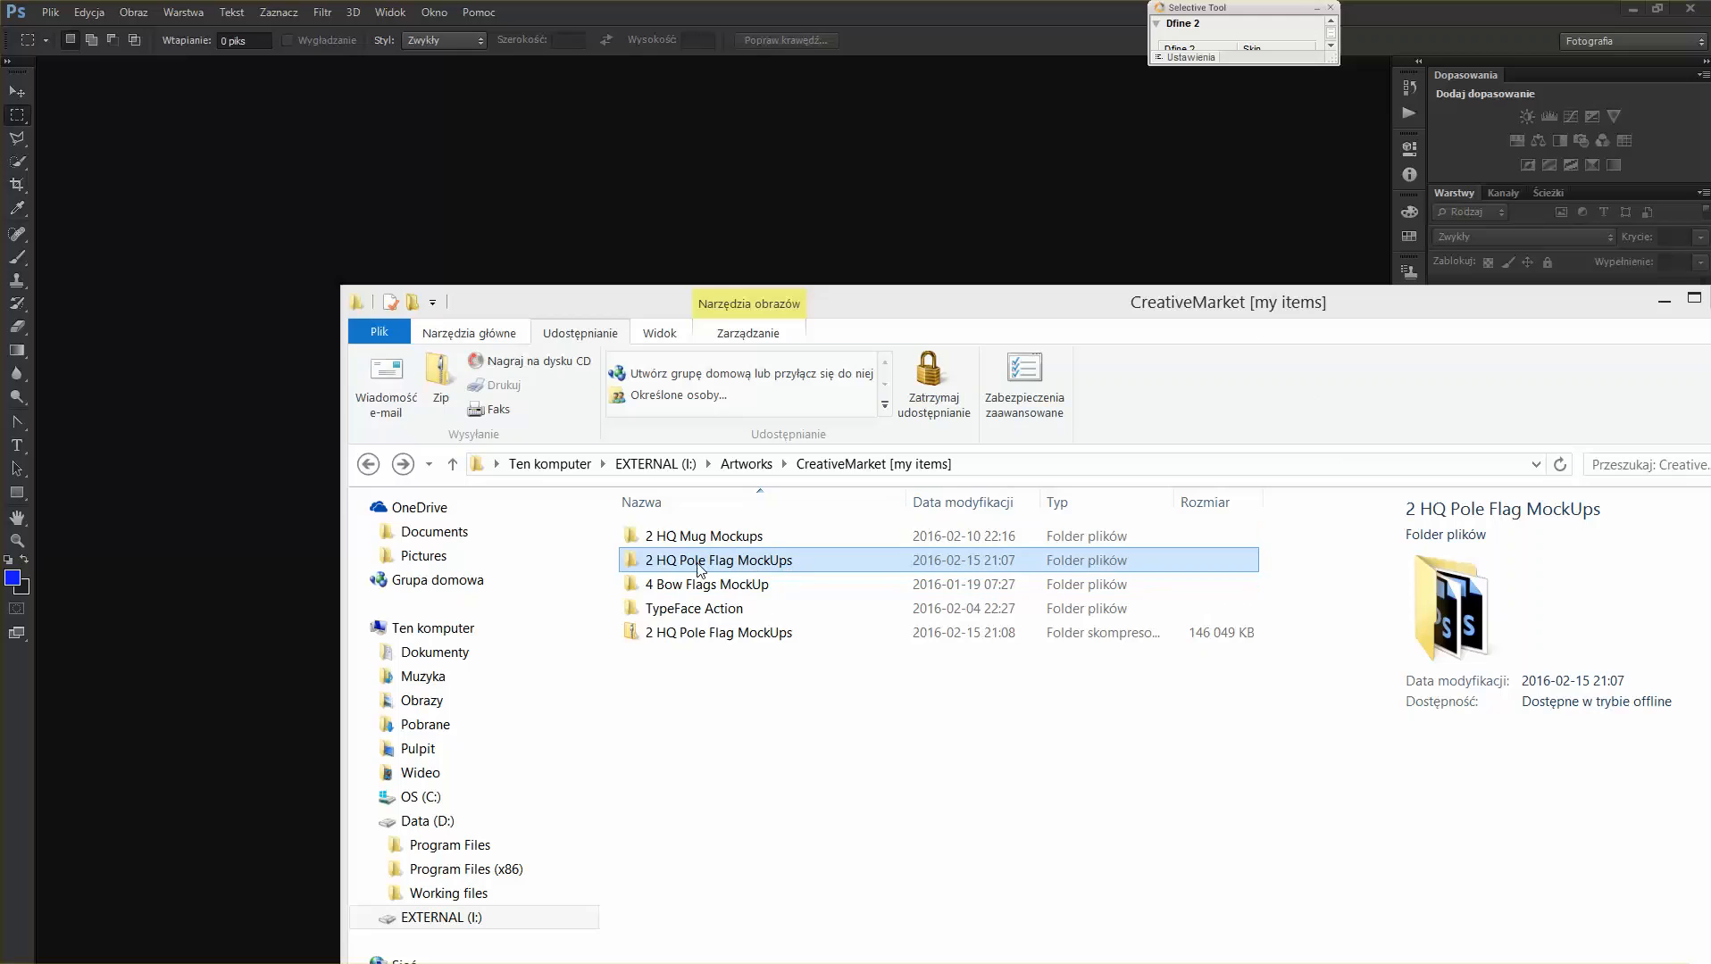
{"action": "double_click", "coordinate": [720, 559]}
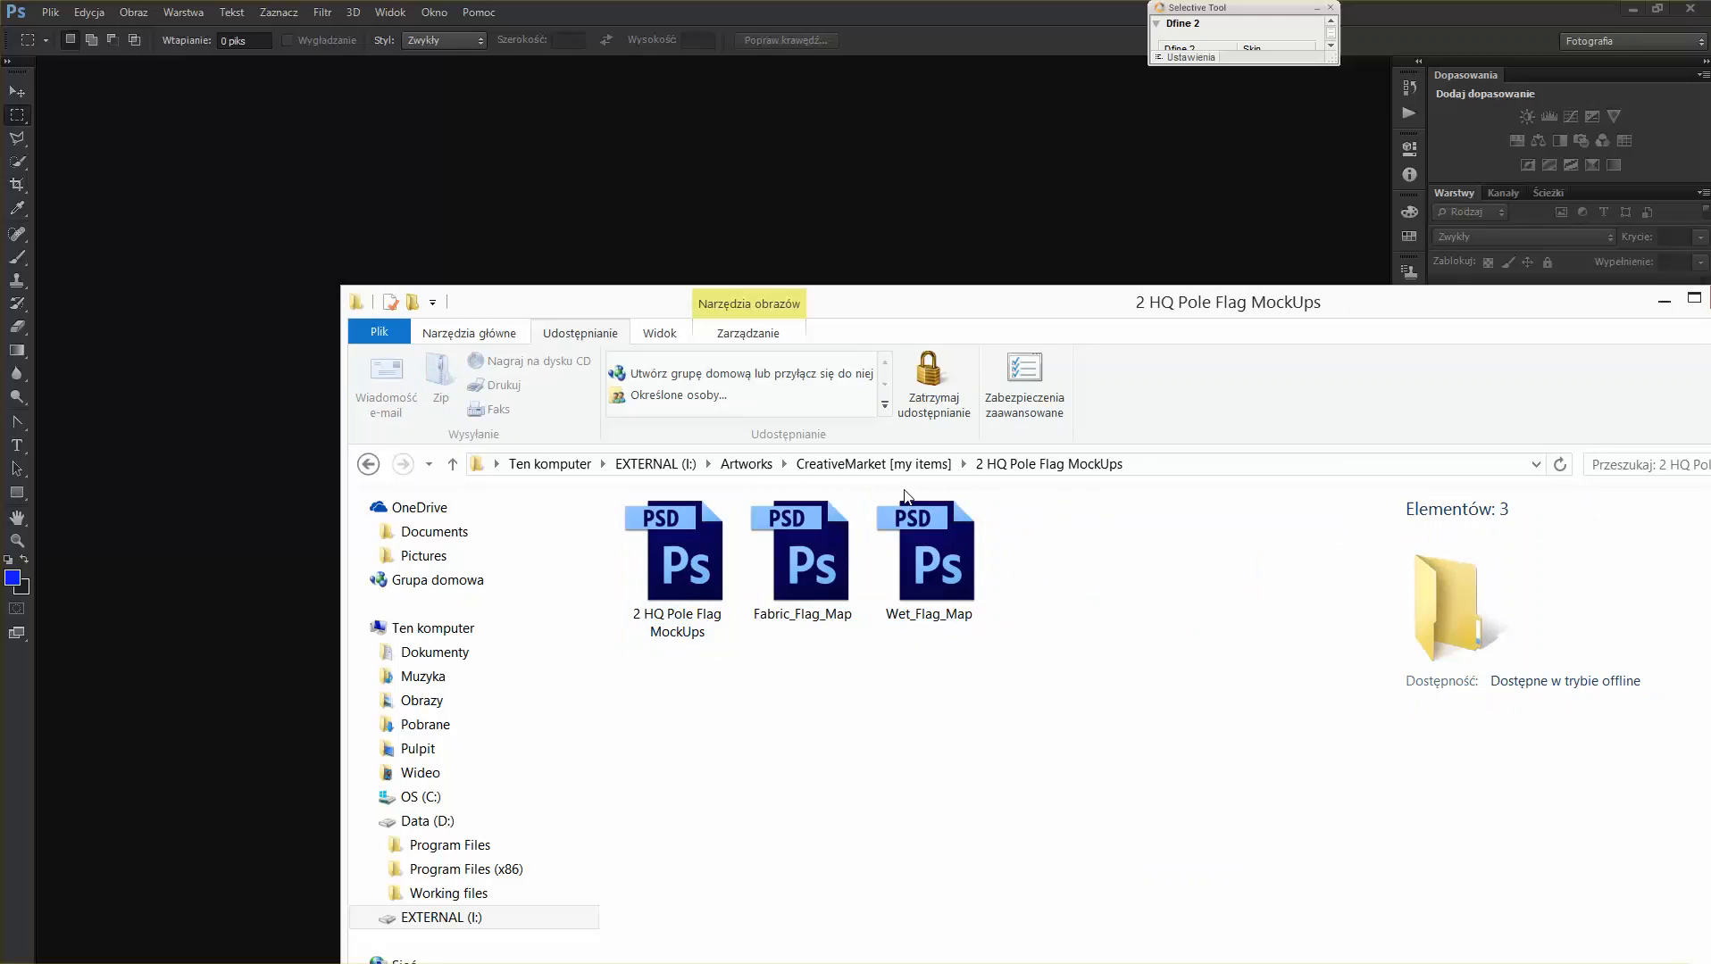
{"action": "left_click", "coordinate": [677, 551]}
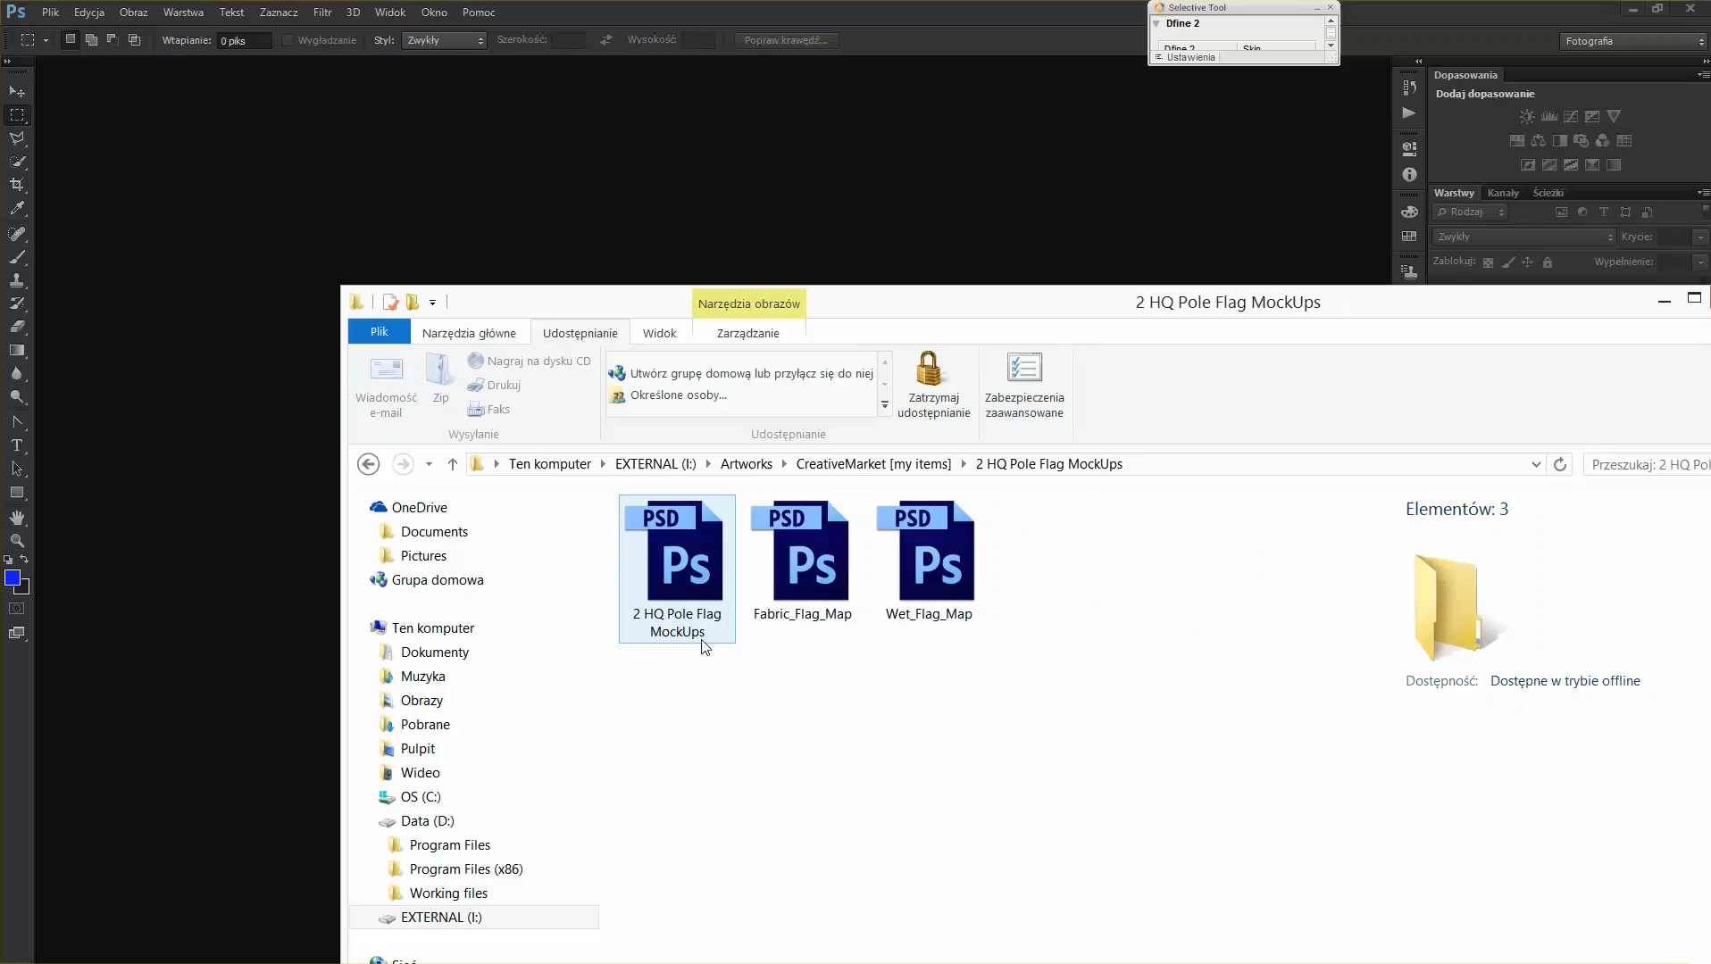
{"action": "left_click", "coordinate": [802, 551]}
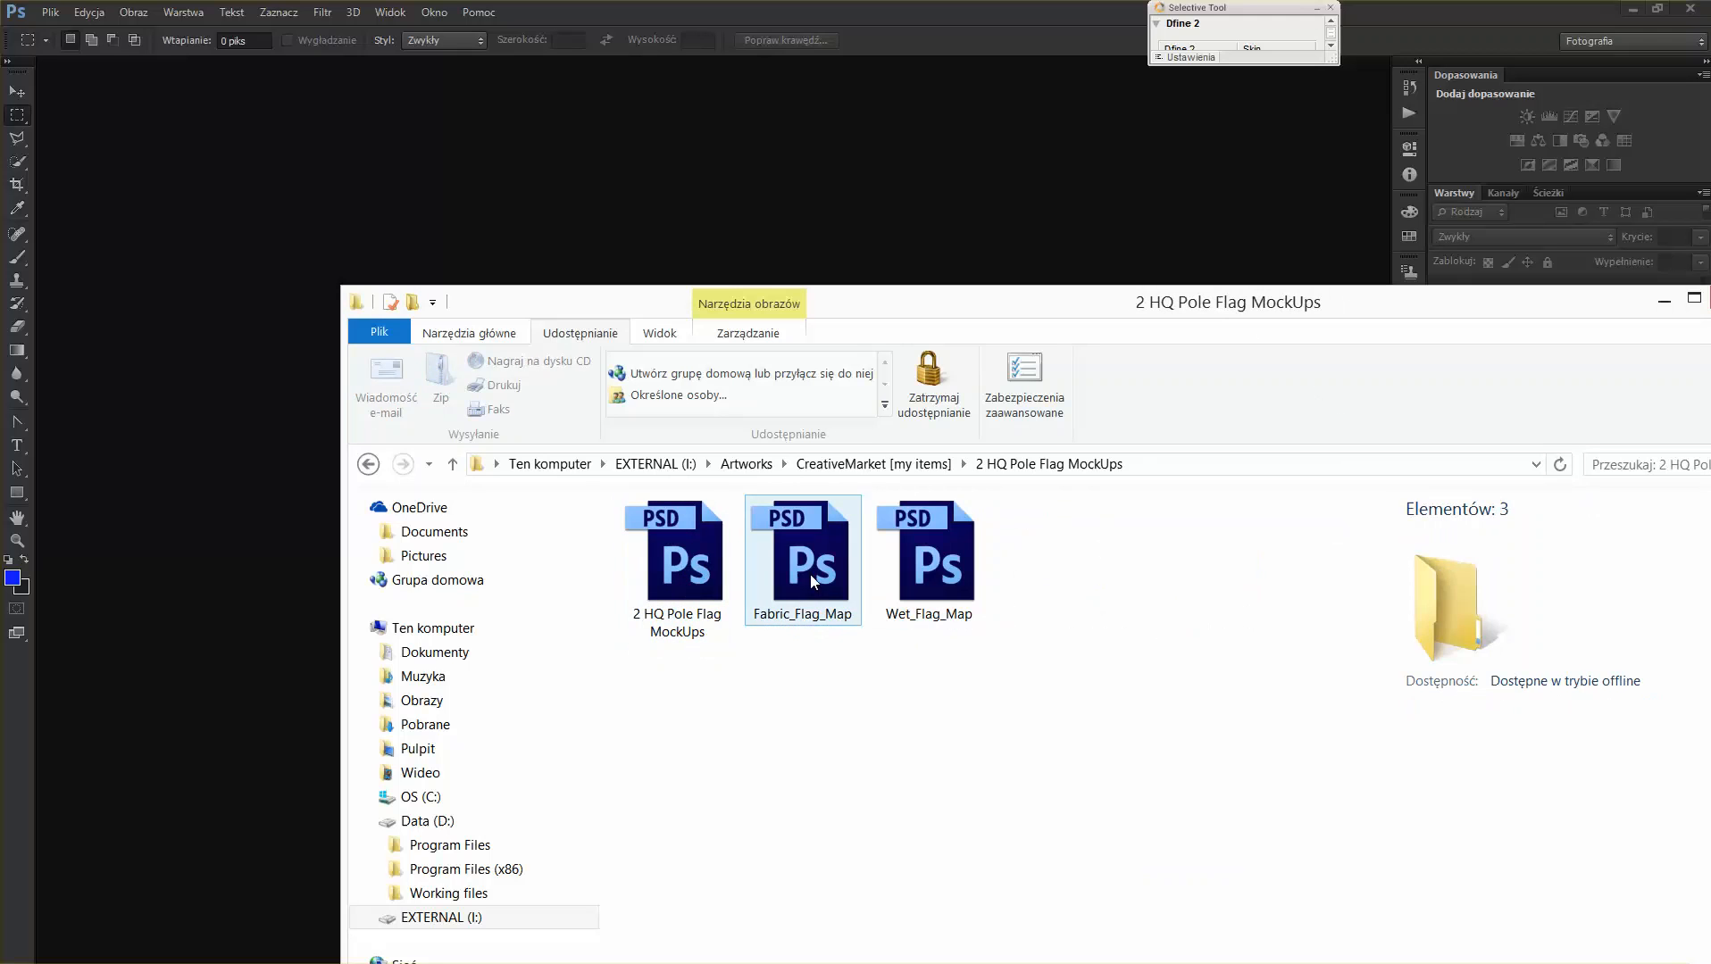
{"action": "mouse_move", "coordinate": [845, 507]}
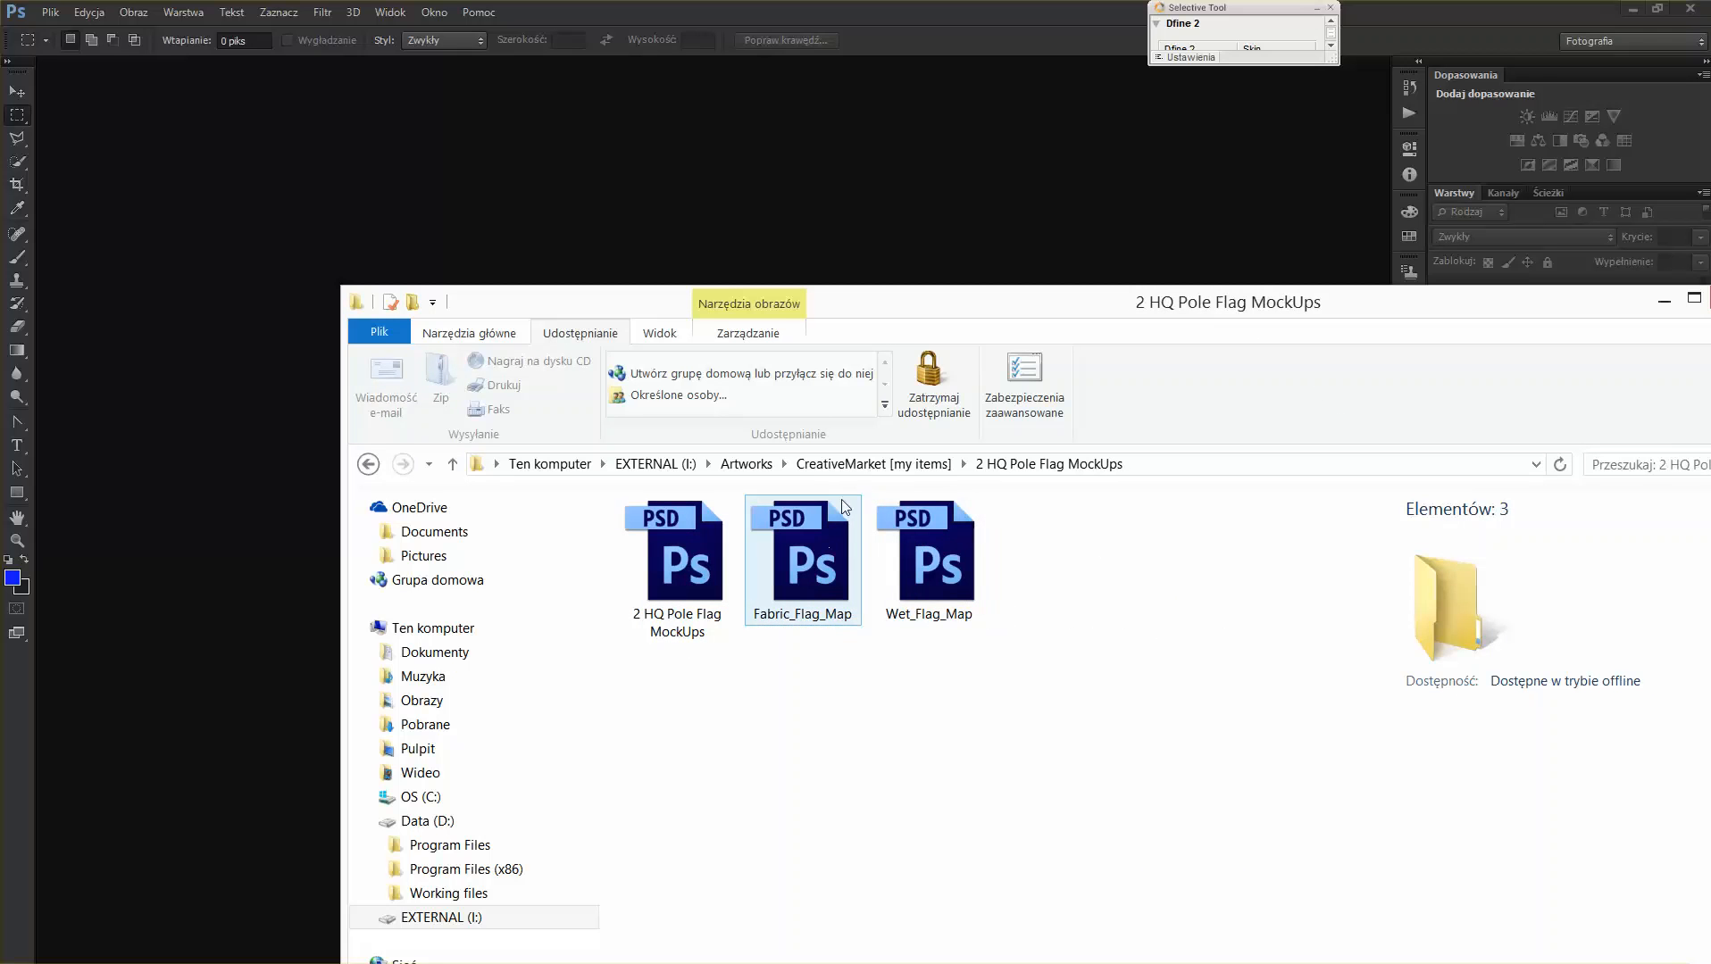
{"action": "left_click", "coordinate": [677, 551]}
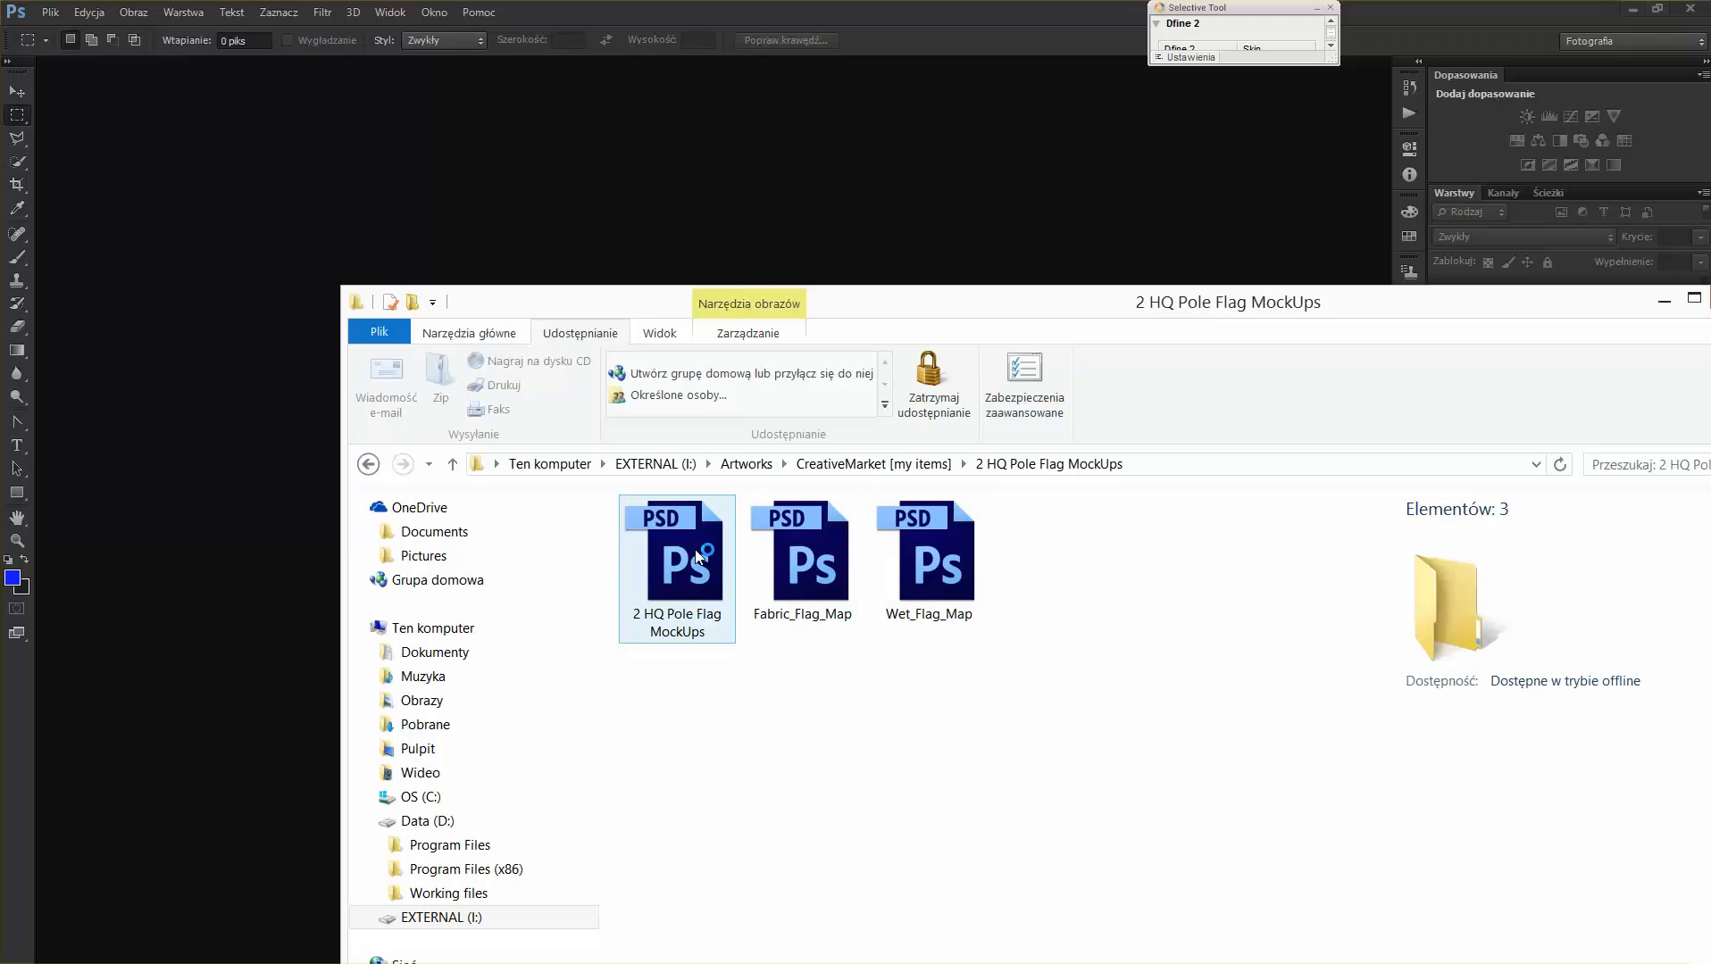
{"action": "mouse_move", "coordinate": [708, 546]}
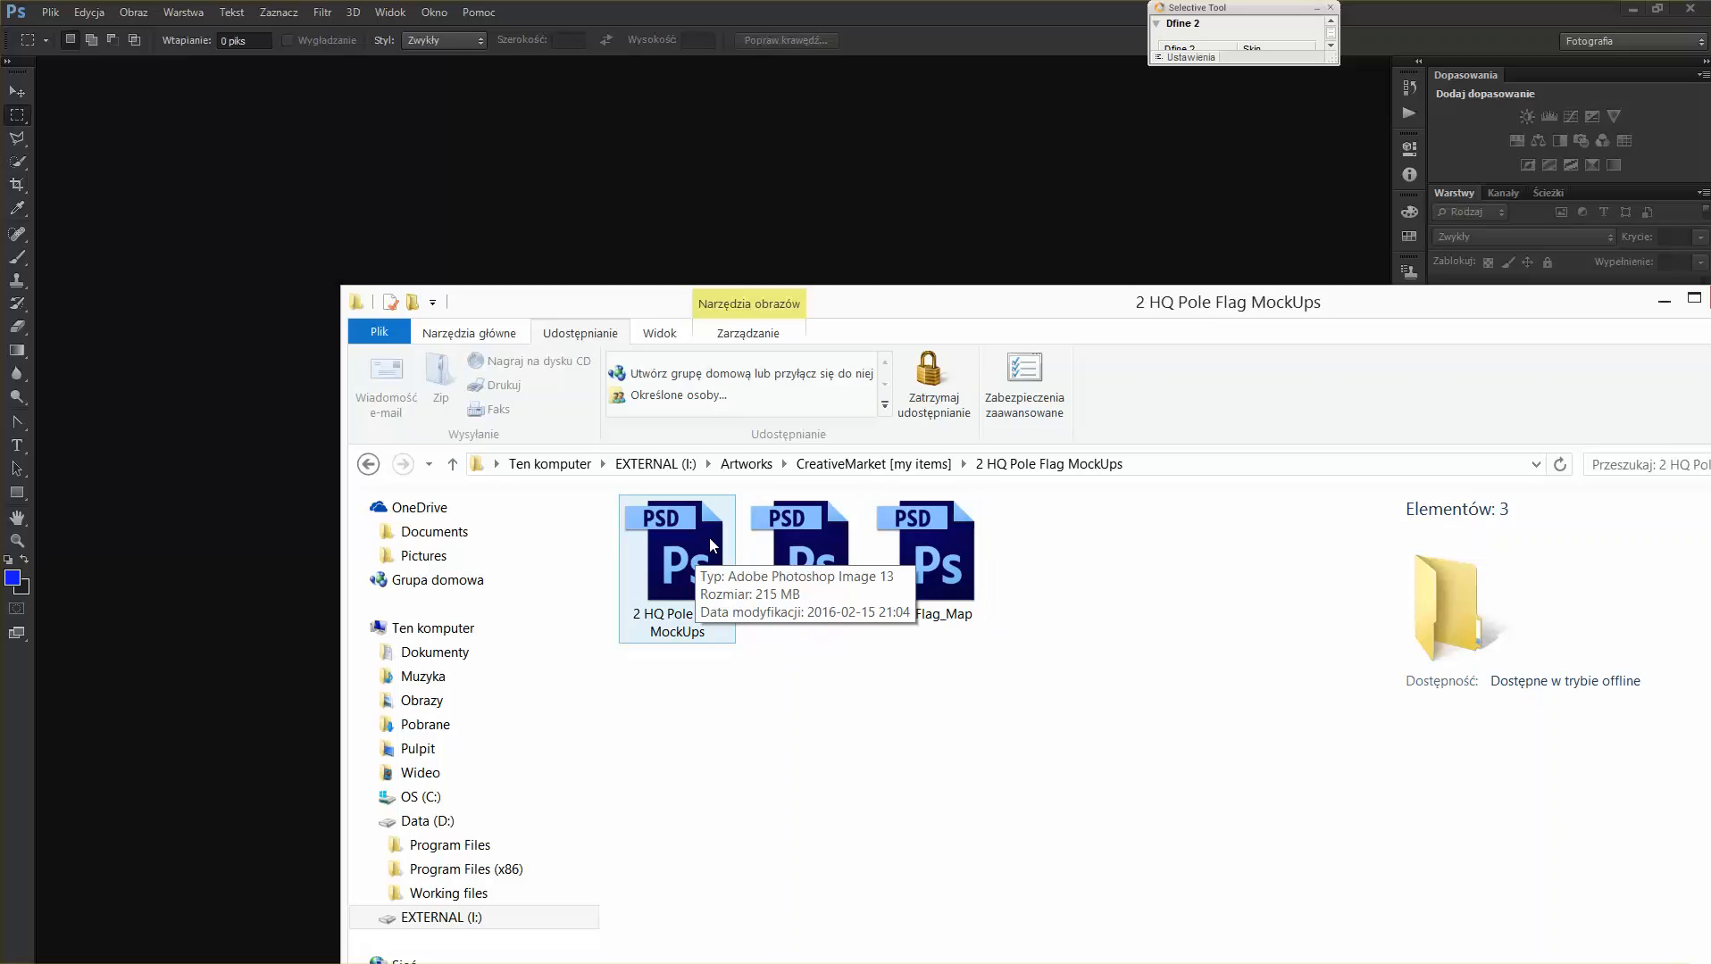
- Open the mockup PSD, toggle and expand the Fabric Flag group, then select it
{"action": "double_click", "coordinate": [677, 567]}
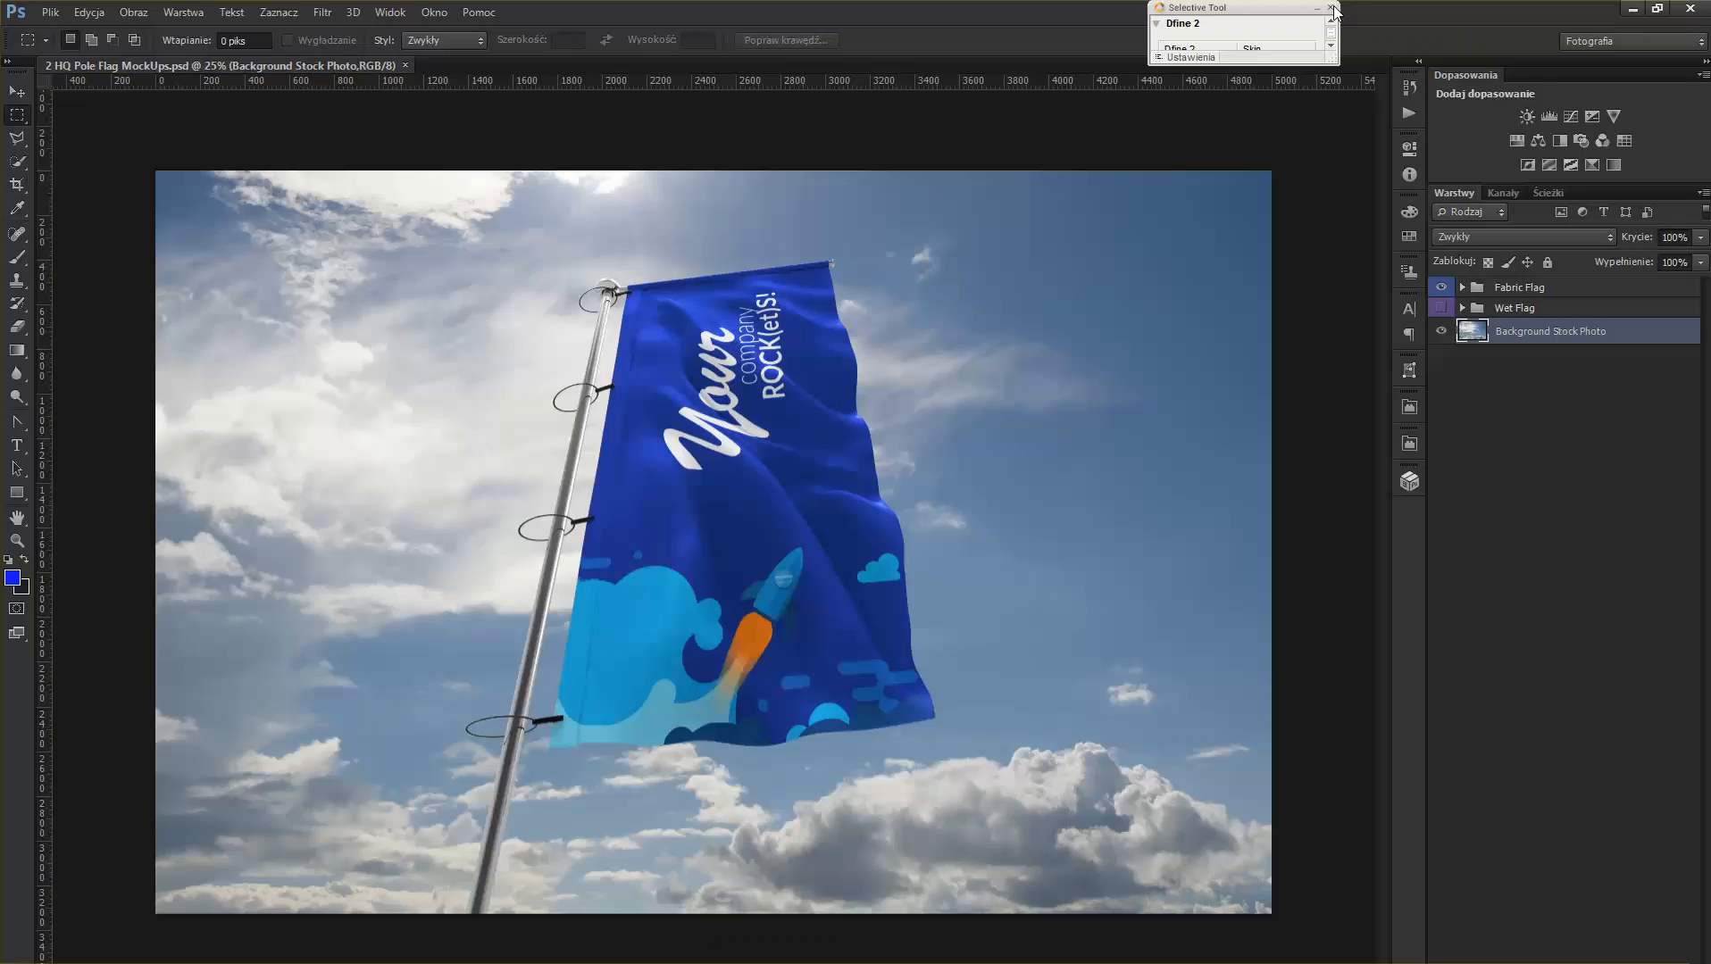
{"action": "left_click", "coordinate": [1331, 8]}
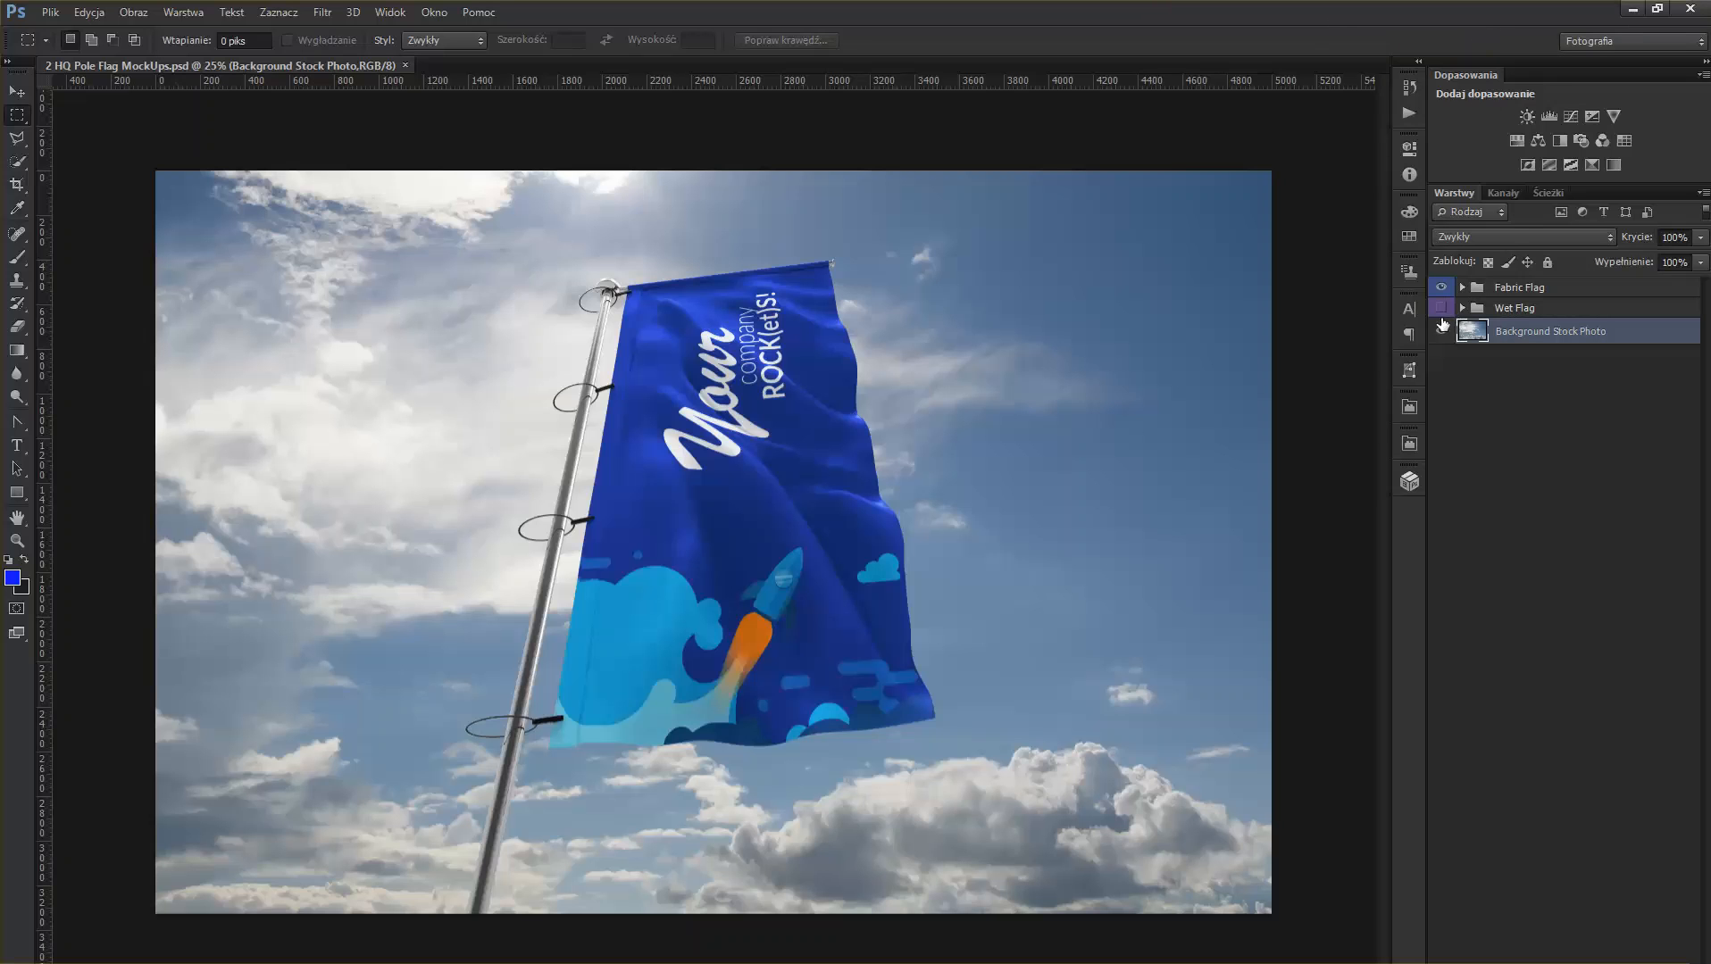
{"action": "mouse_move", "coordinate": [1542, 300]}
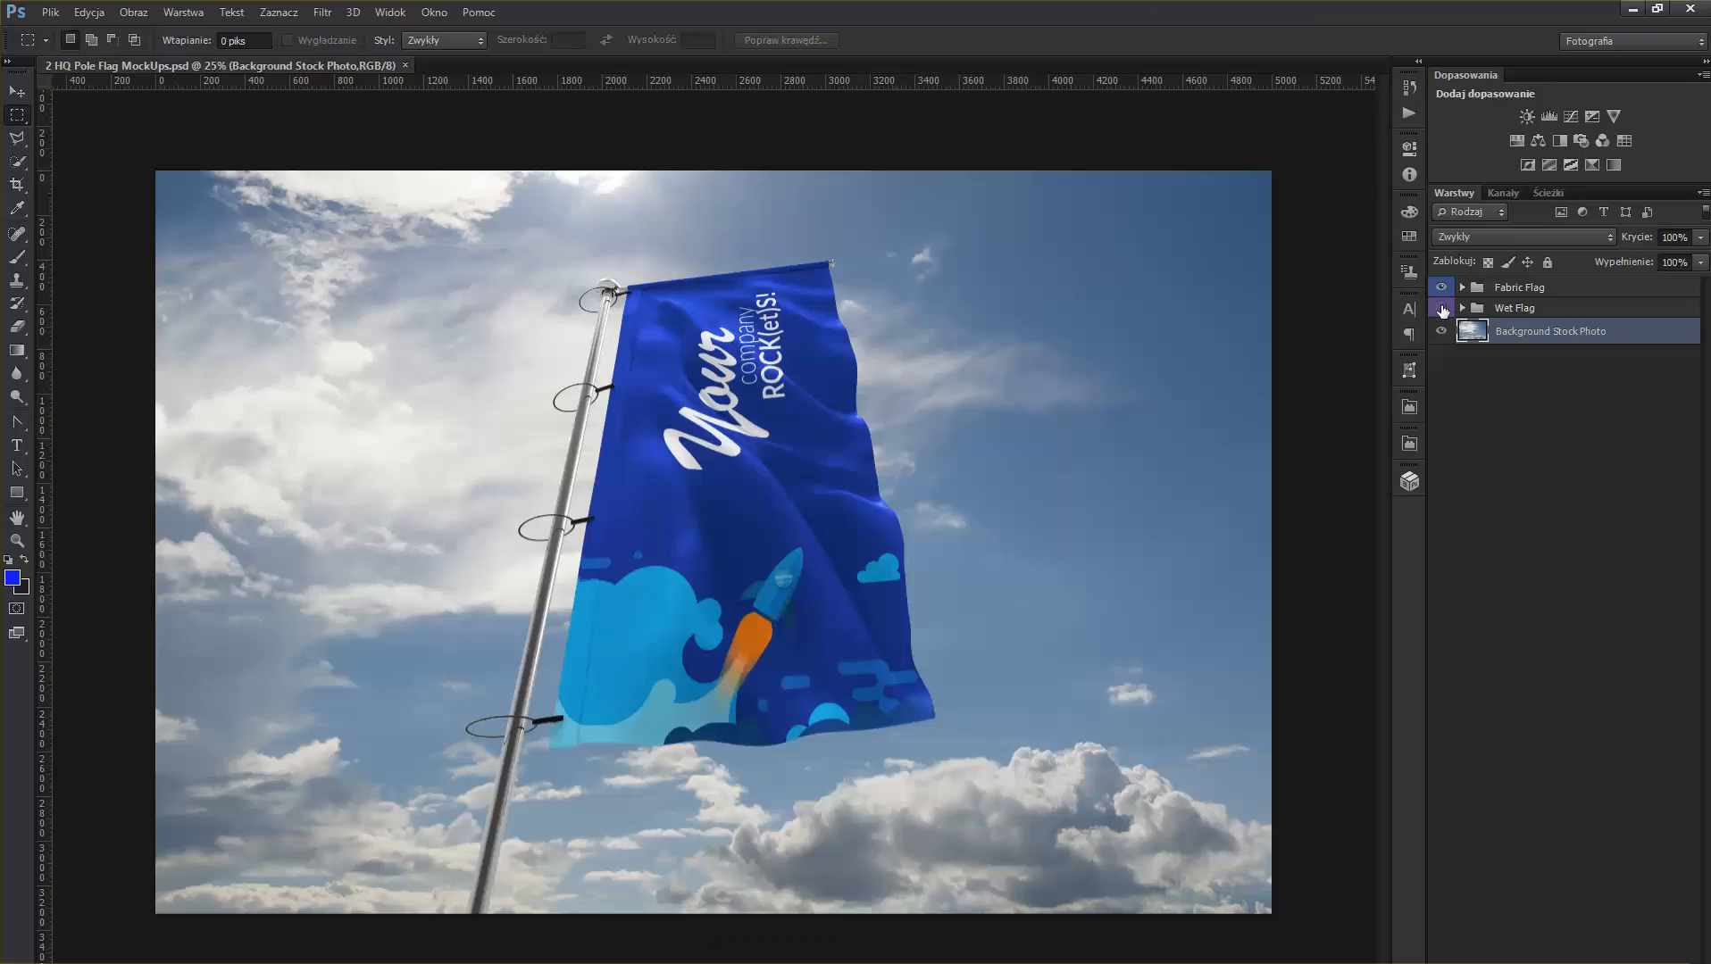
{"action": "left_click", "coordinate": [1440, 308]}
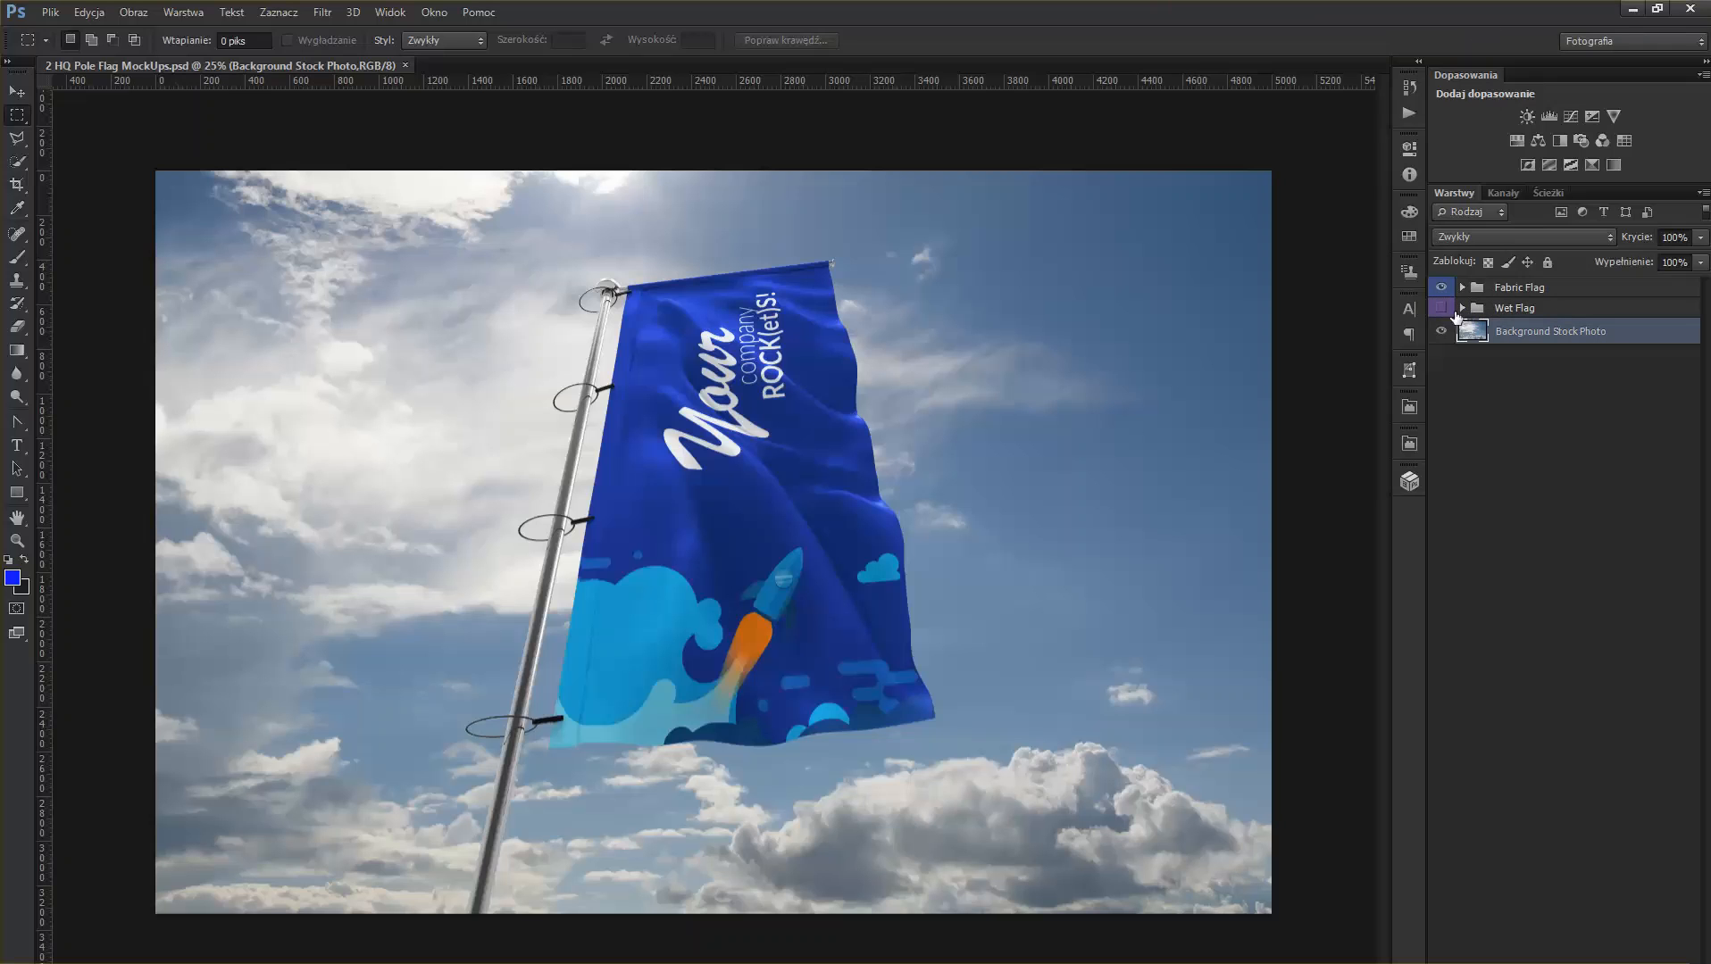
{"action": "left_click", "coordinate": [1440, 308]}
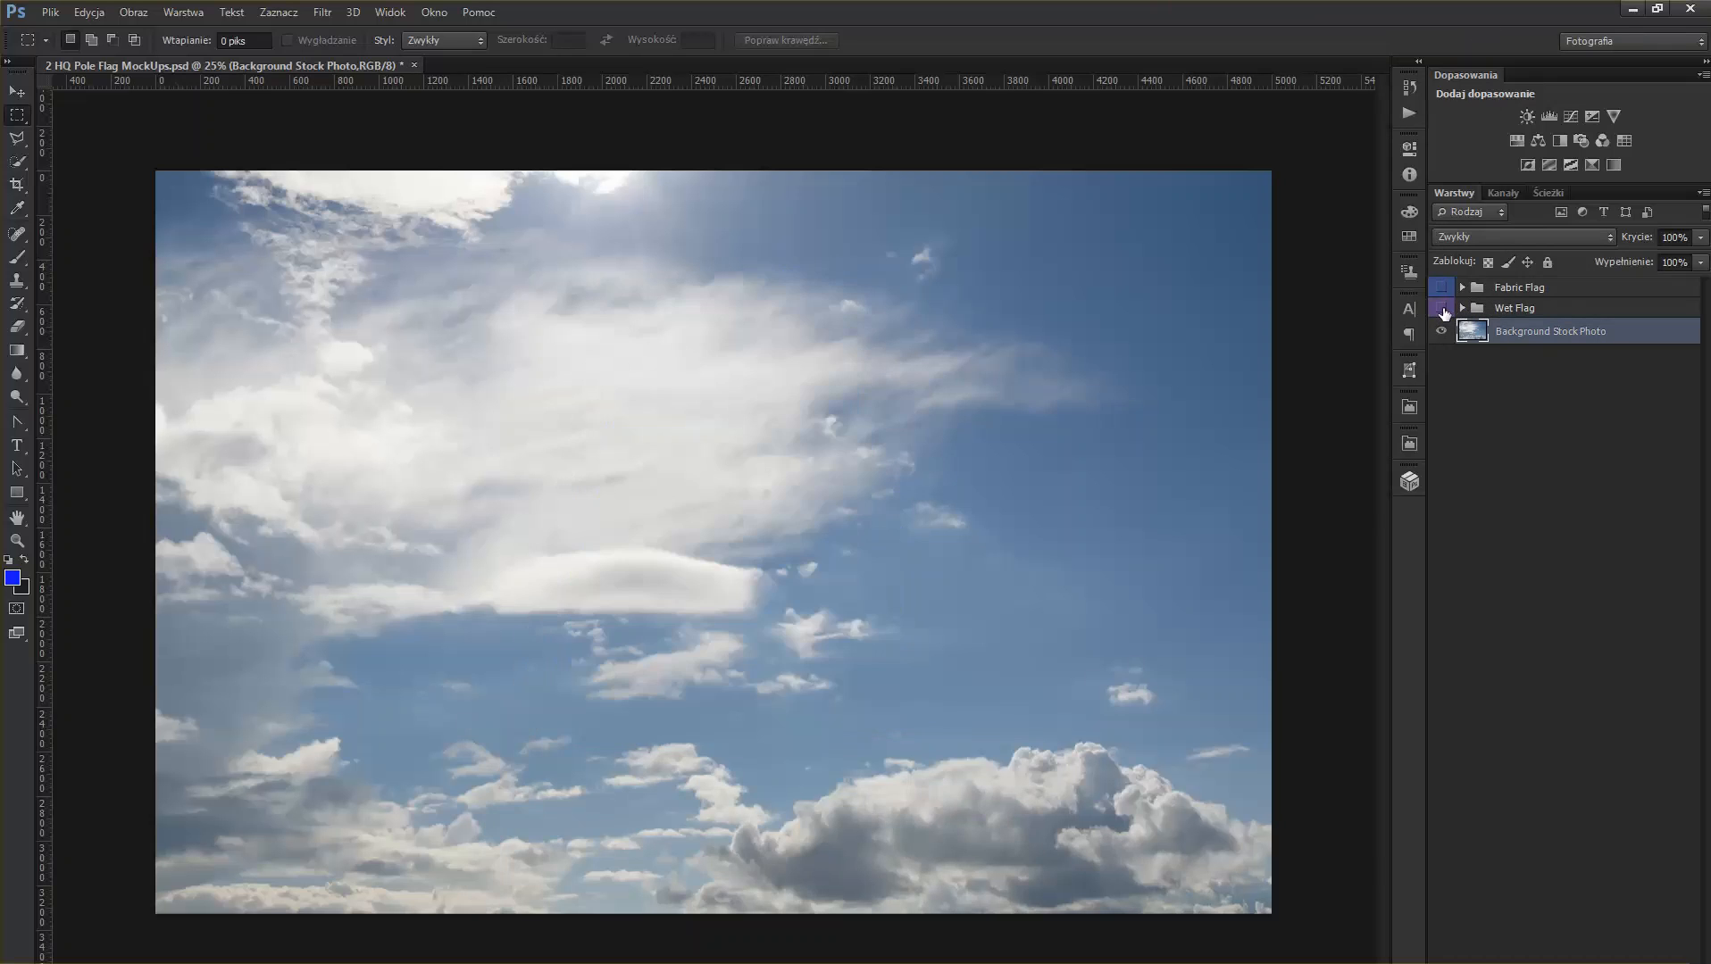
{"action": "left_click", "coordinate": [1440, 286]}
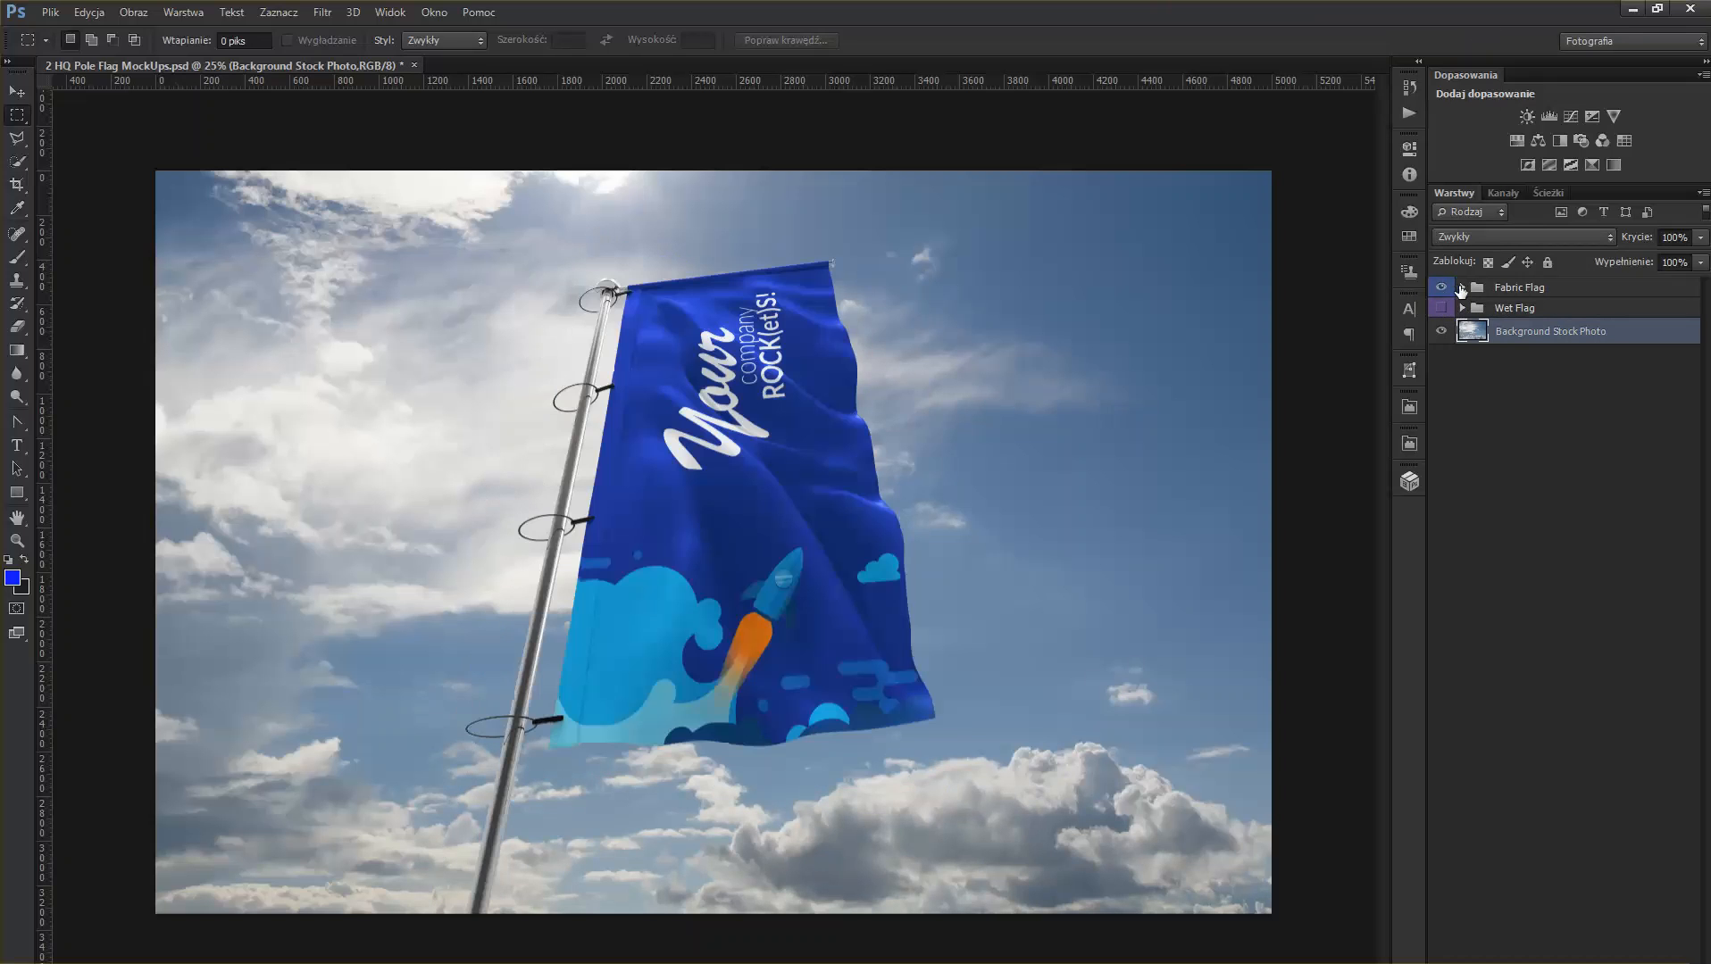
{"action": "left_click", "coordinate": [1462, 287]}
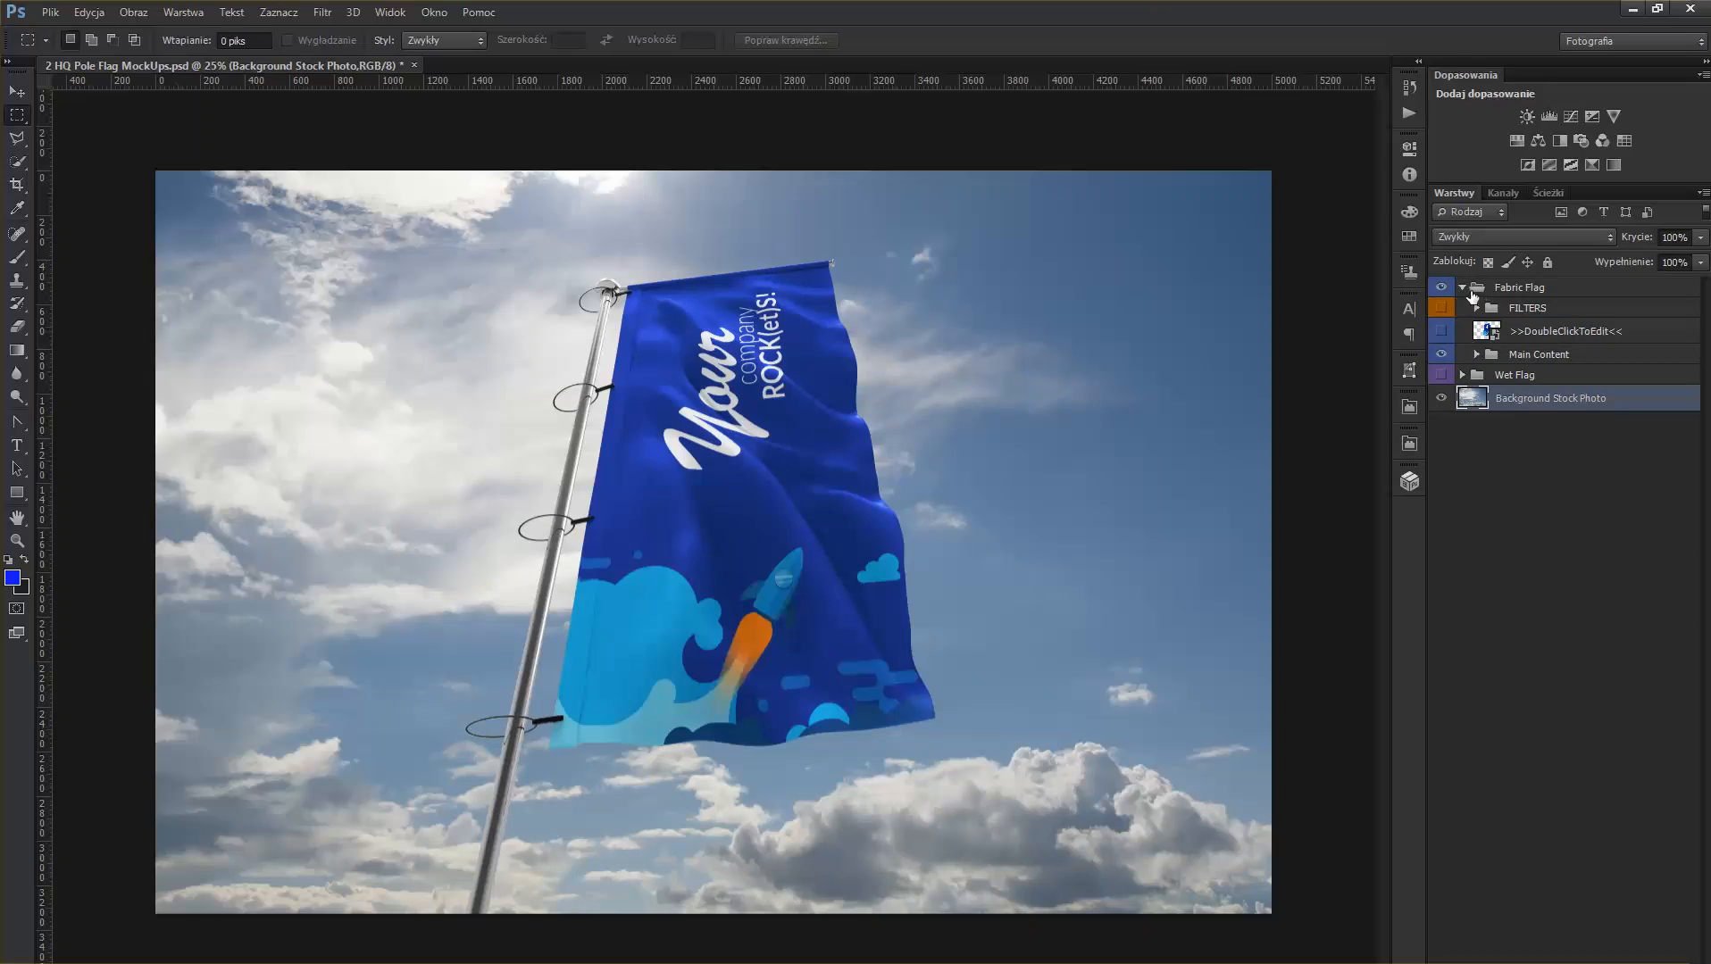
{"action": "left_click", "coordinate": [1478, 286]}
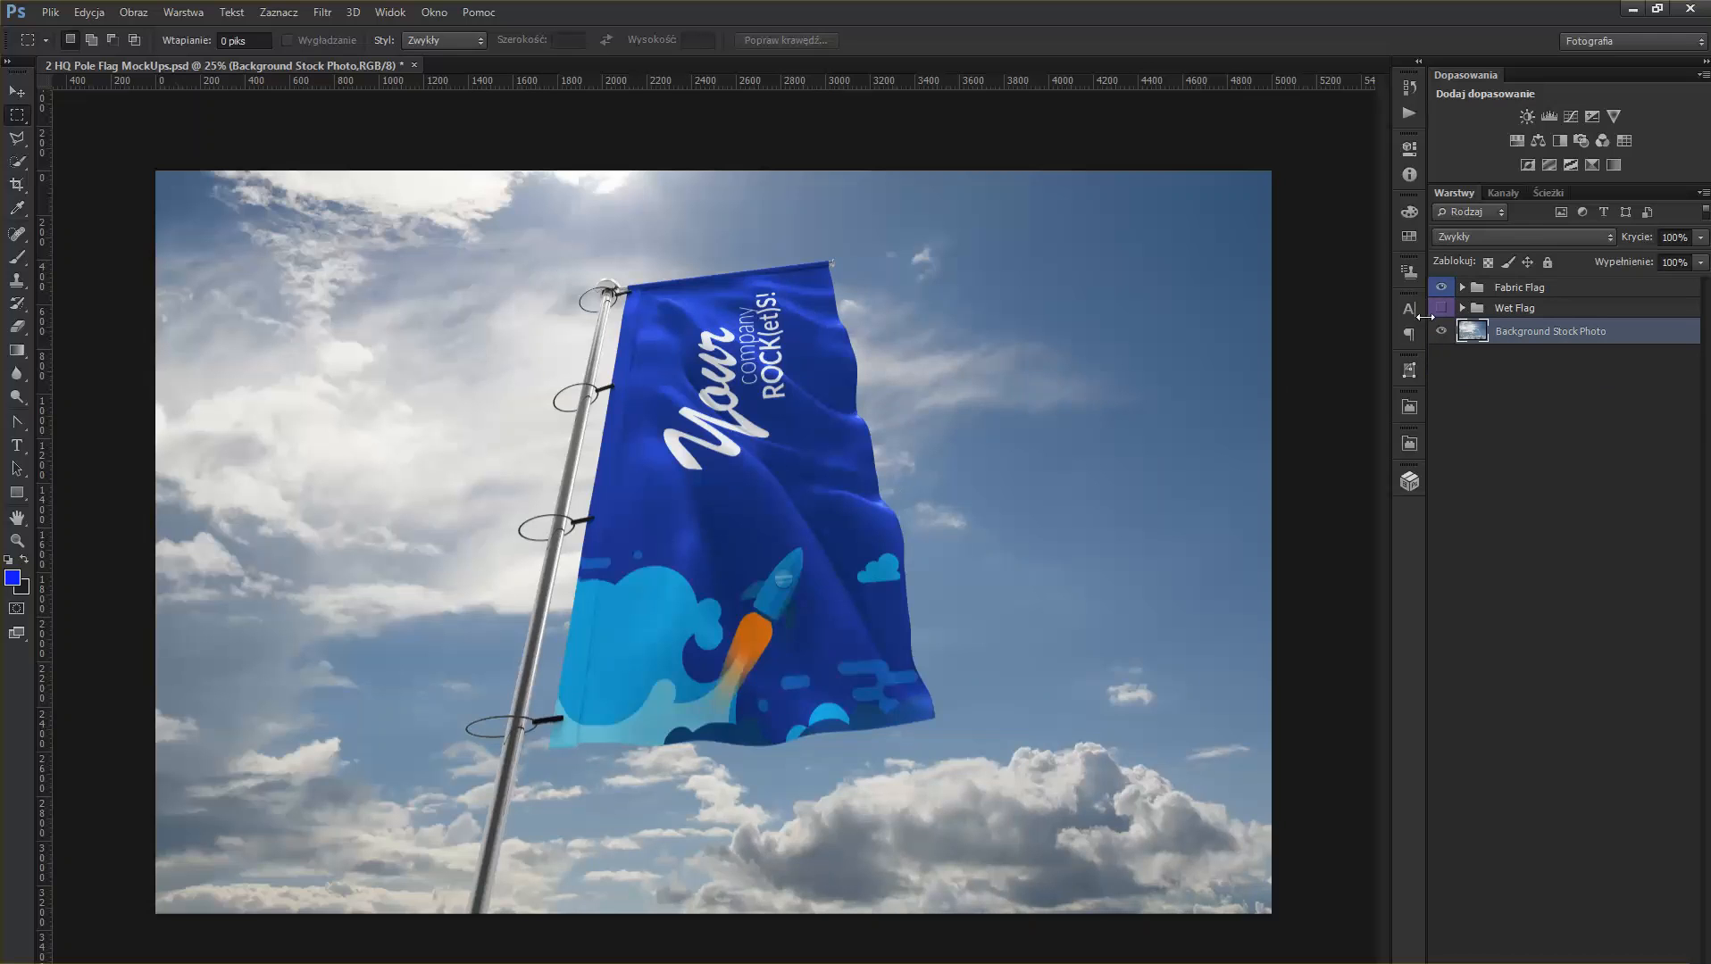
{"action": "left_click", "coordinate": [1519, 287]}
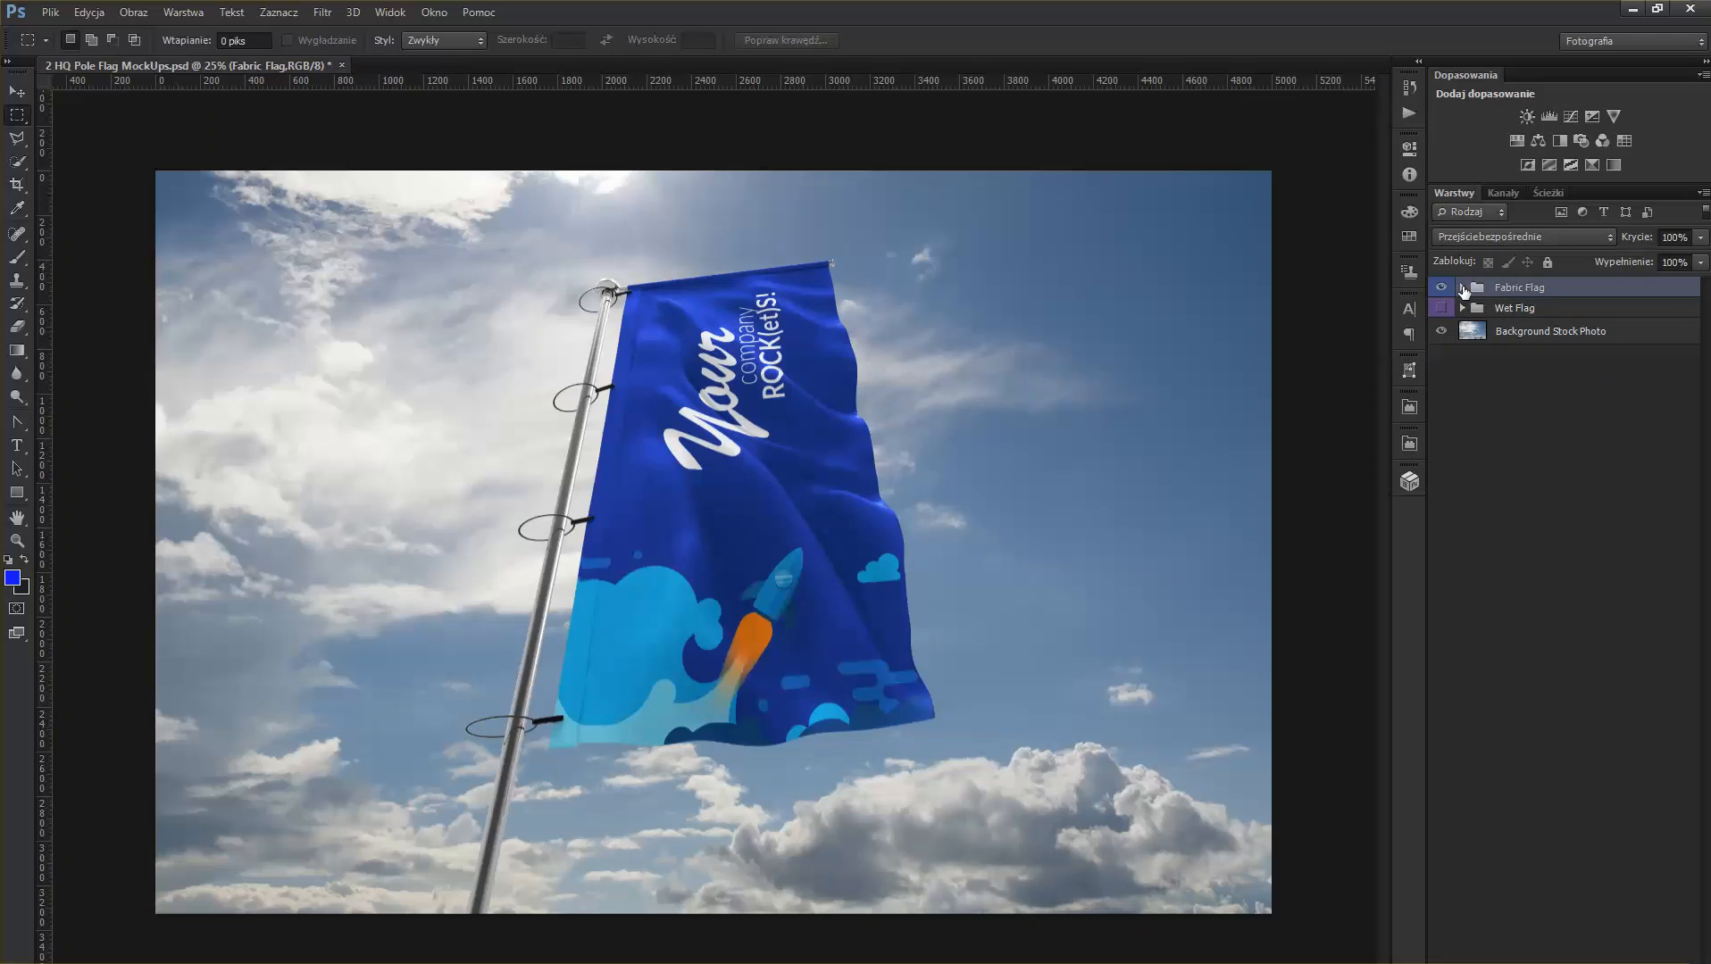
- Recolor the Fabric Flag design's bg layer red, then close and save the edited .psb
{"action": "left_click", "coordinate": [1460, 287]}
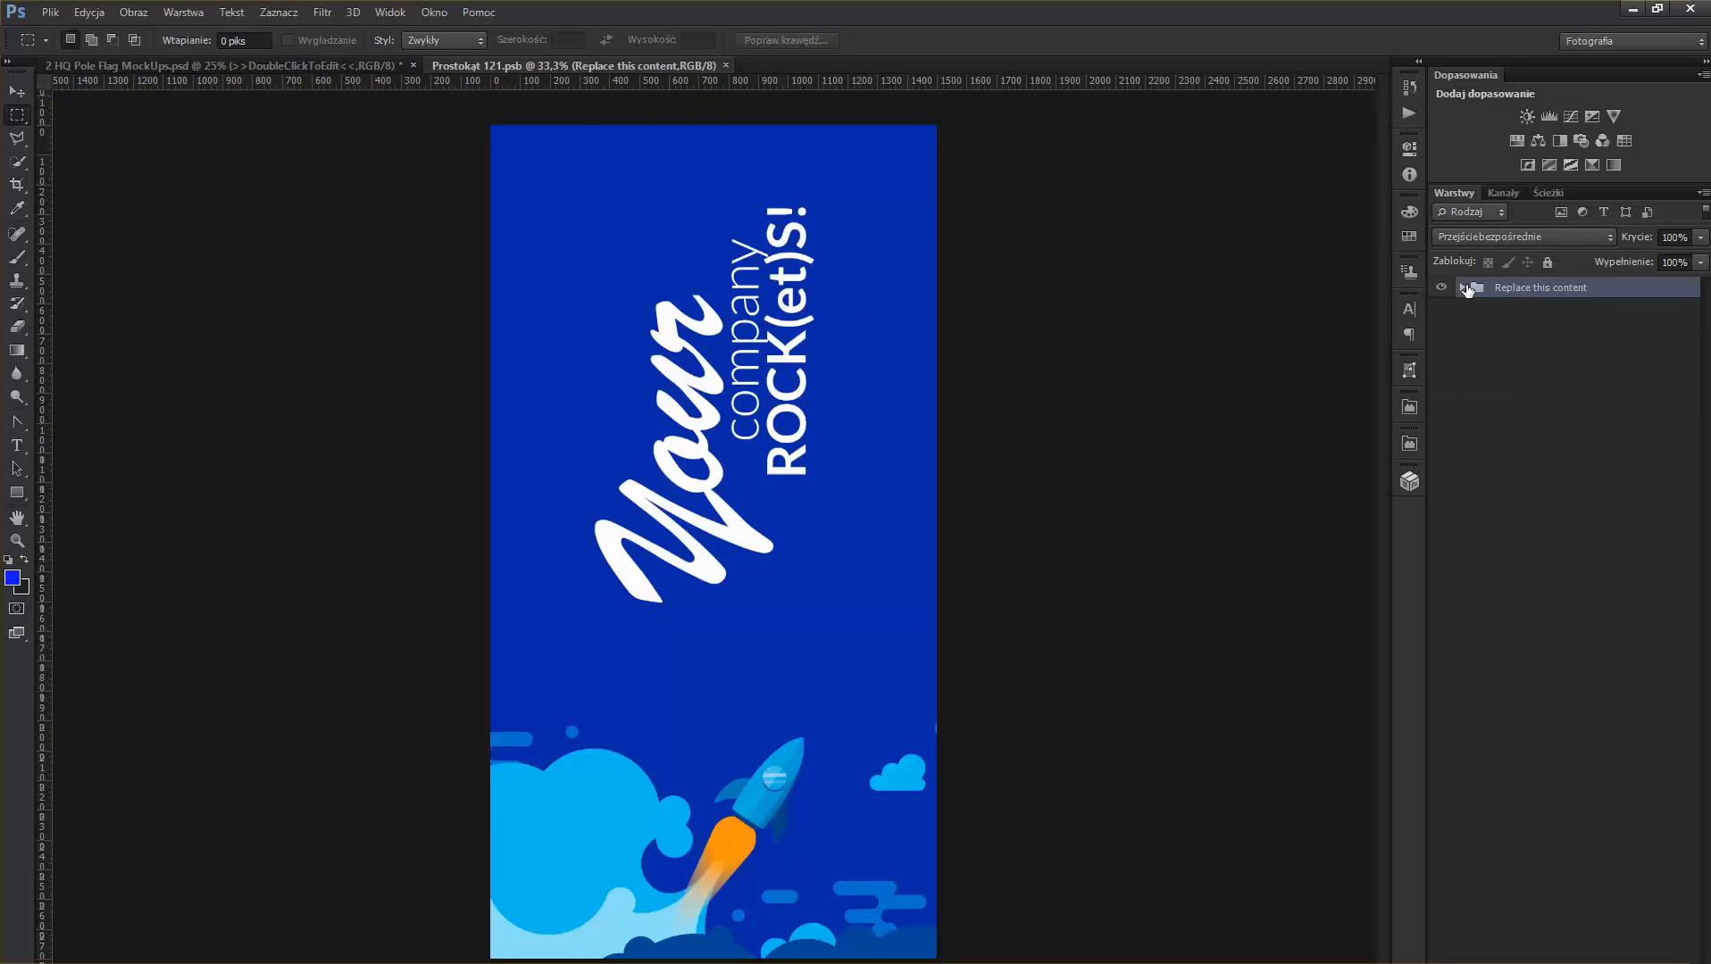
{"action": "left_click", "coordinate": [1459, 287]}
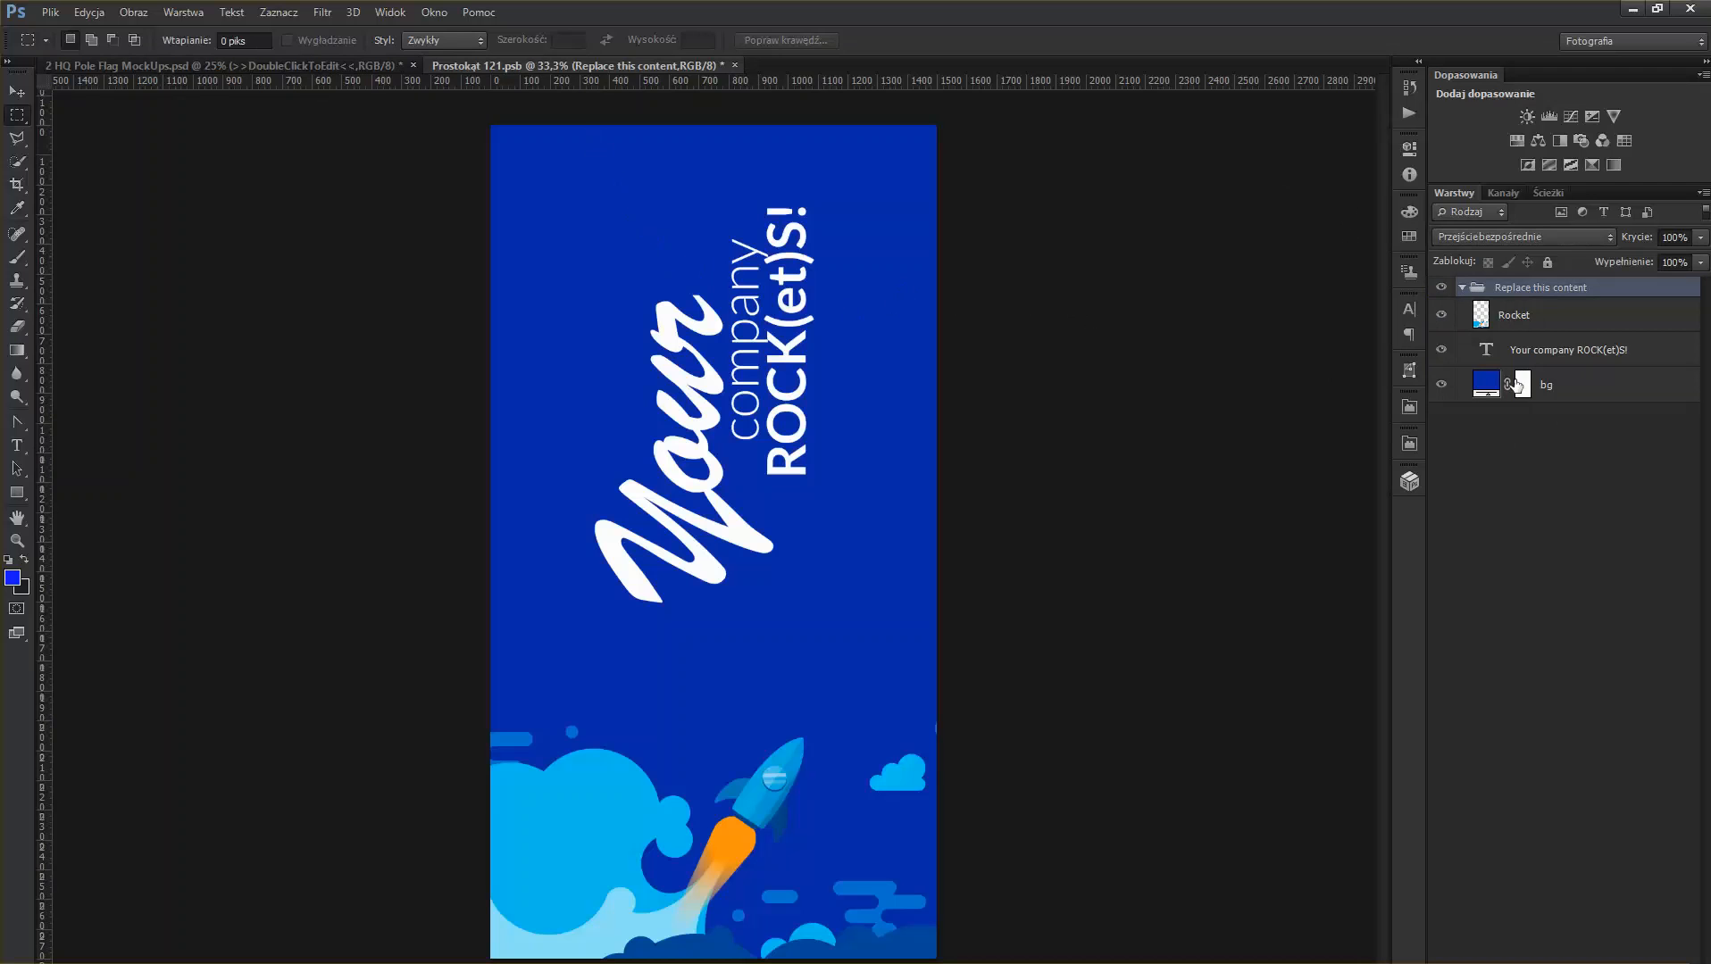
{"action": "double_click", "coordinate": [1485, 384]}
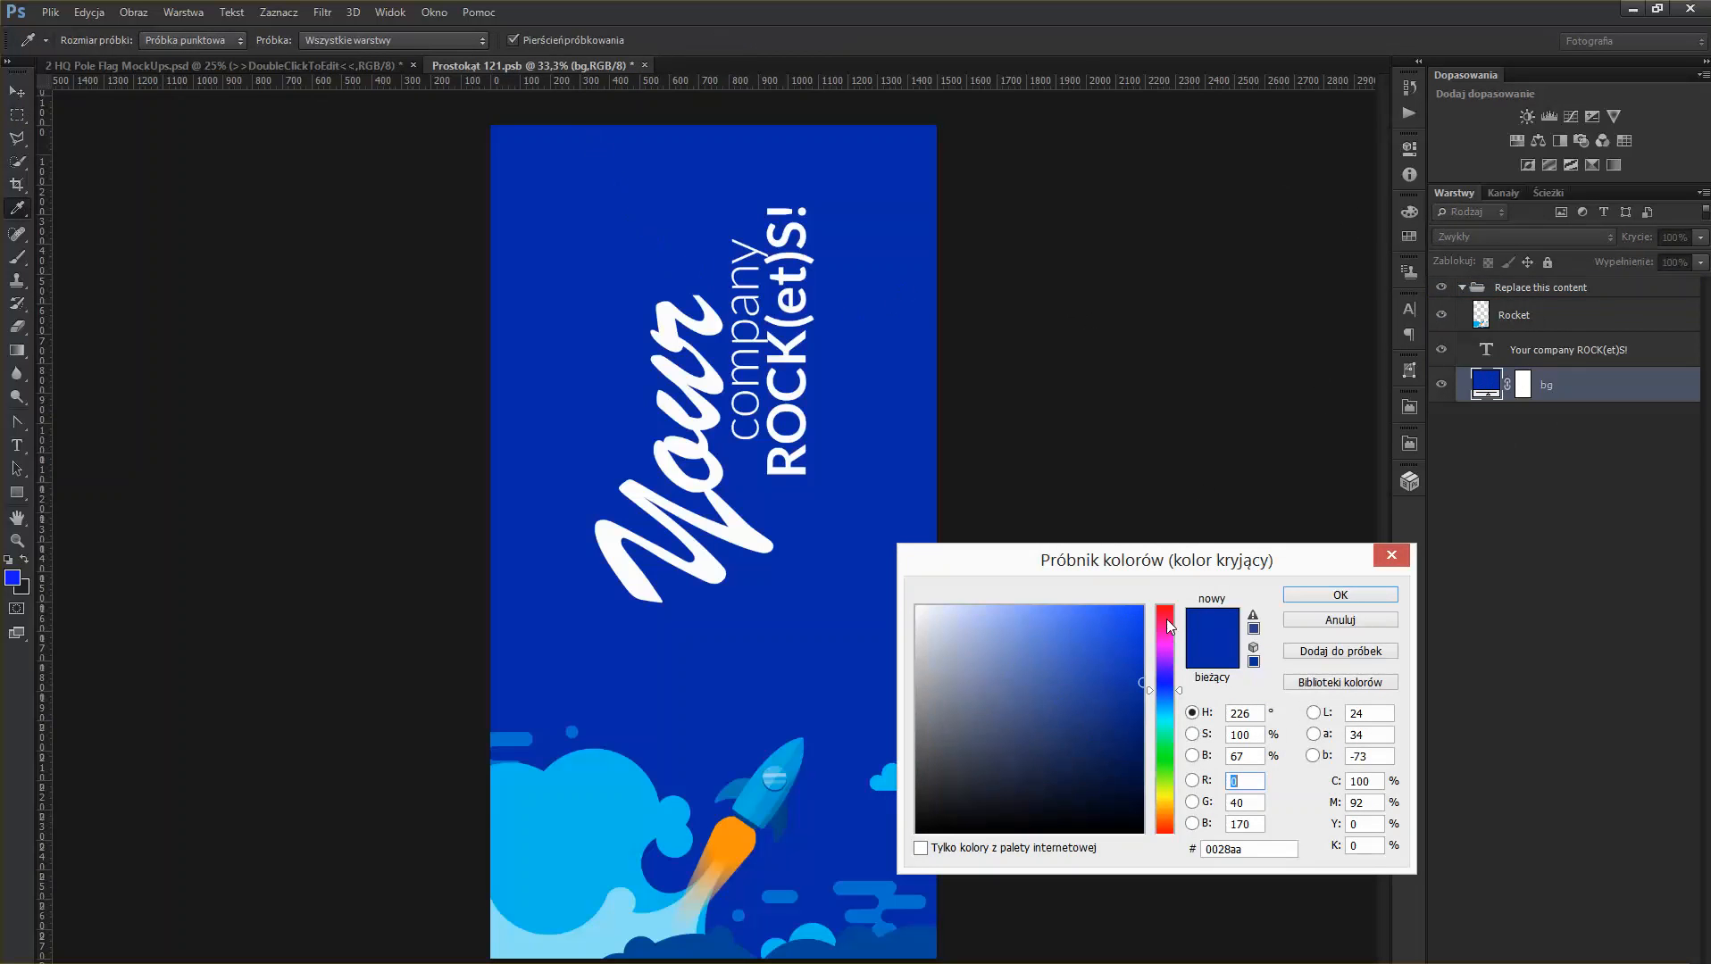
{"action": "left_click", "coordinate": [1164, 605]}
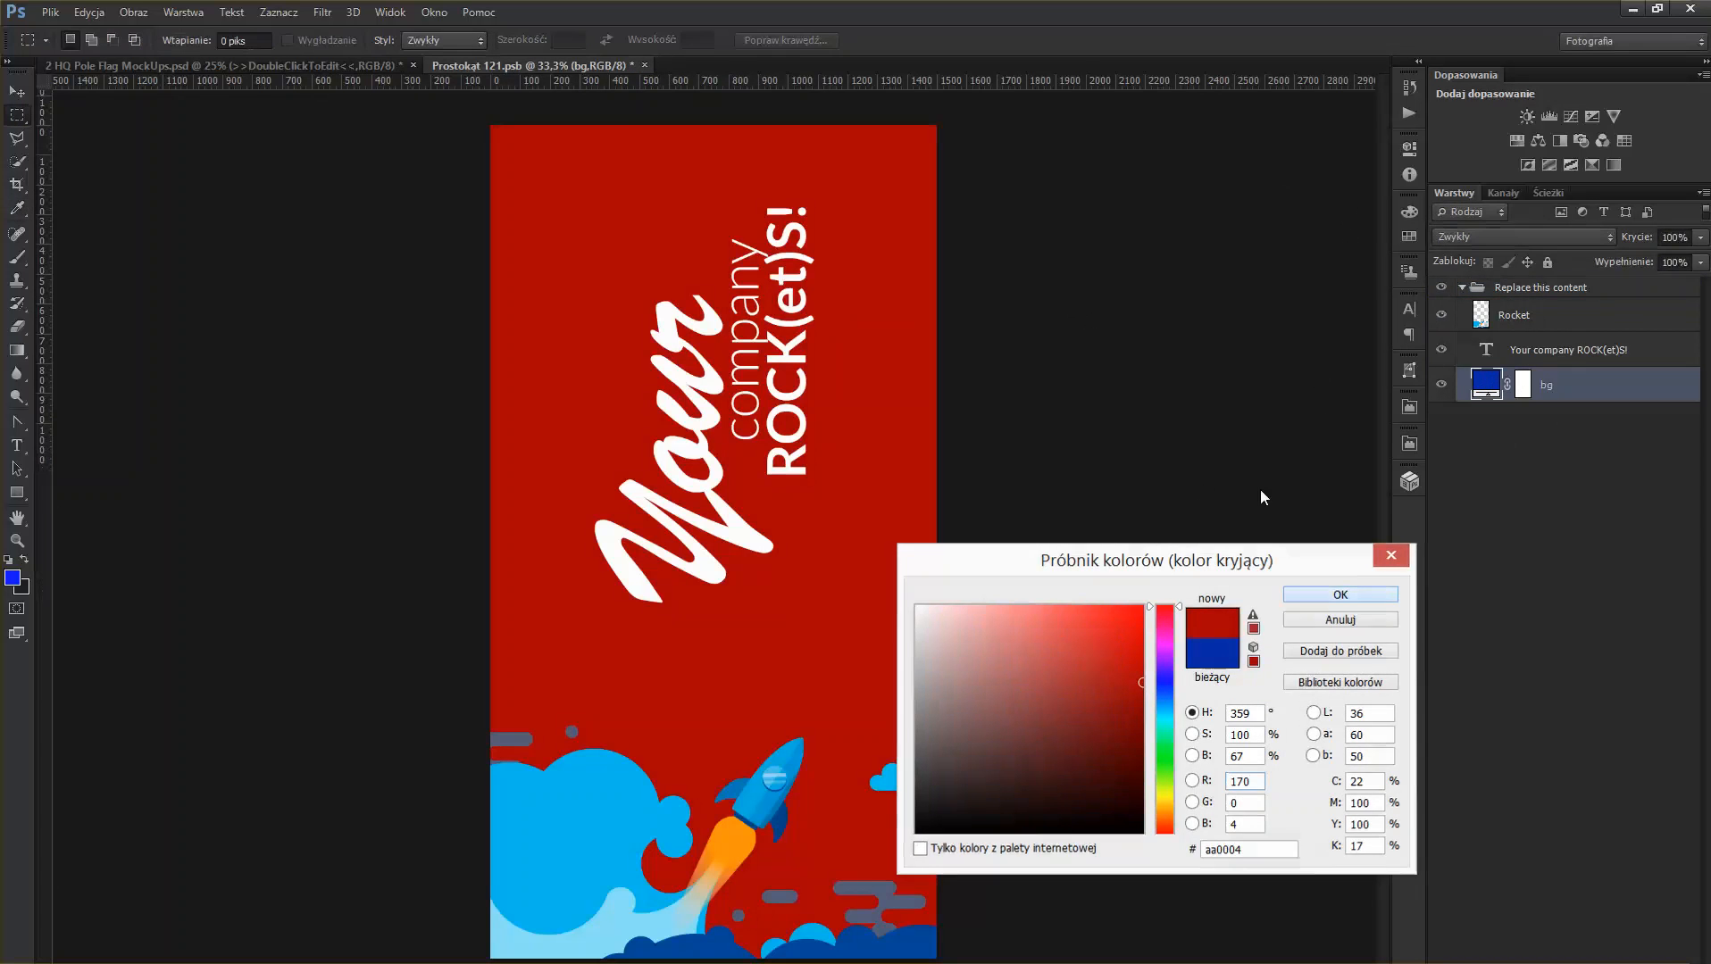
{"action": "left_click", "coordinate": [1338, 594]}
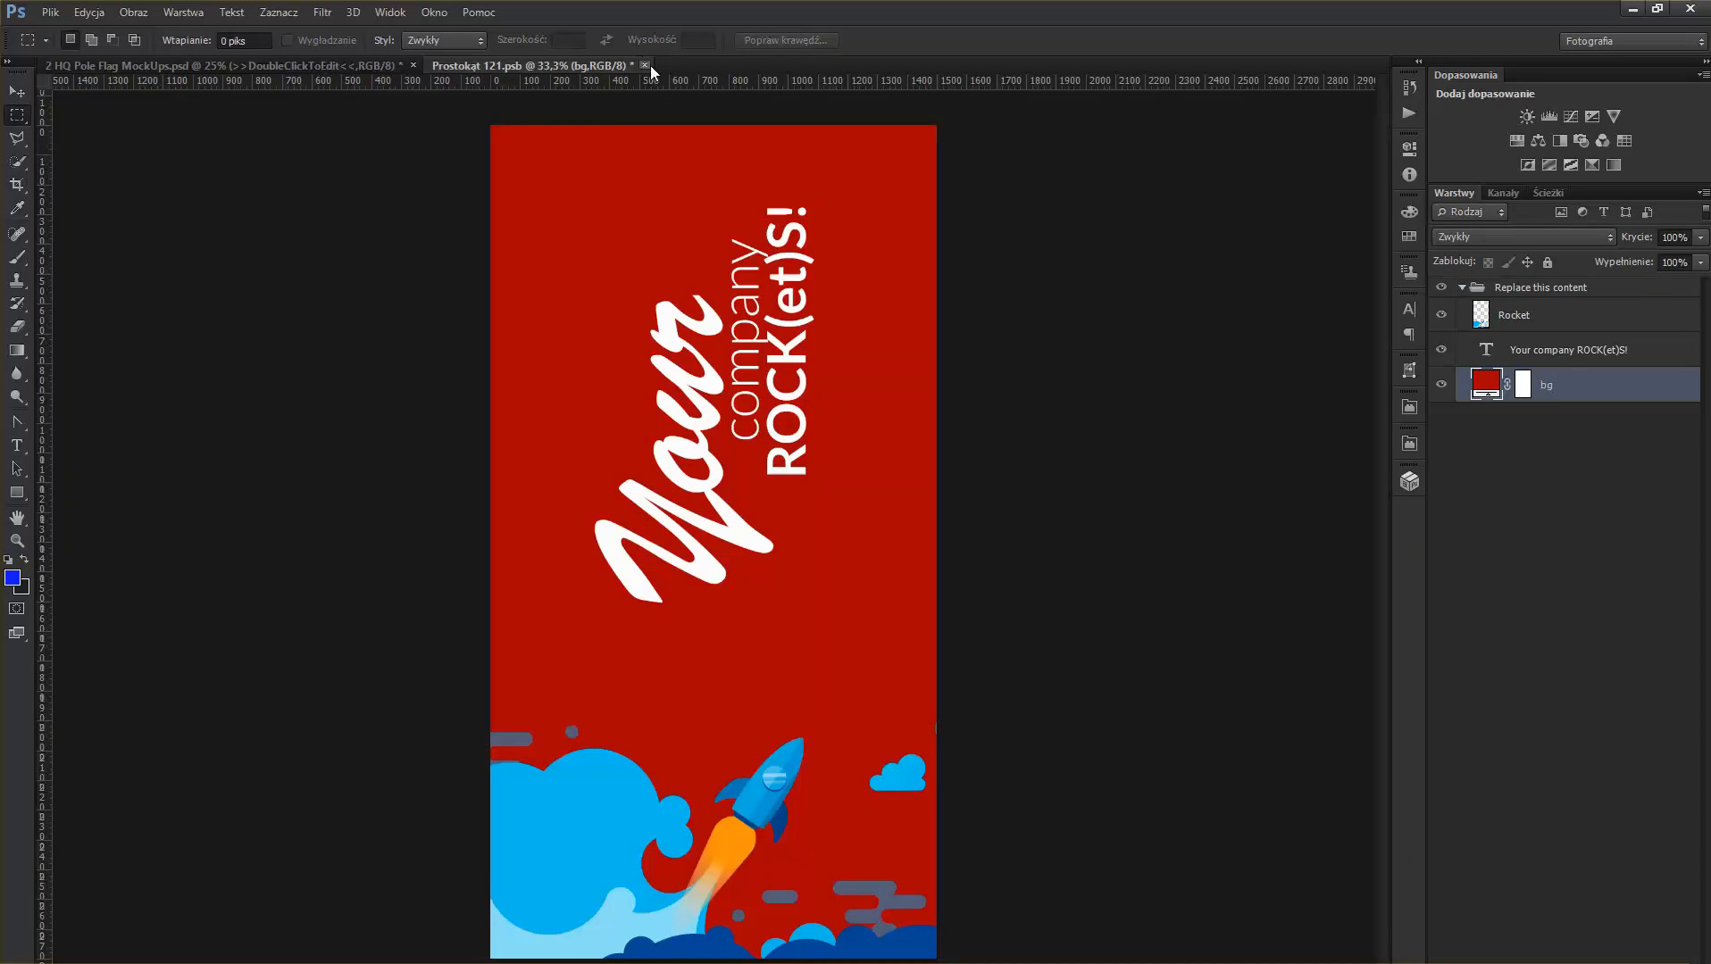
{"action": "left_click", "coordinate": [645, 66]}
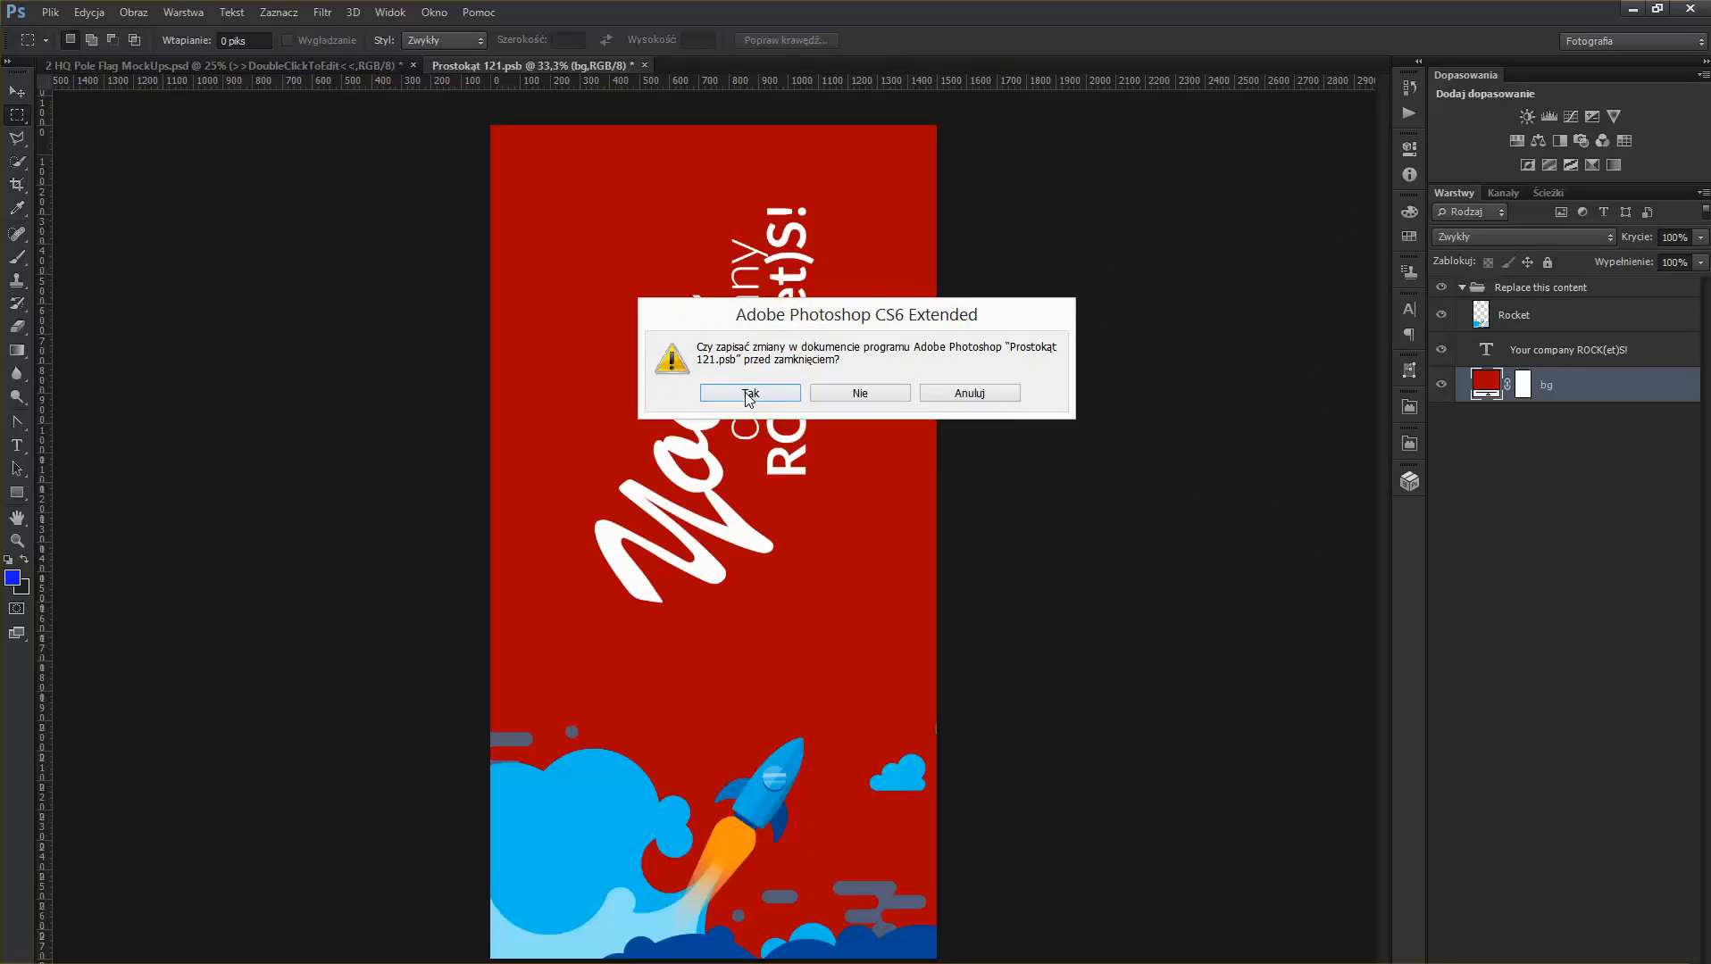
{"action": "left_click", "coordinate": [749, 393]}
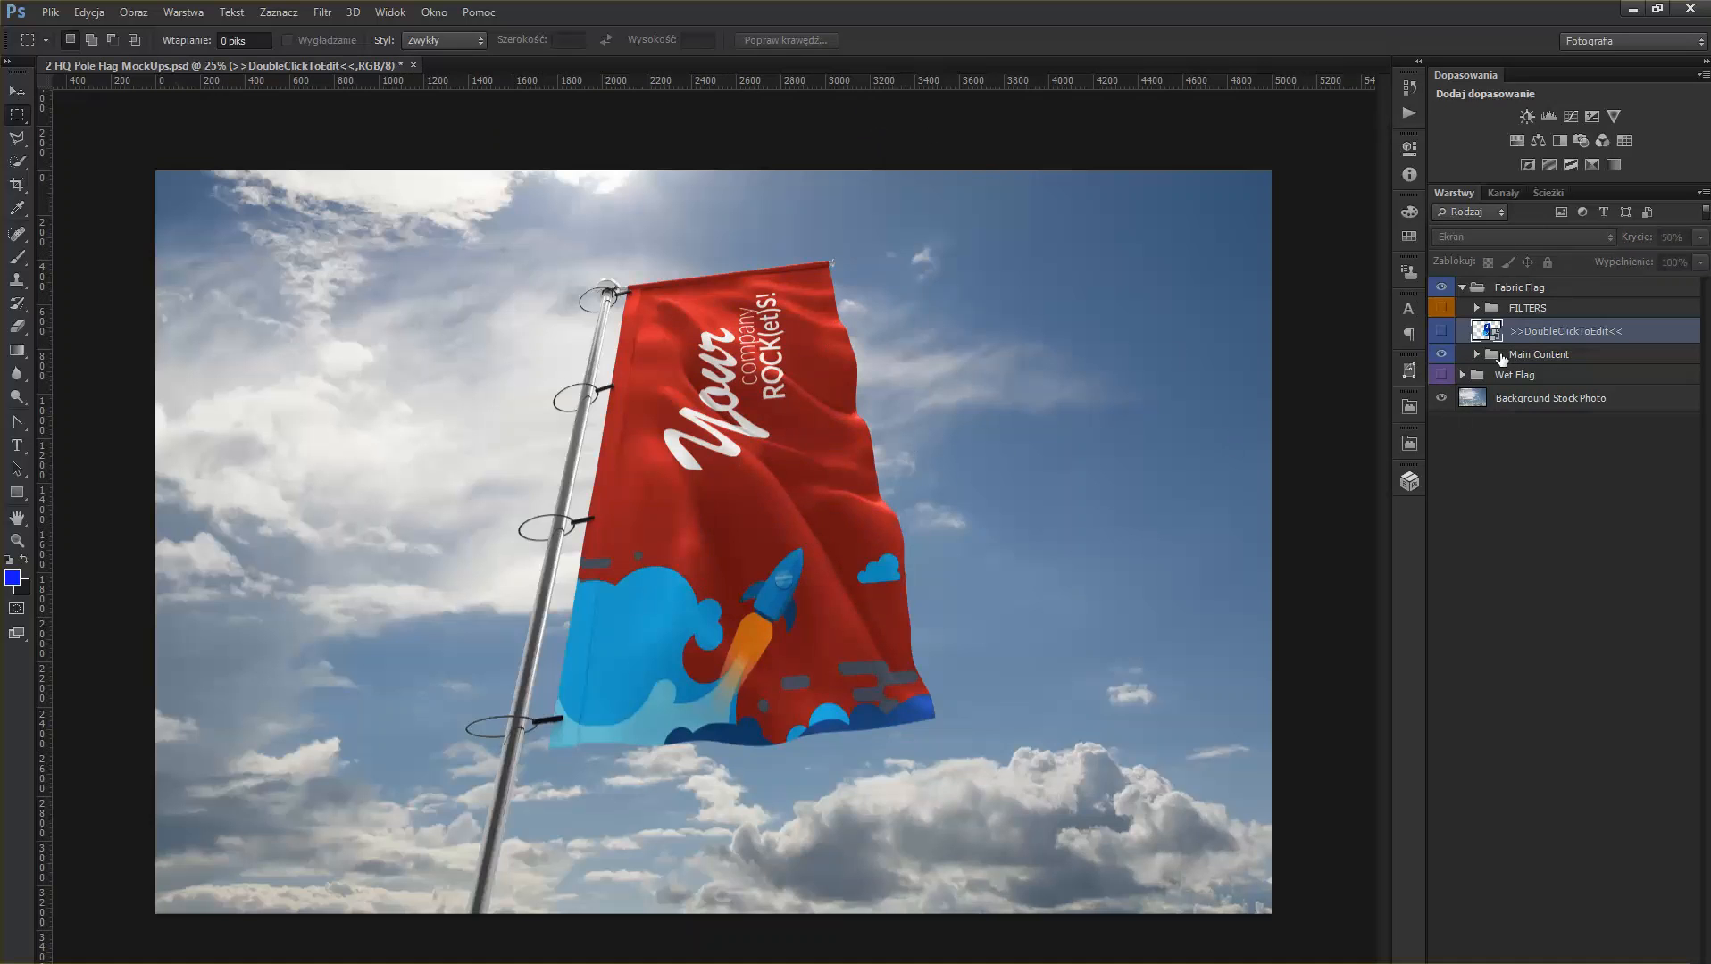
{"action": "mouse_move", "coordinate": [1593, 315]}
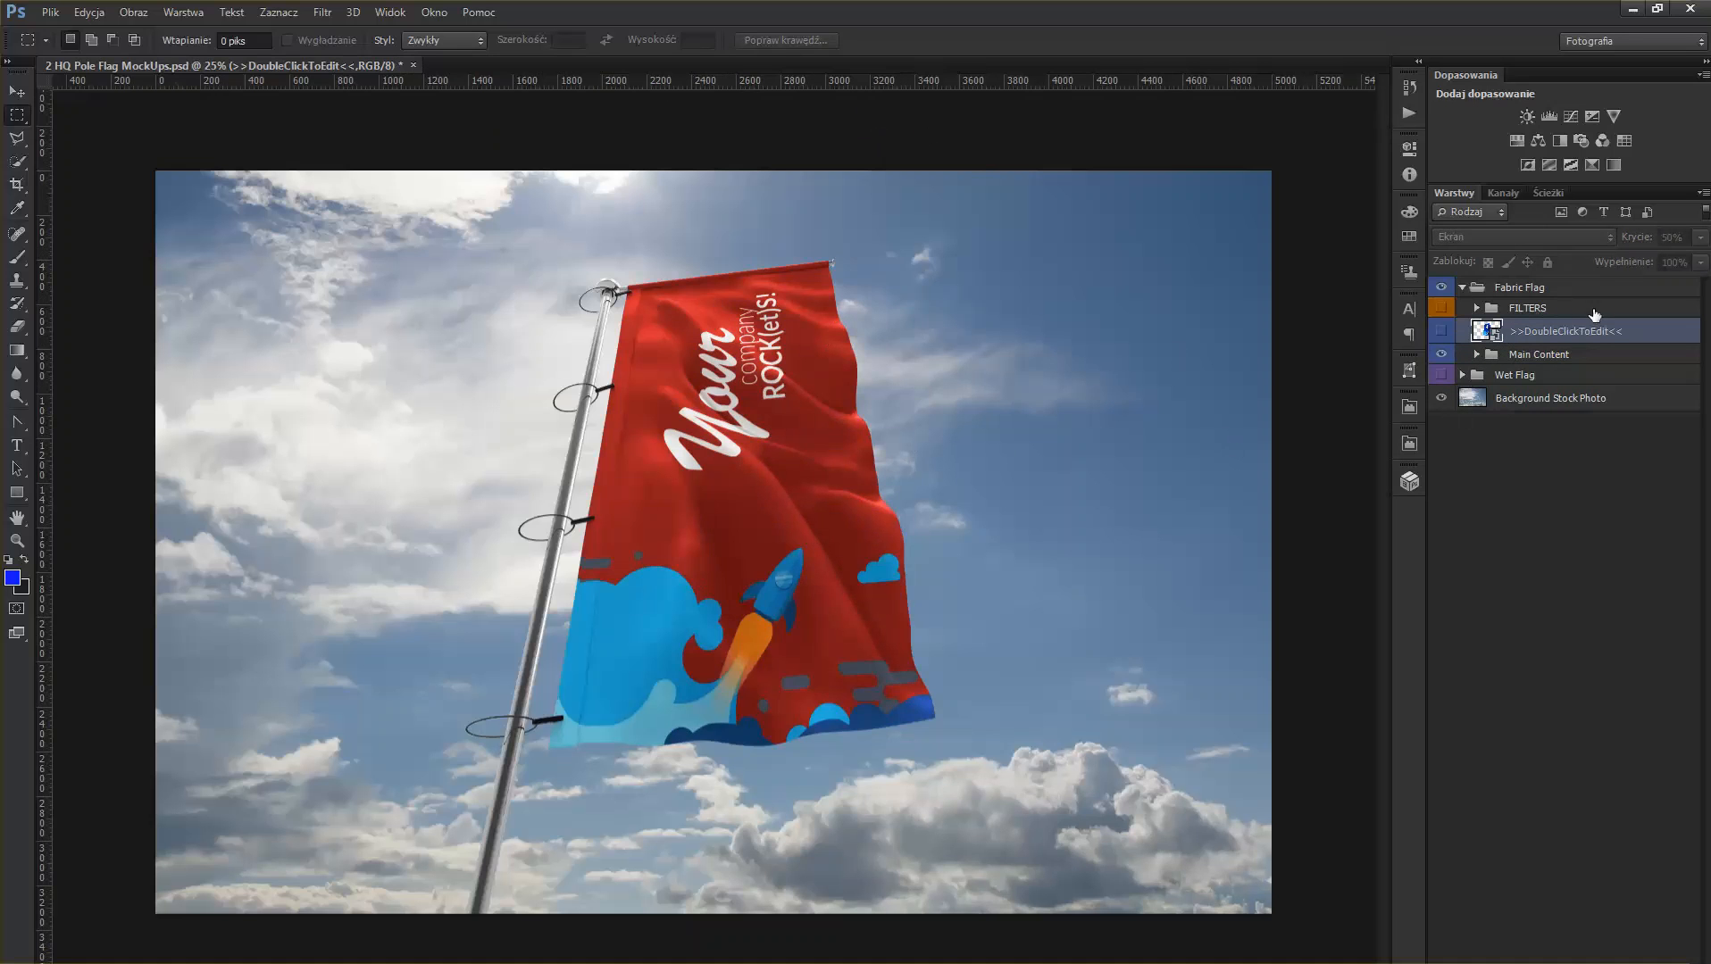
{"action": "mouse_move", "coordinate": [1578, 309]}
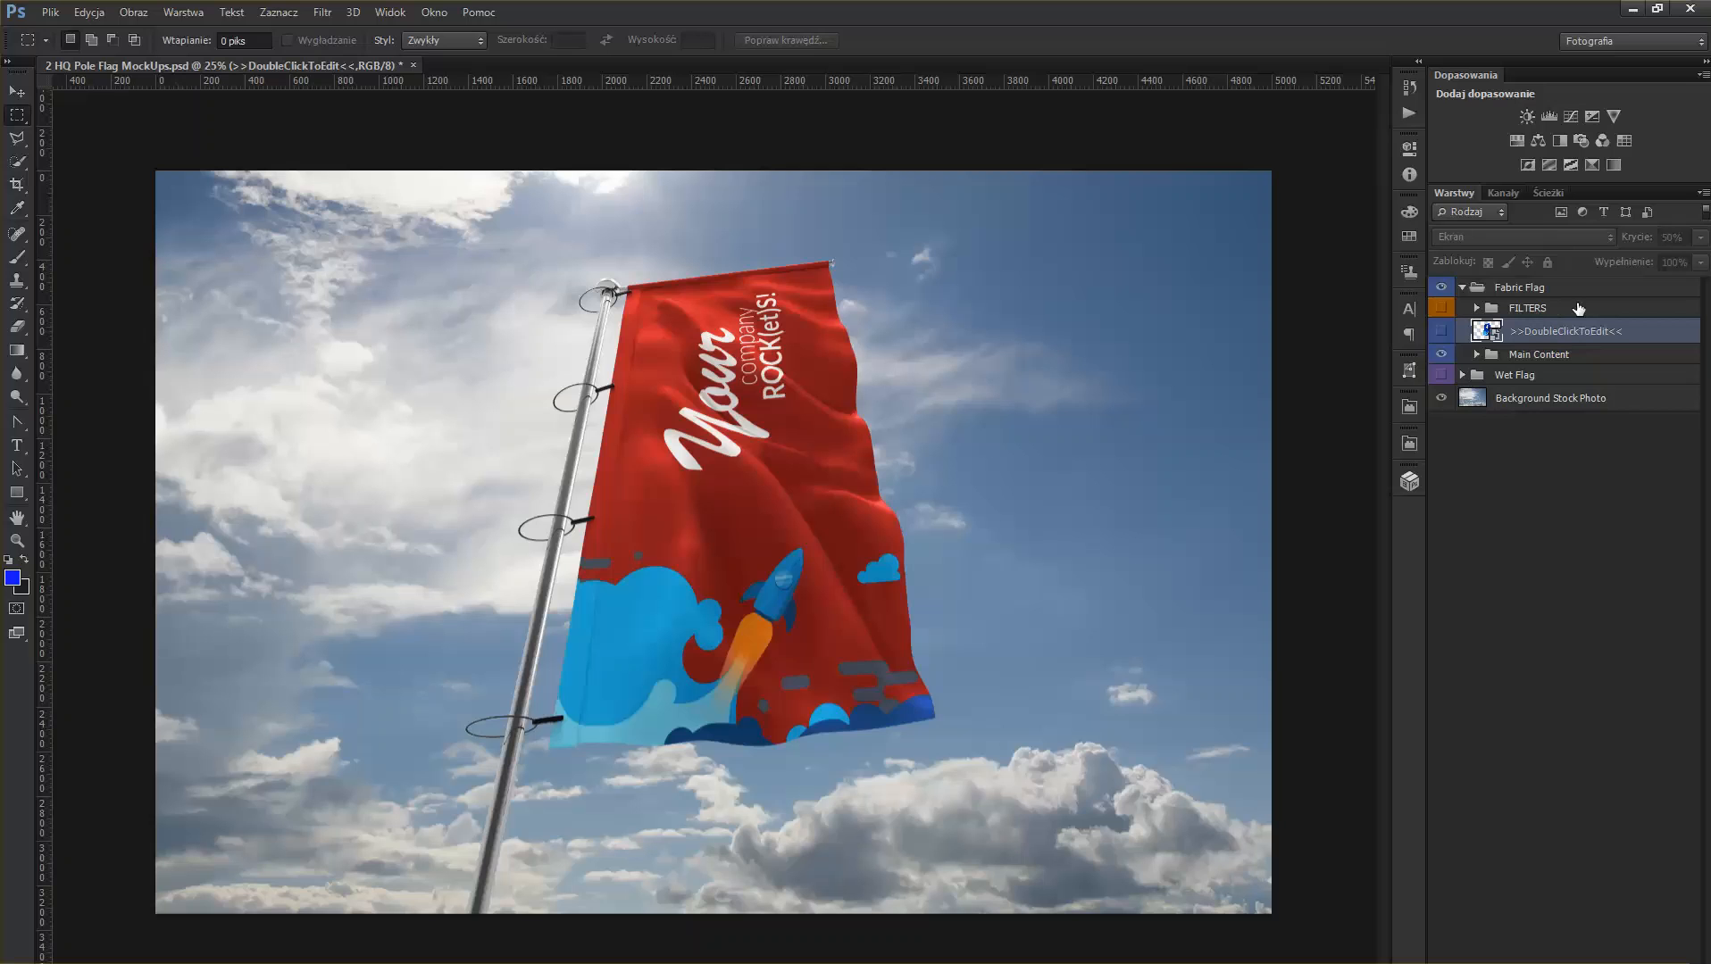
{"action": "mouse_move", "coordinate": [1612, 331]}
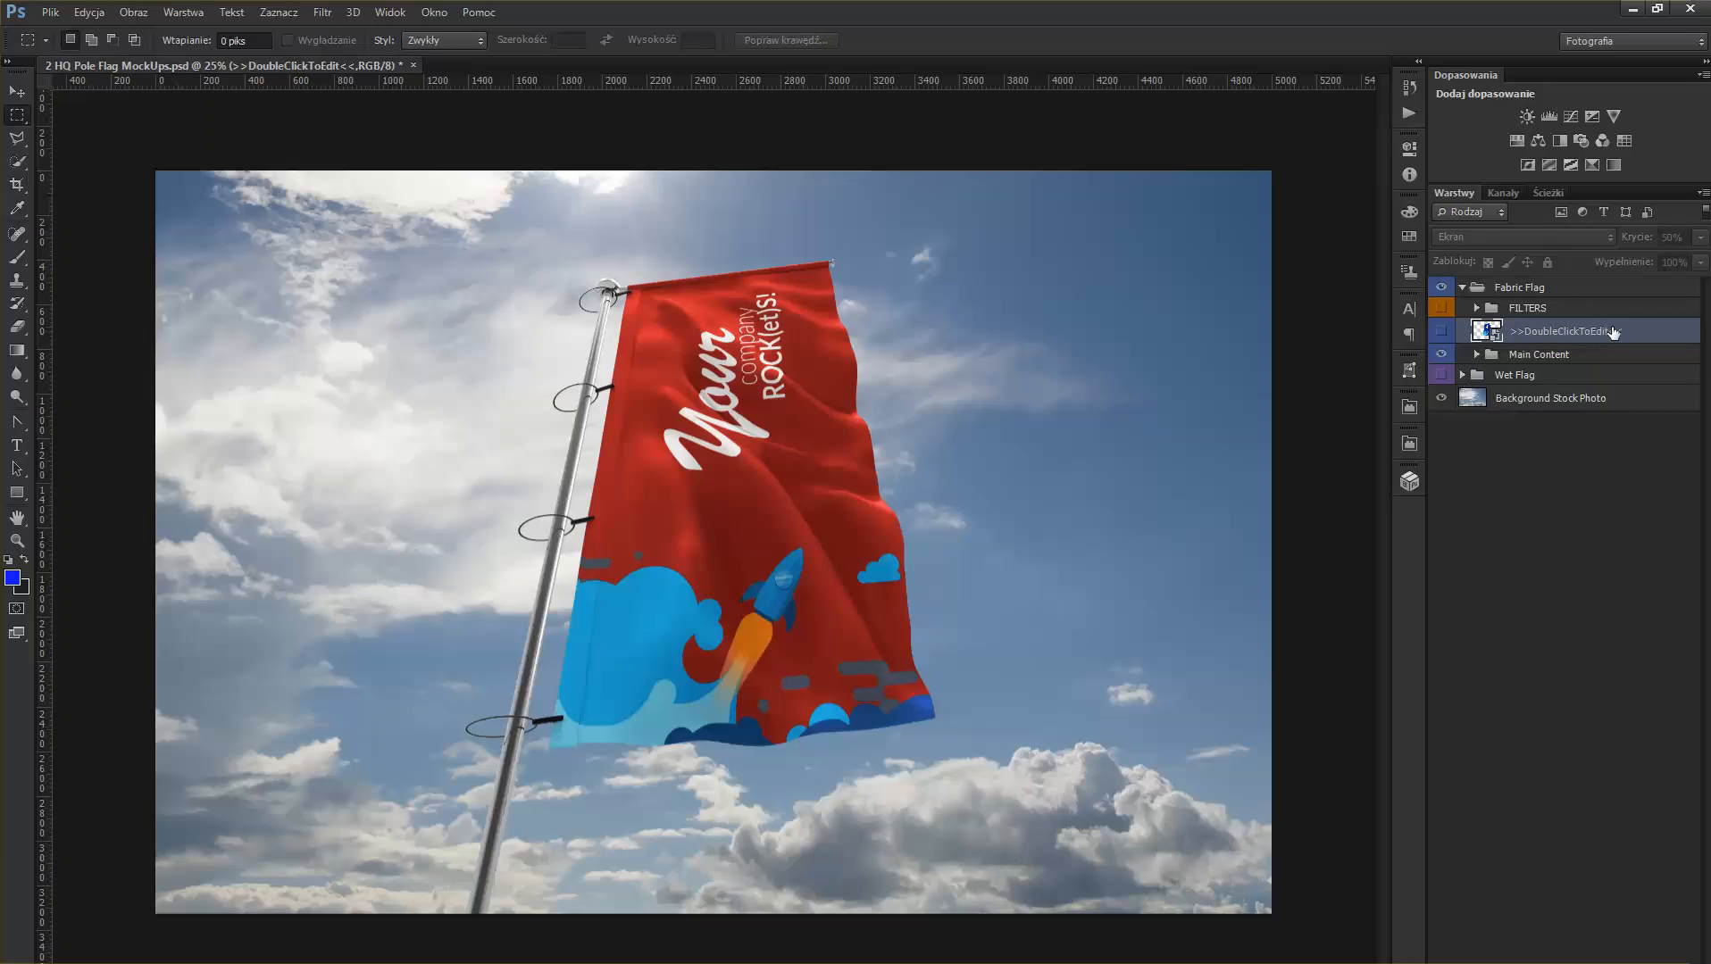
- Expand and inspect the layers in the Fabric Flag FILTERS group, then collapse it
{"action": "left_click", "coordinate": [1491, 308]}
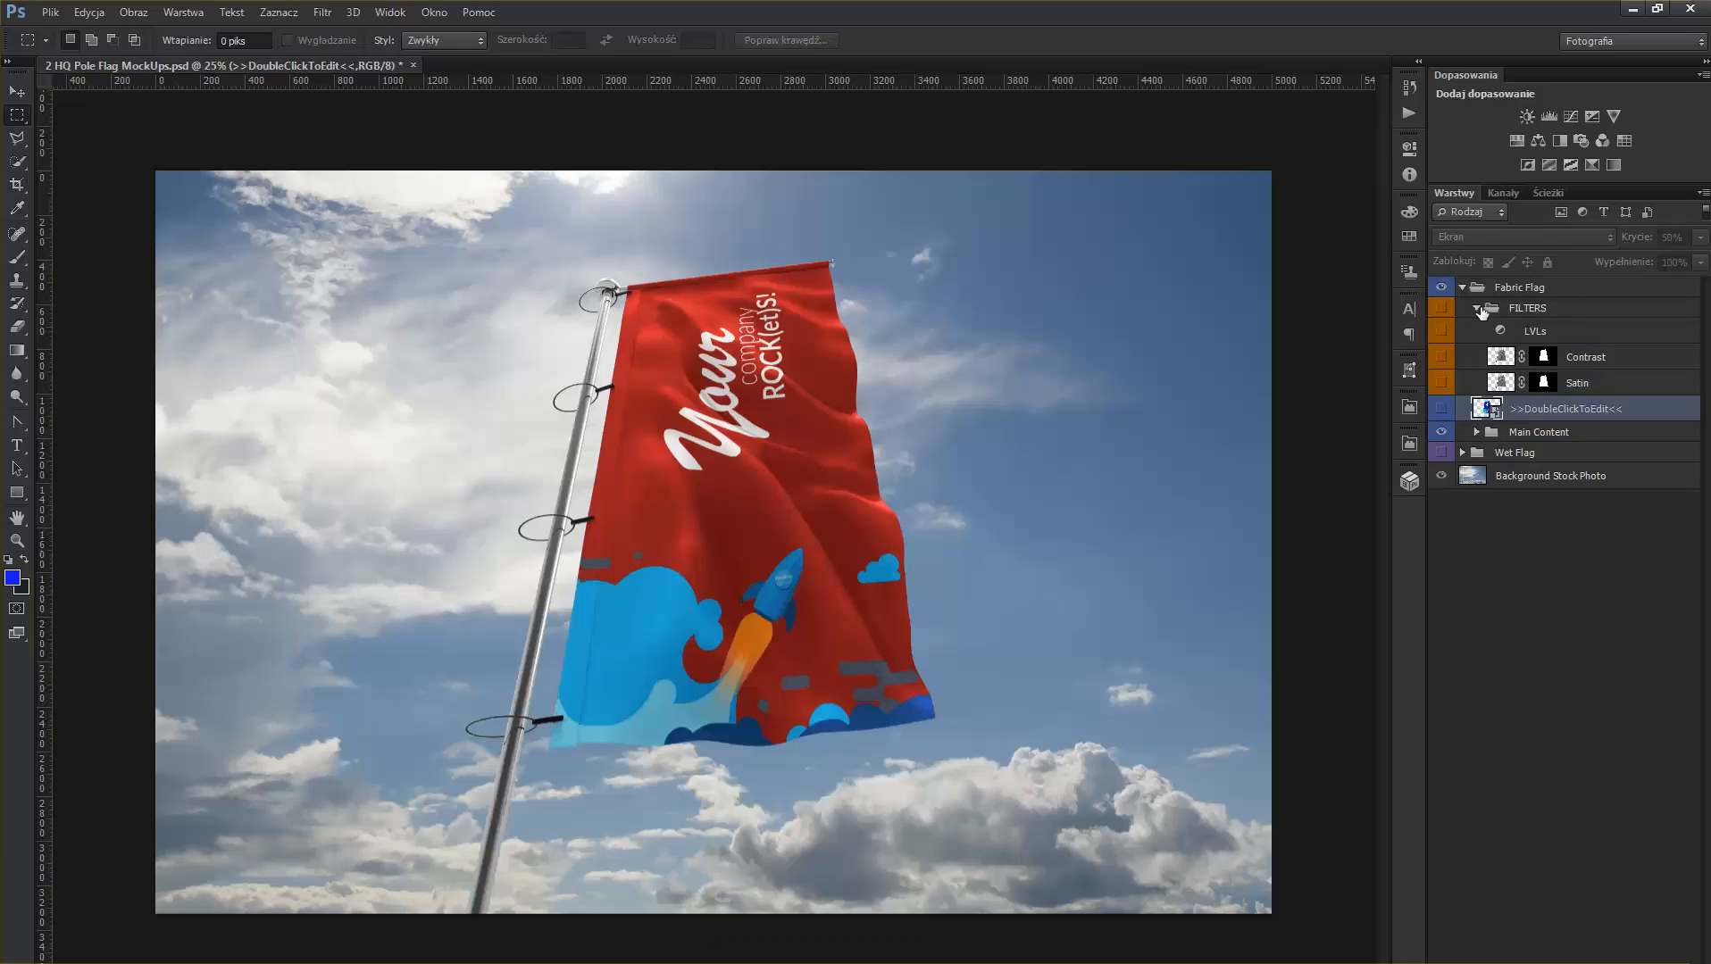
{"action": "left_click", "coordinate": [1440, 308]}
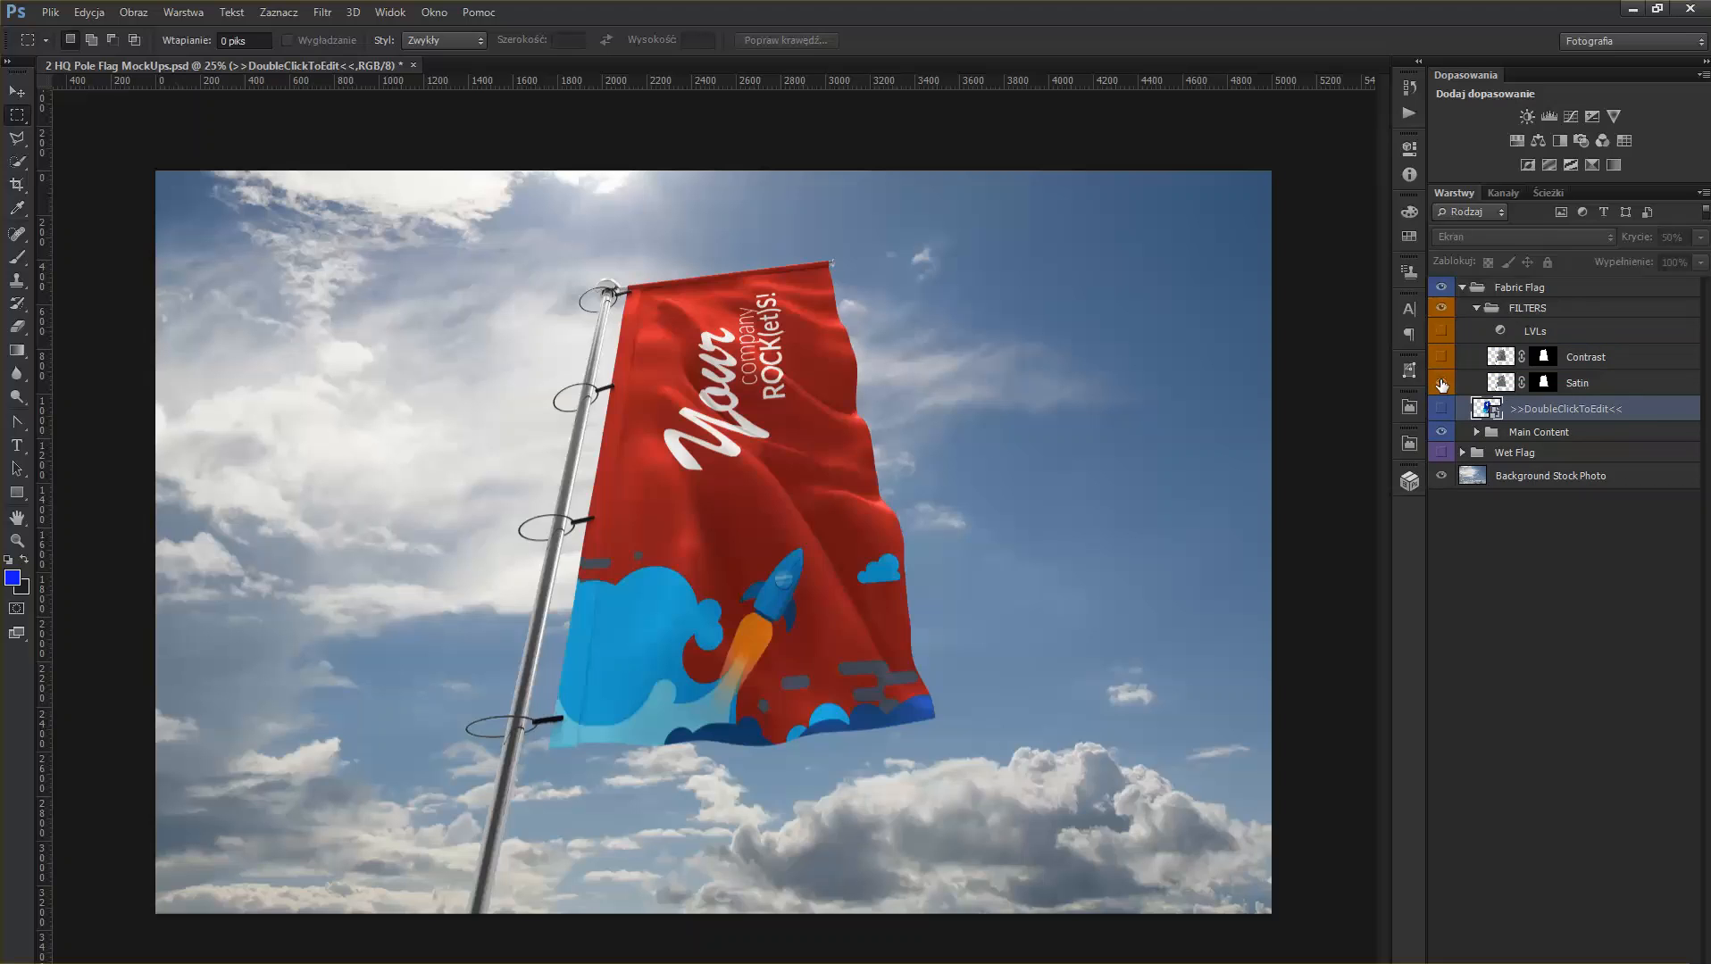
{"action": "left_click", "coordinate": [1441, 382]}
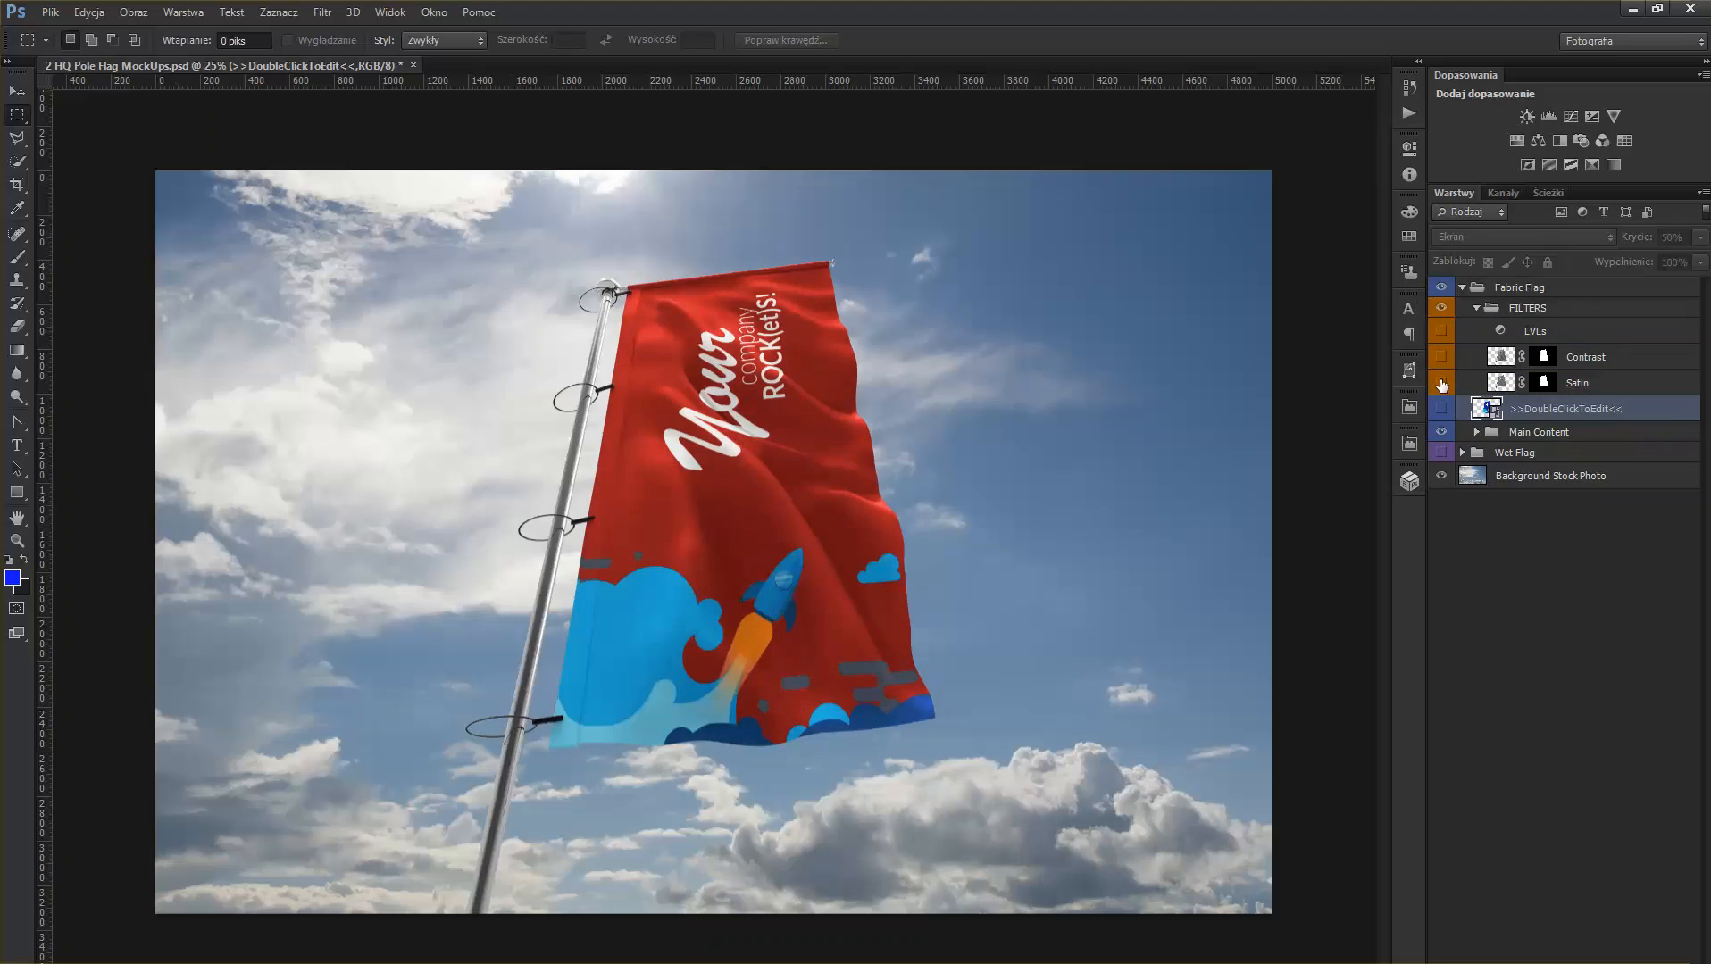
{"action": "left_click", "coordinate": [1441, 355]}
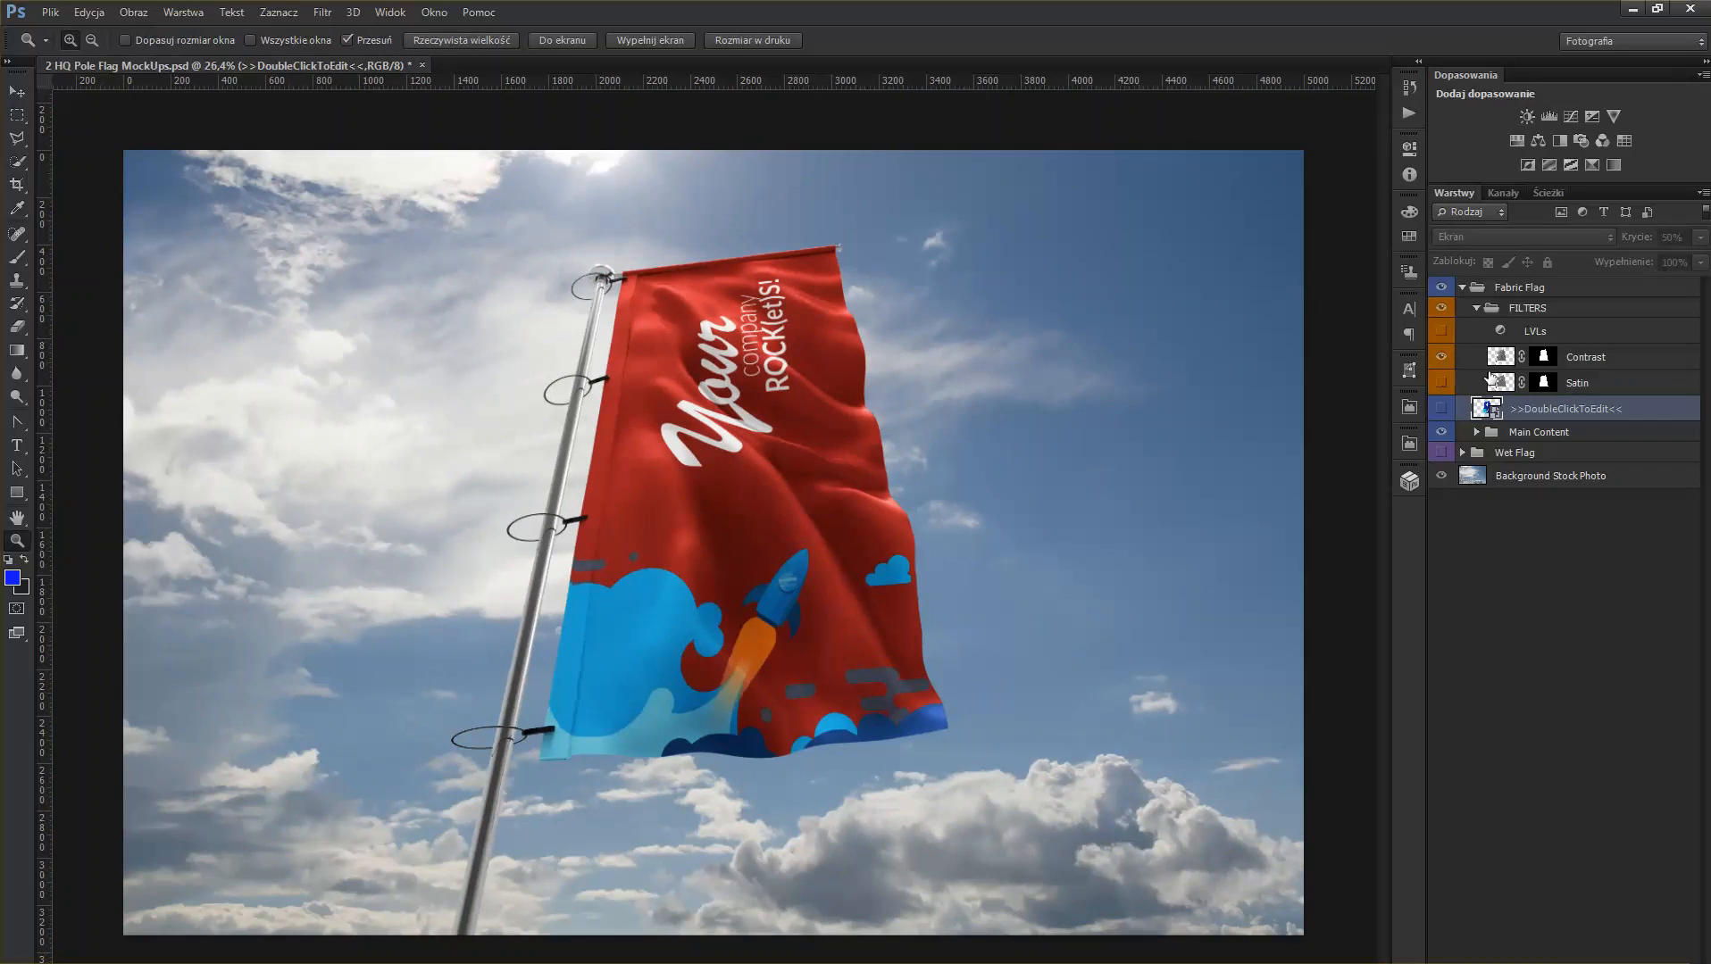
{"action": "left_click", "coordinate": [1441, 330]}
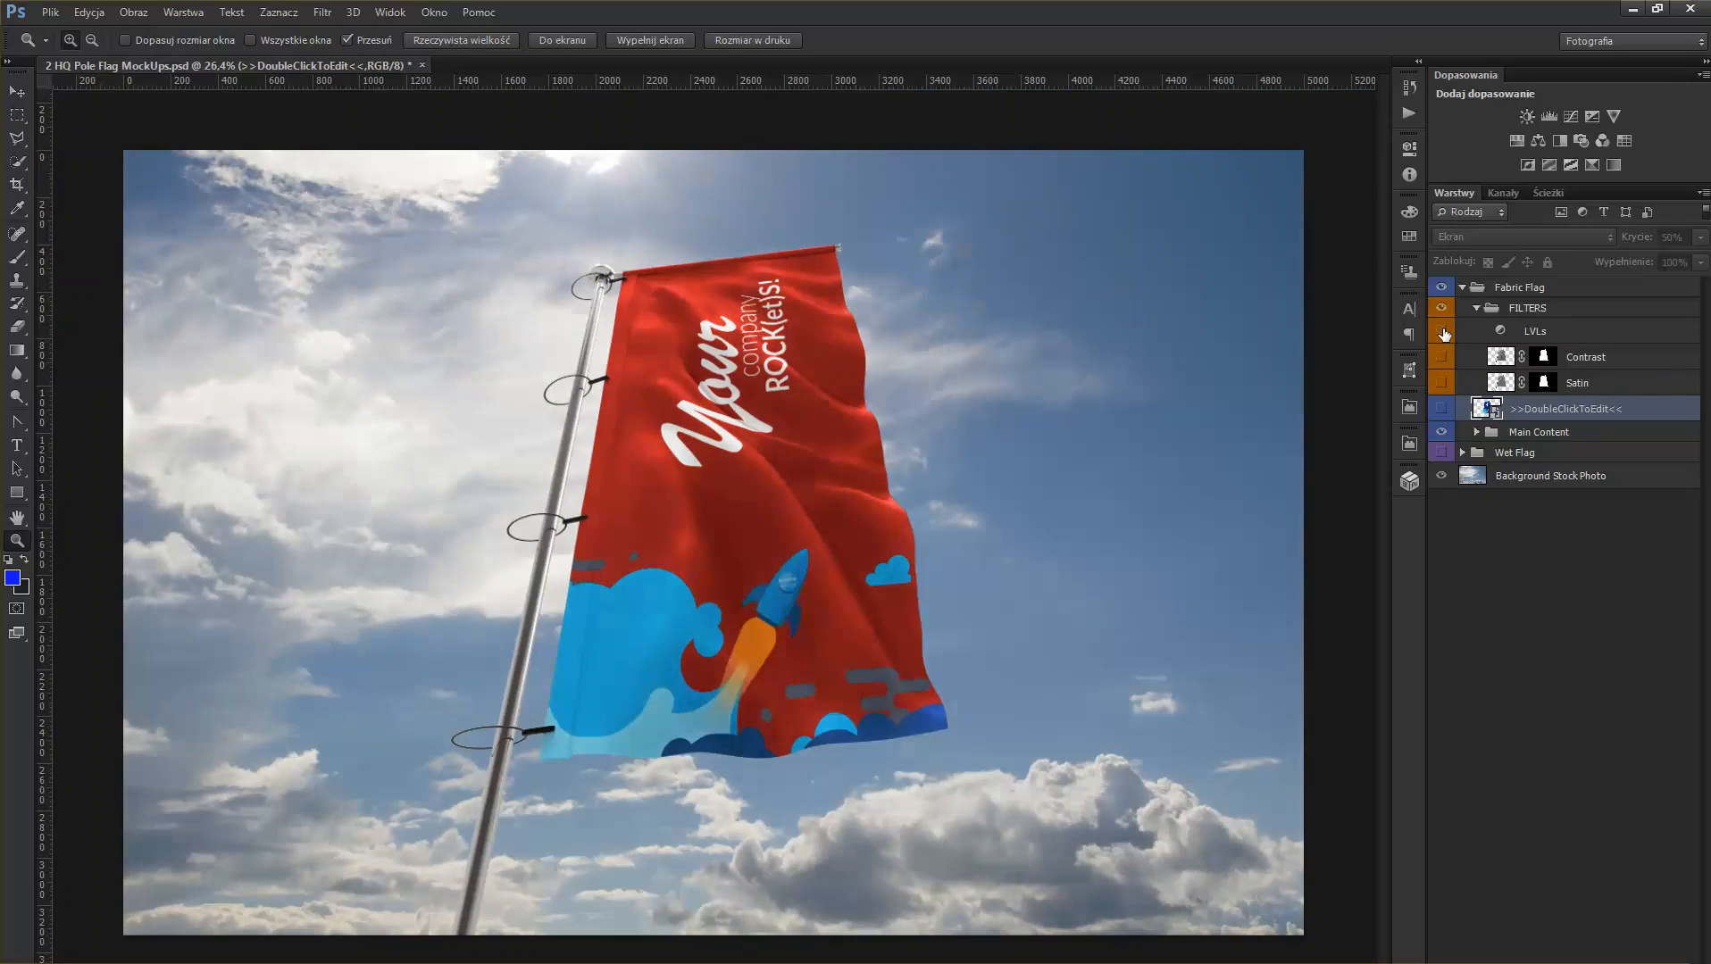
{"action": "left_click", "coordinate": [1476, 308]}
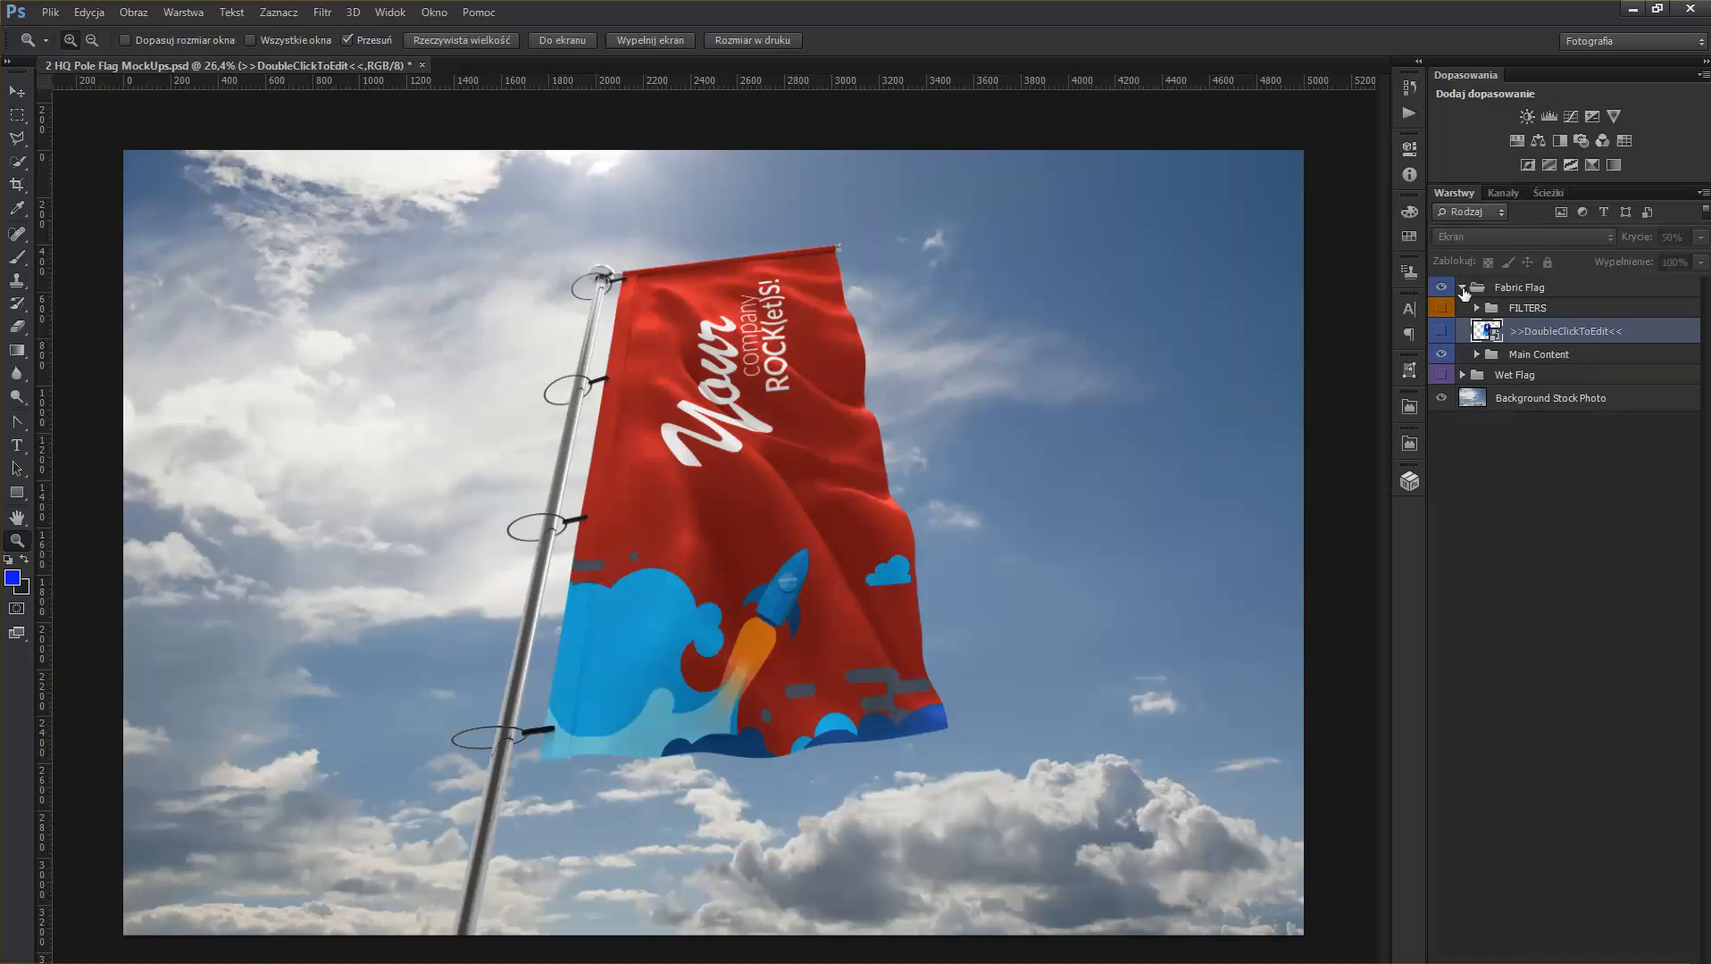
- Hide Fabric Flag, show the Wet Flag group and open its >>DoubleClickToEdit<< smart object
{"action": "left_click", "coordinate": [1442, 286]}
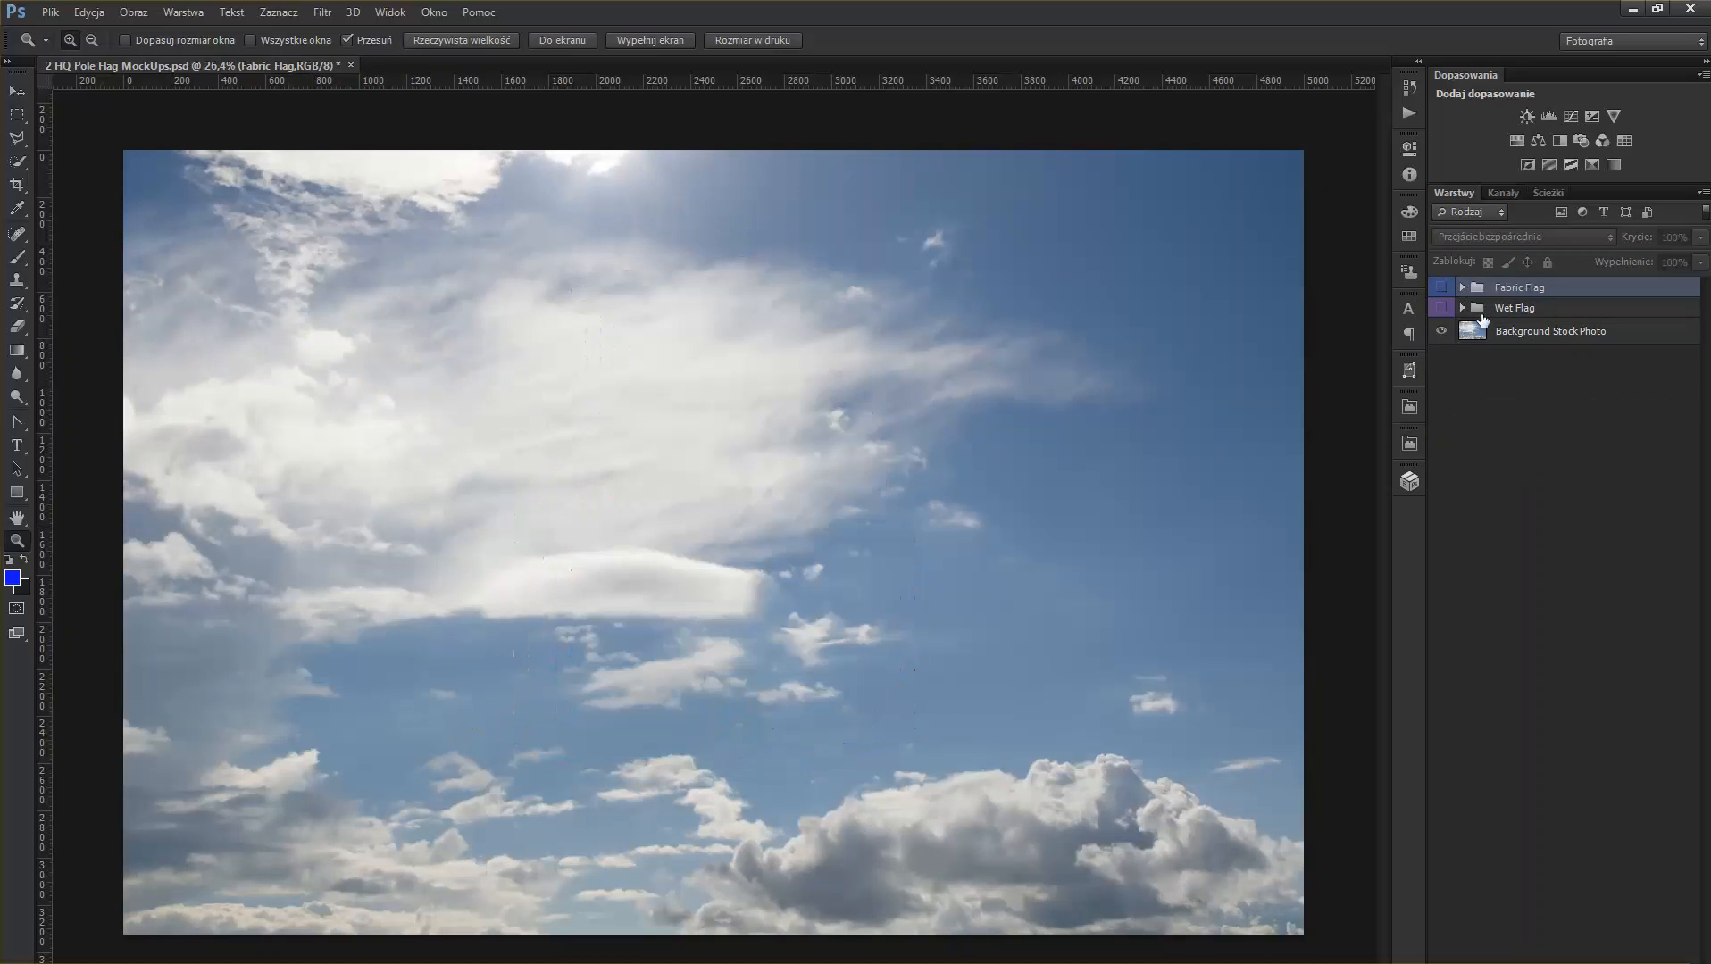
{"action": "left_click", "coordinate": [1461, 308]}
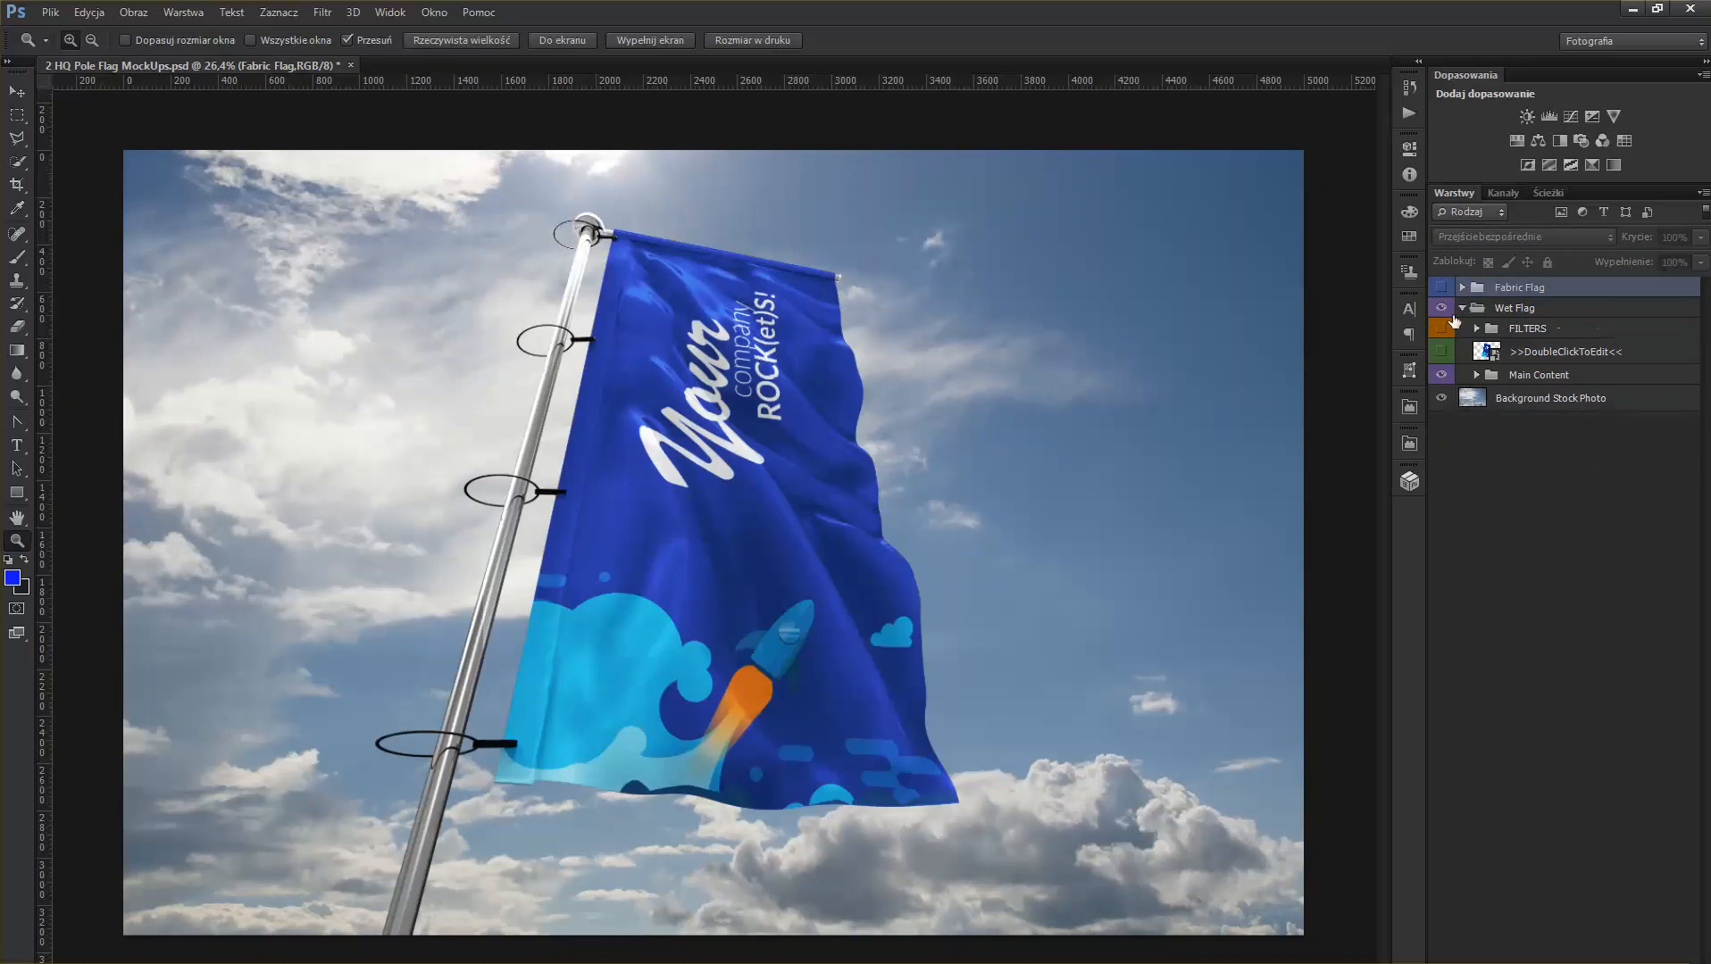
{"action": "left_click", "coordinate": [1565, 351]}
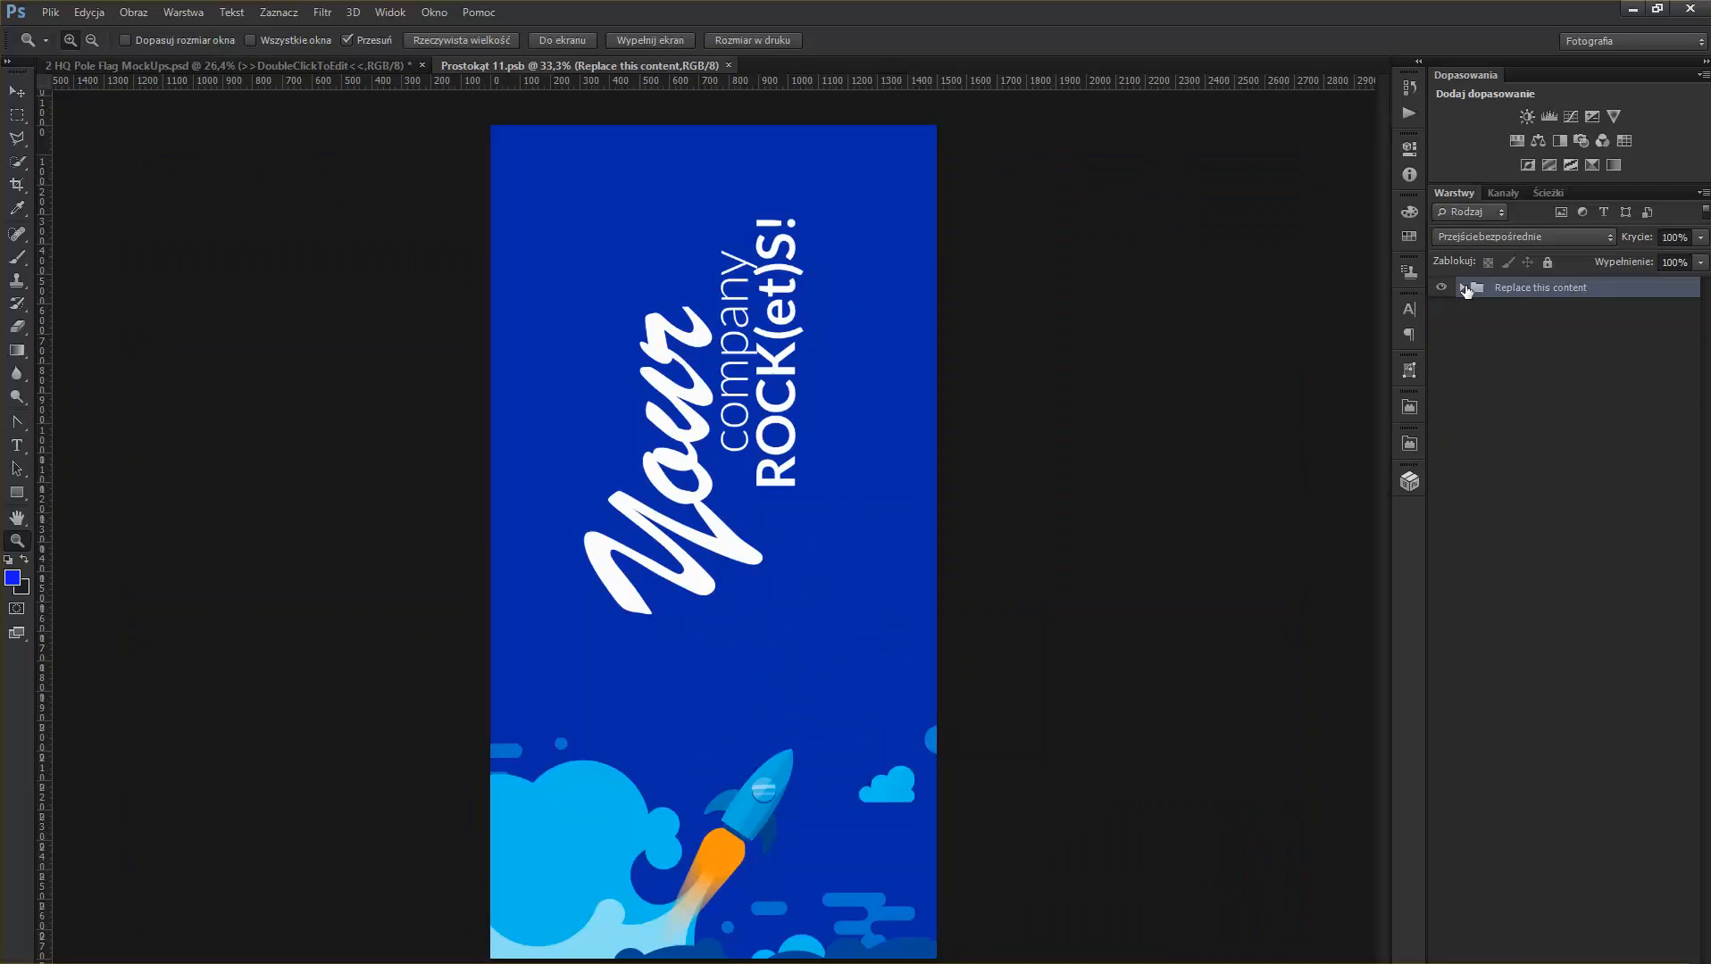
- Set the Wet Flag design's bg layer to red #aa0024 and save the .psb
{"action": "left_click", "coordinate": [1459, 287]}
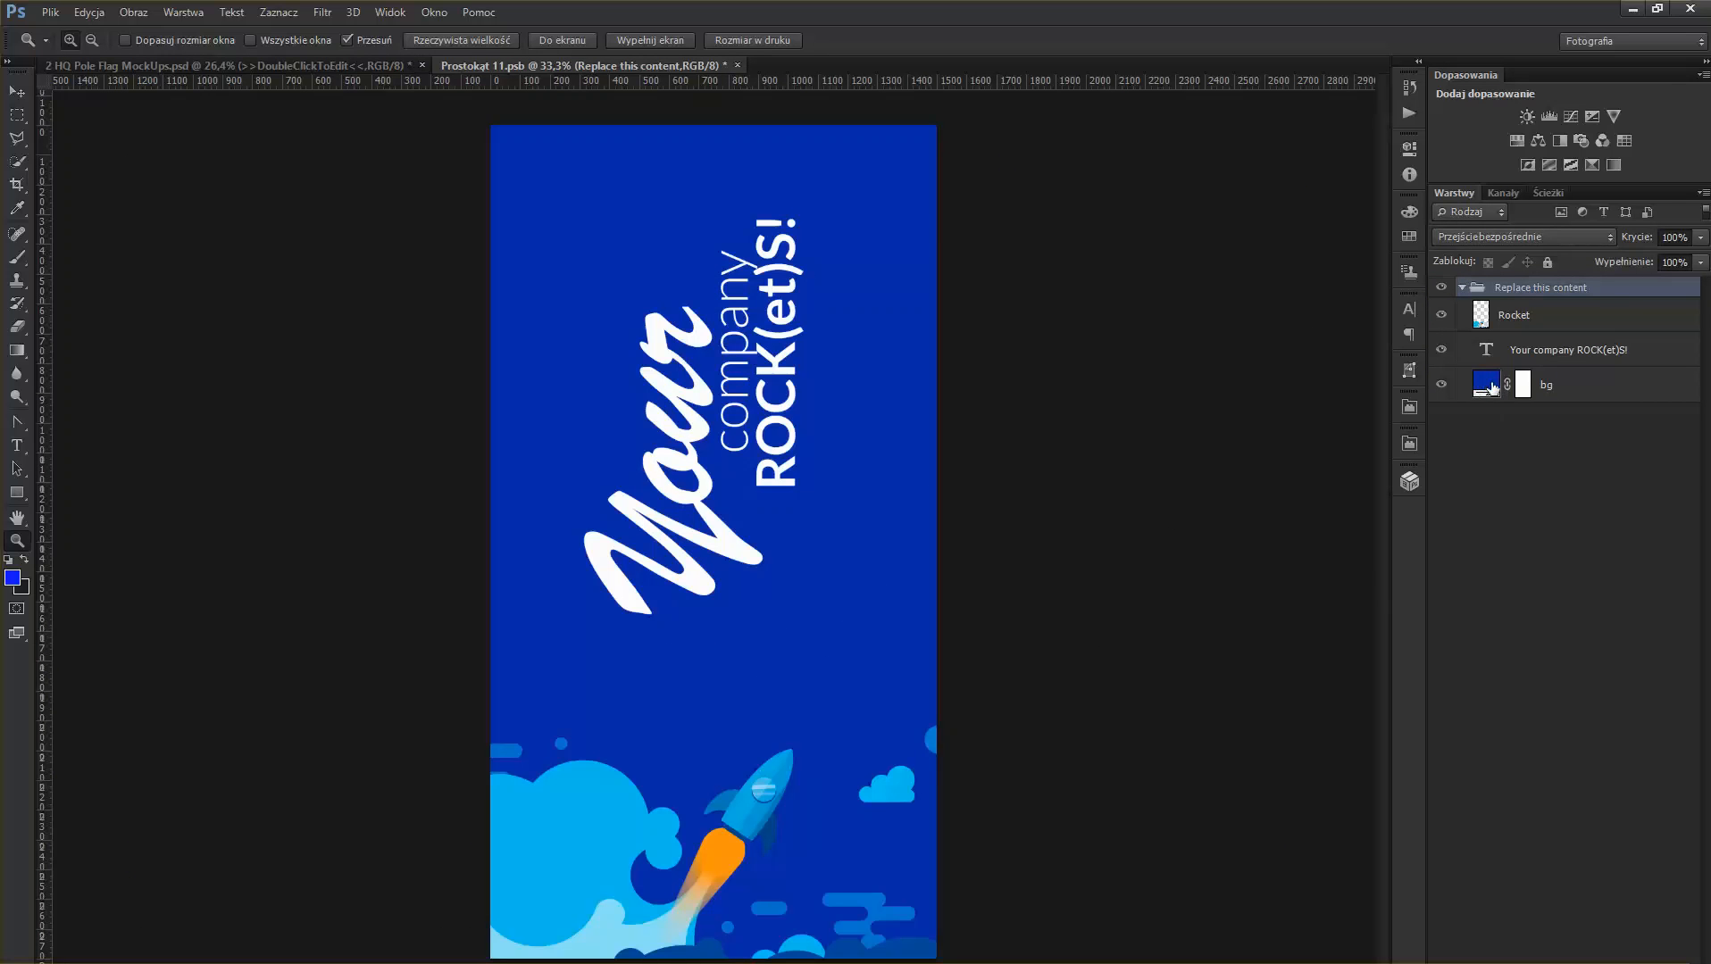
{"action": "mouse_move", "coordinate": [1489, 385]}
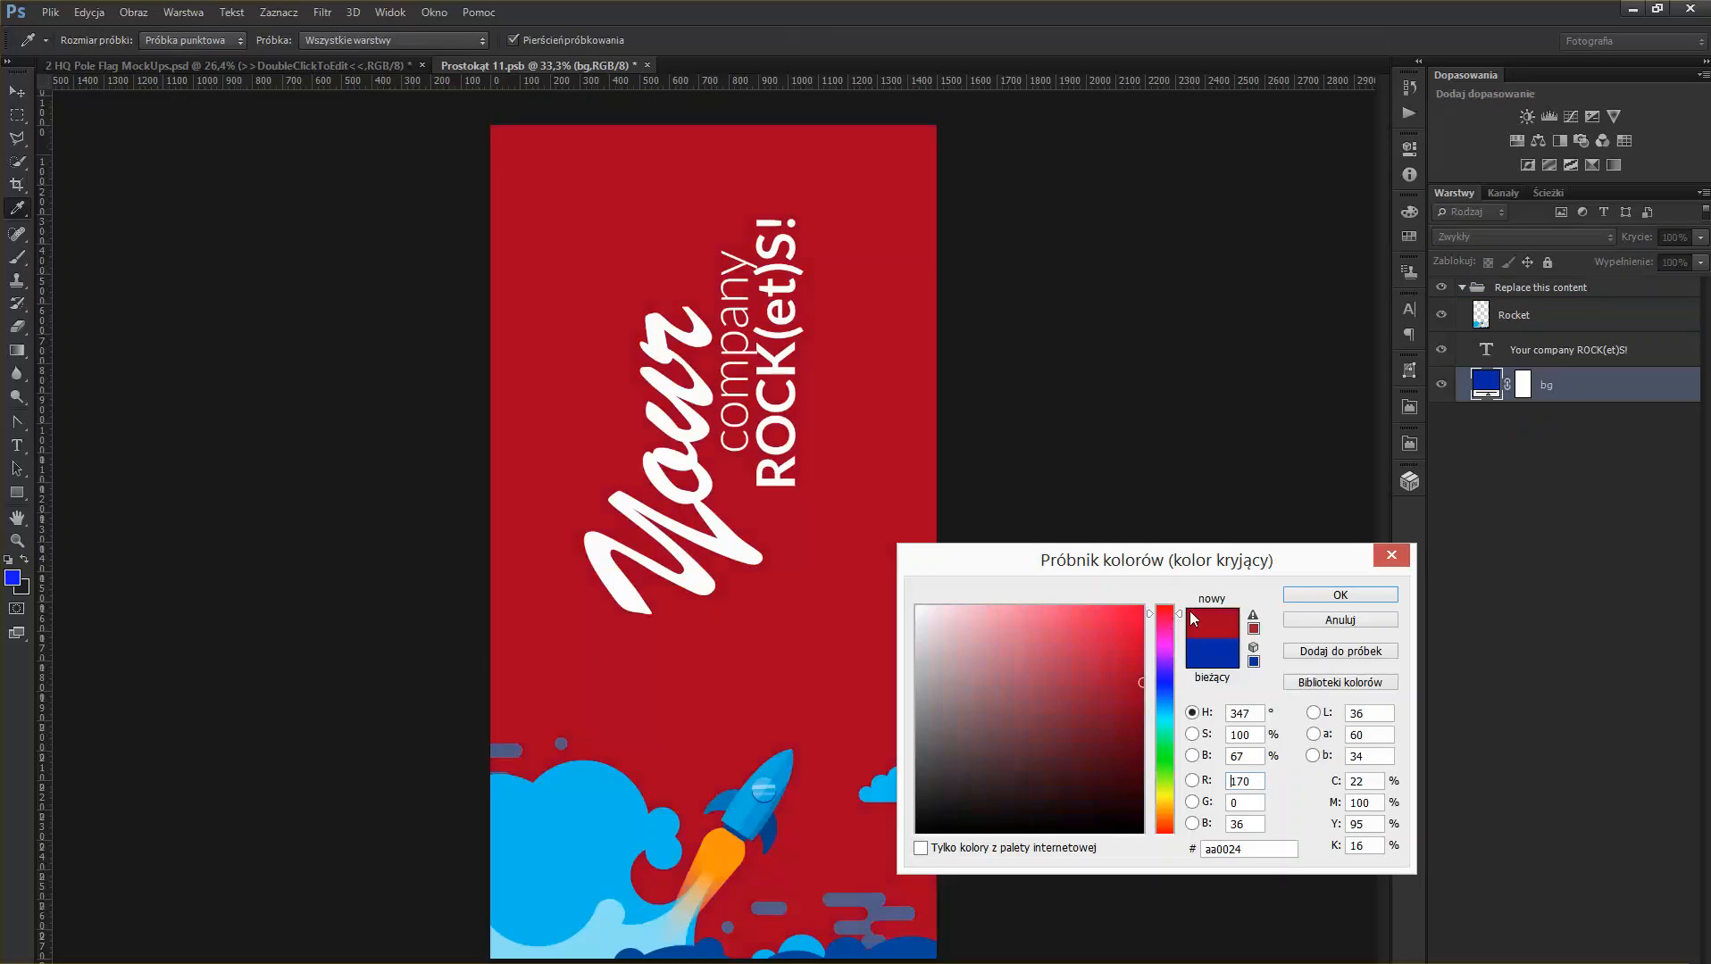
{"action": "left_click", "coordinate": [1338, 595]}
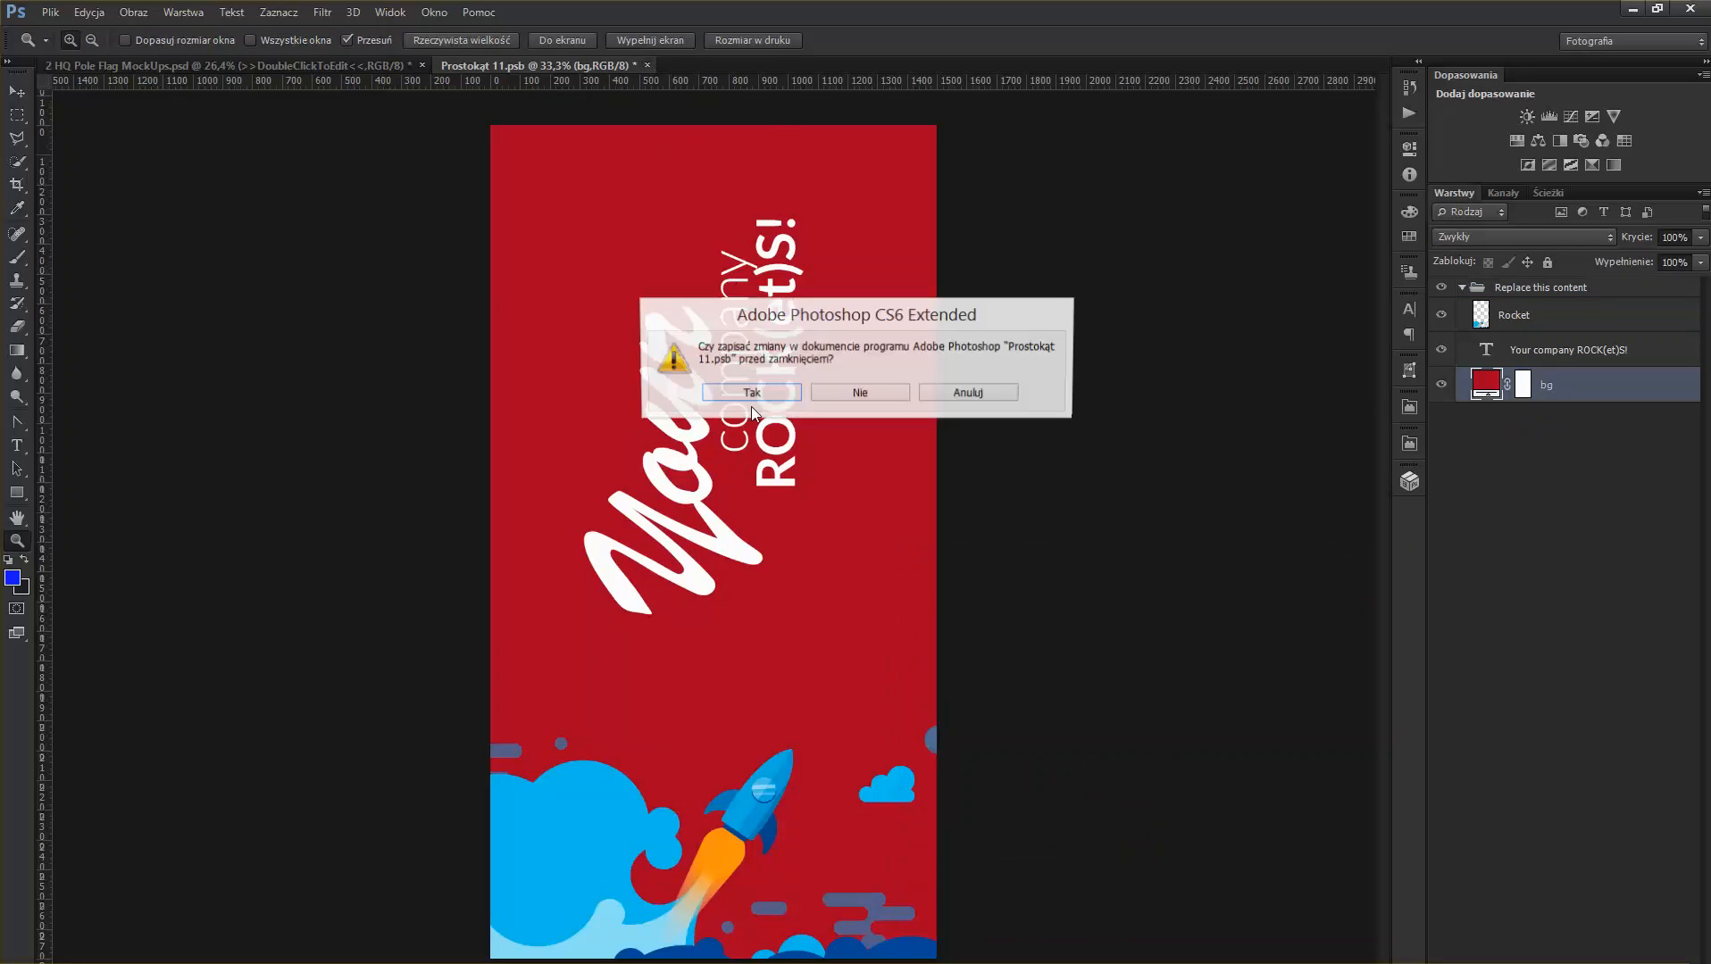
{"action": "left_click", "coordinate": [749, 392]}
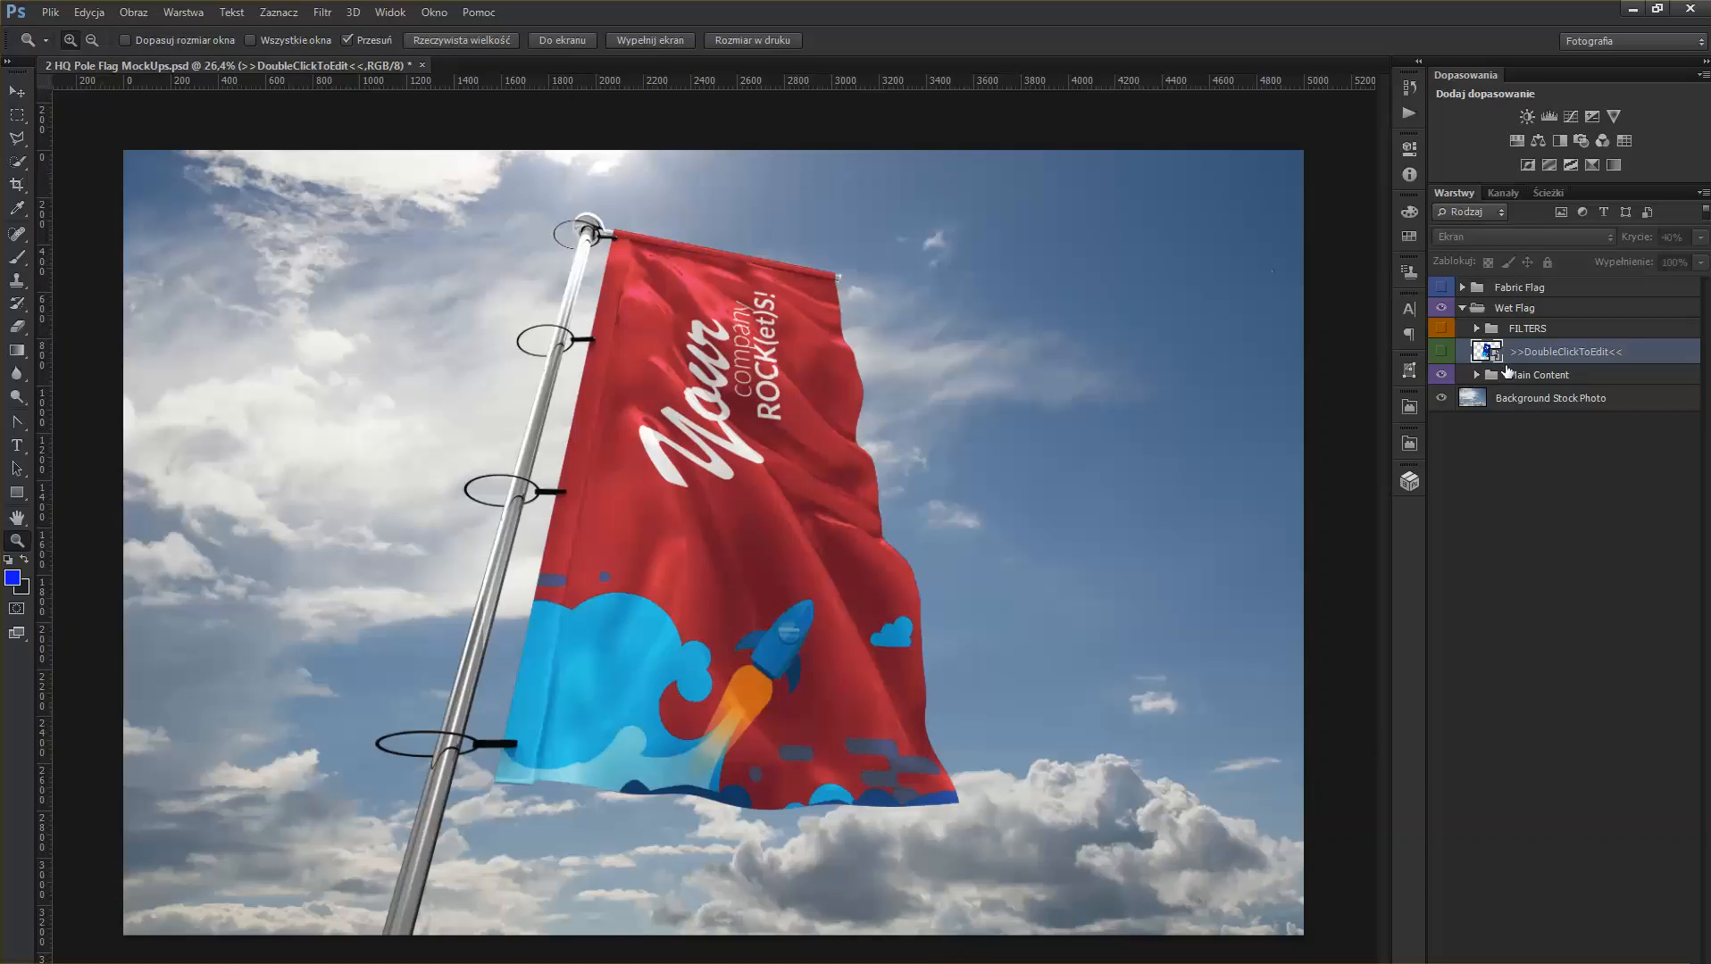
{"action": "mouse_move", "coordinate": [1516, 311]}
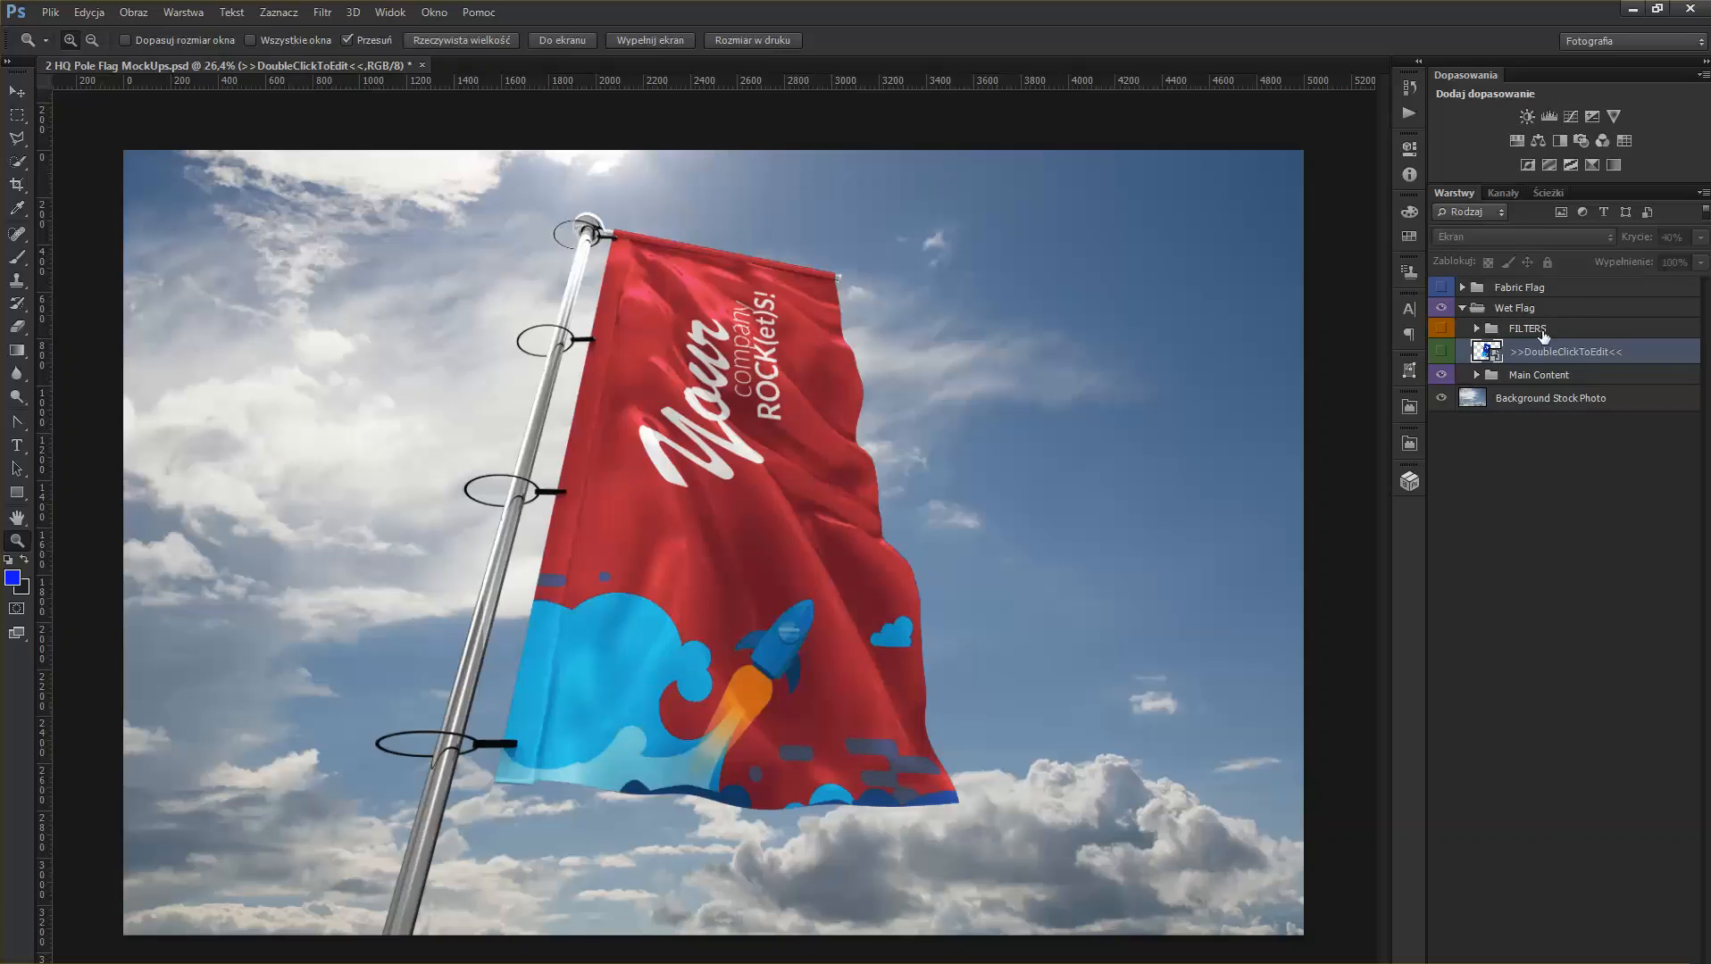
{"action": "left_click", "coordinate": [1475, 328]}
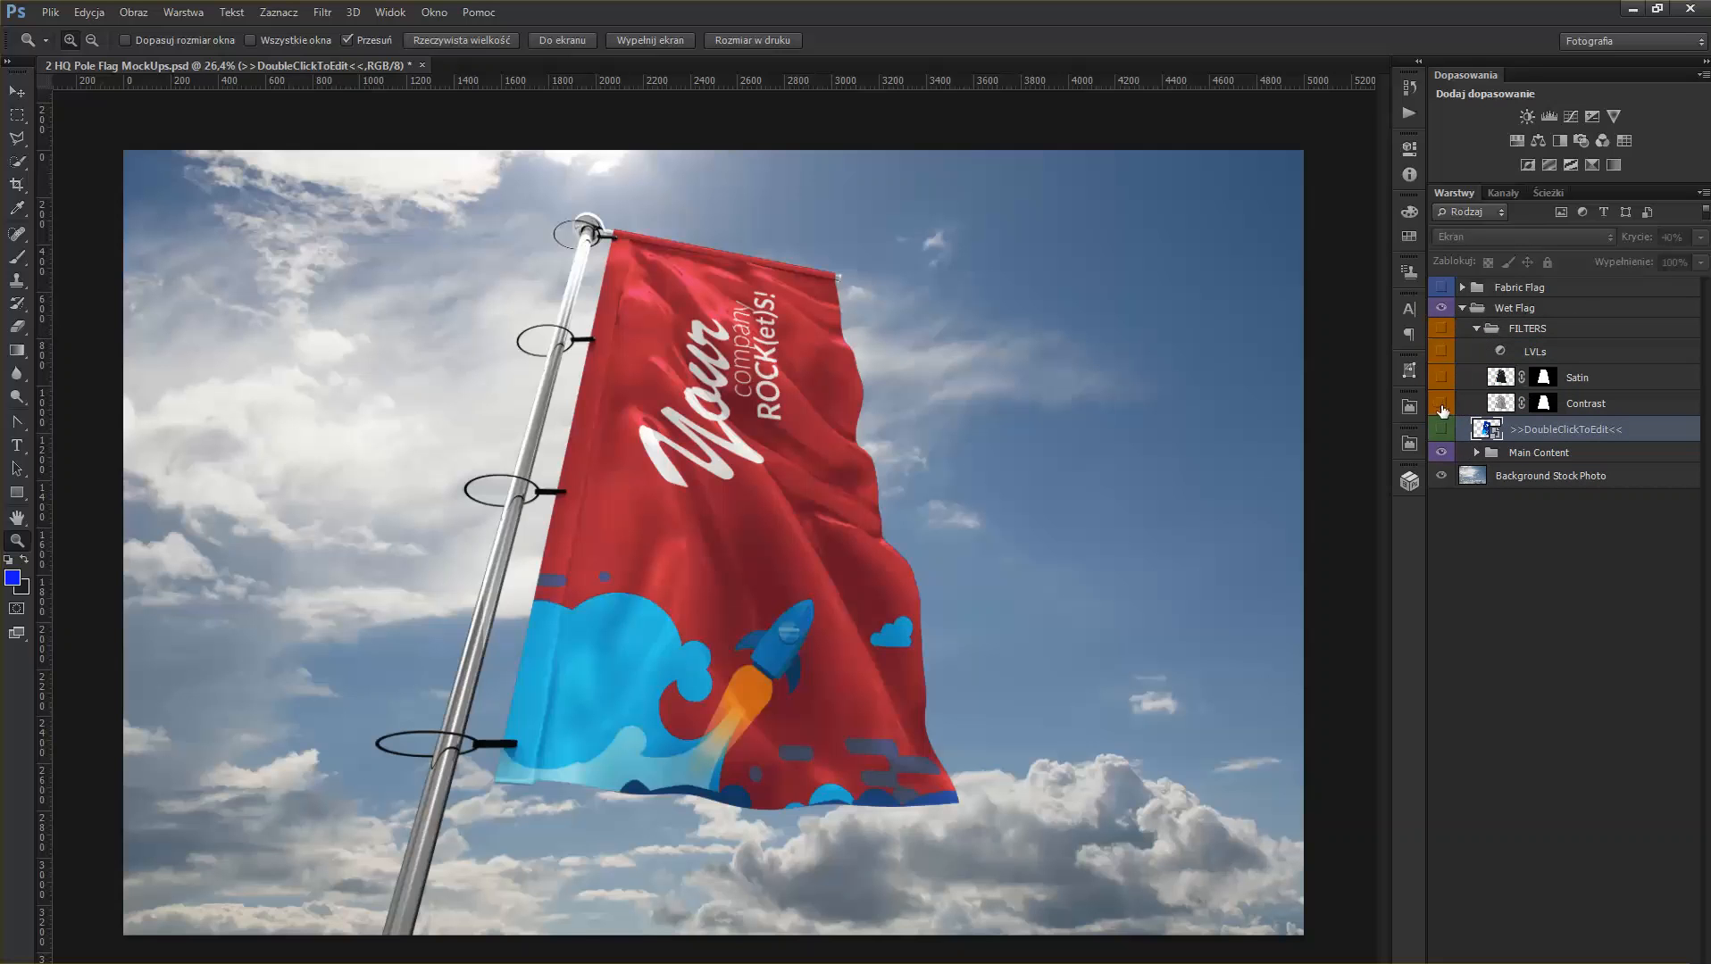
{"action": "left_click", "coordinate": [1440, 329]}
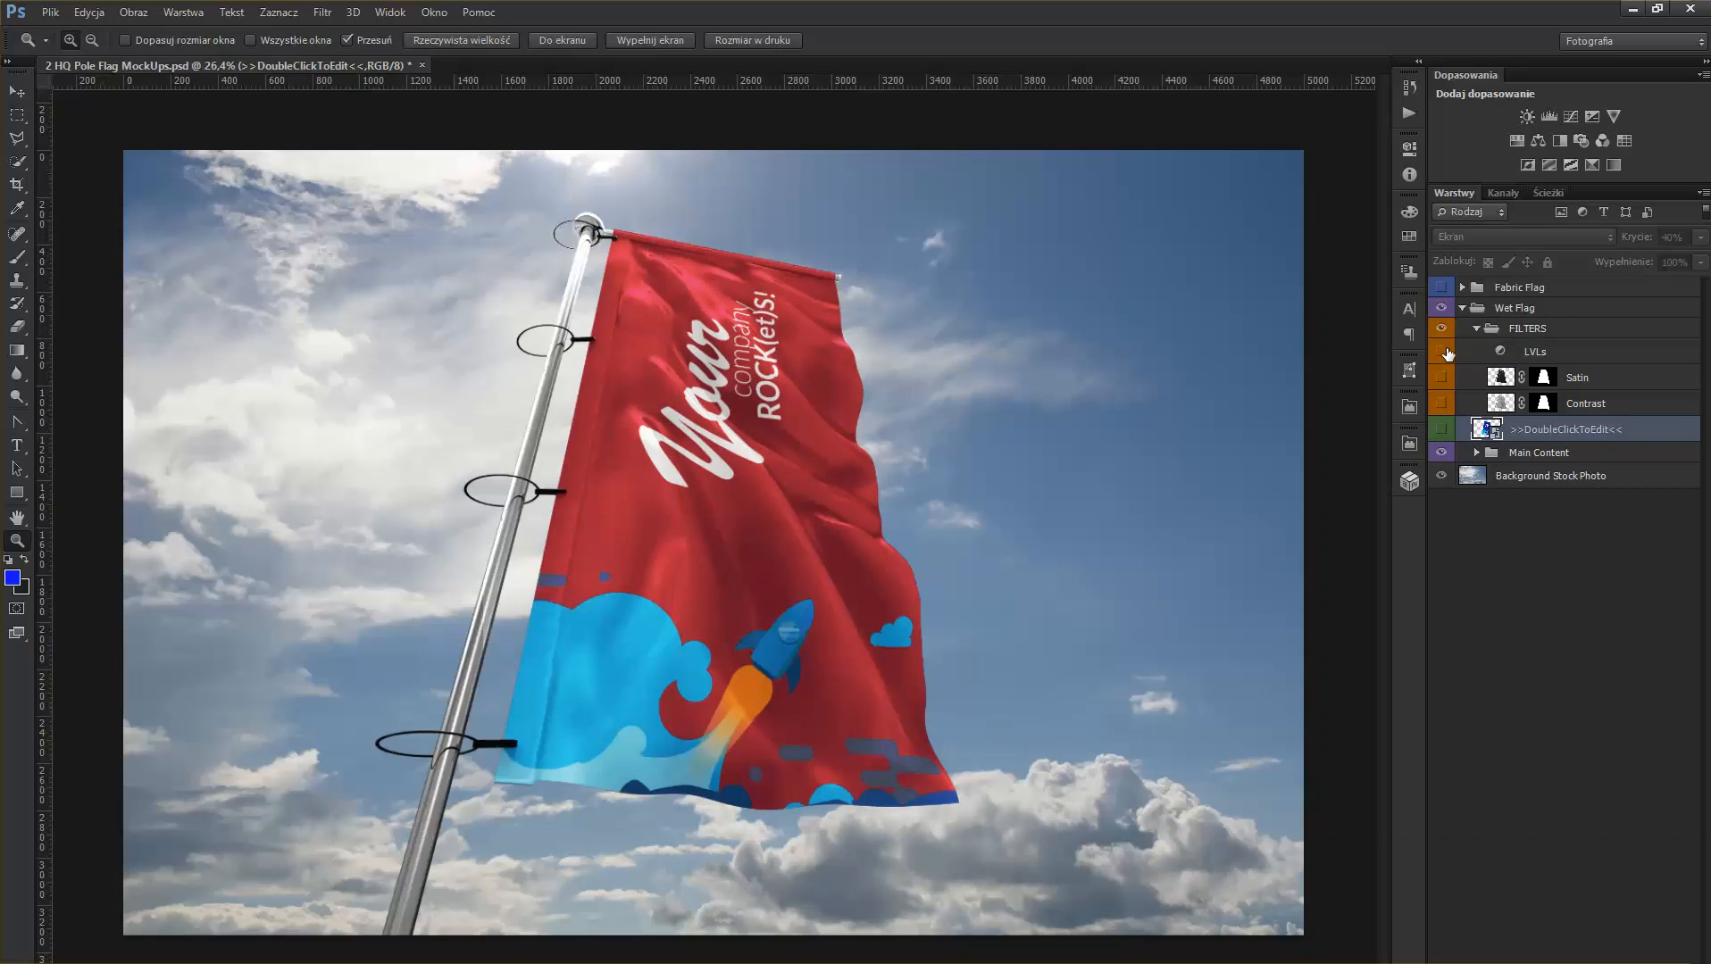
{"action": "left_click", "coordinate": [1441, 333]}
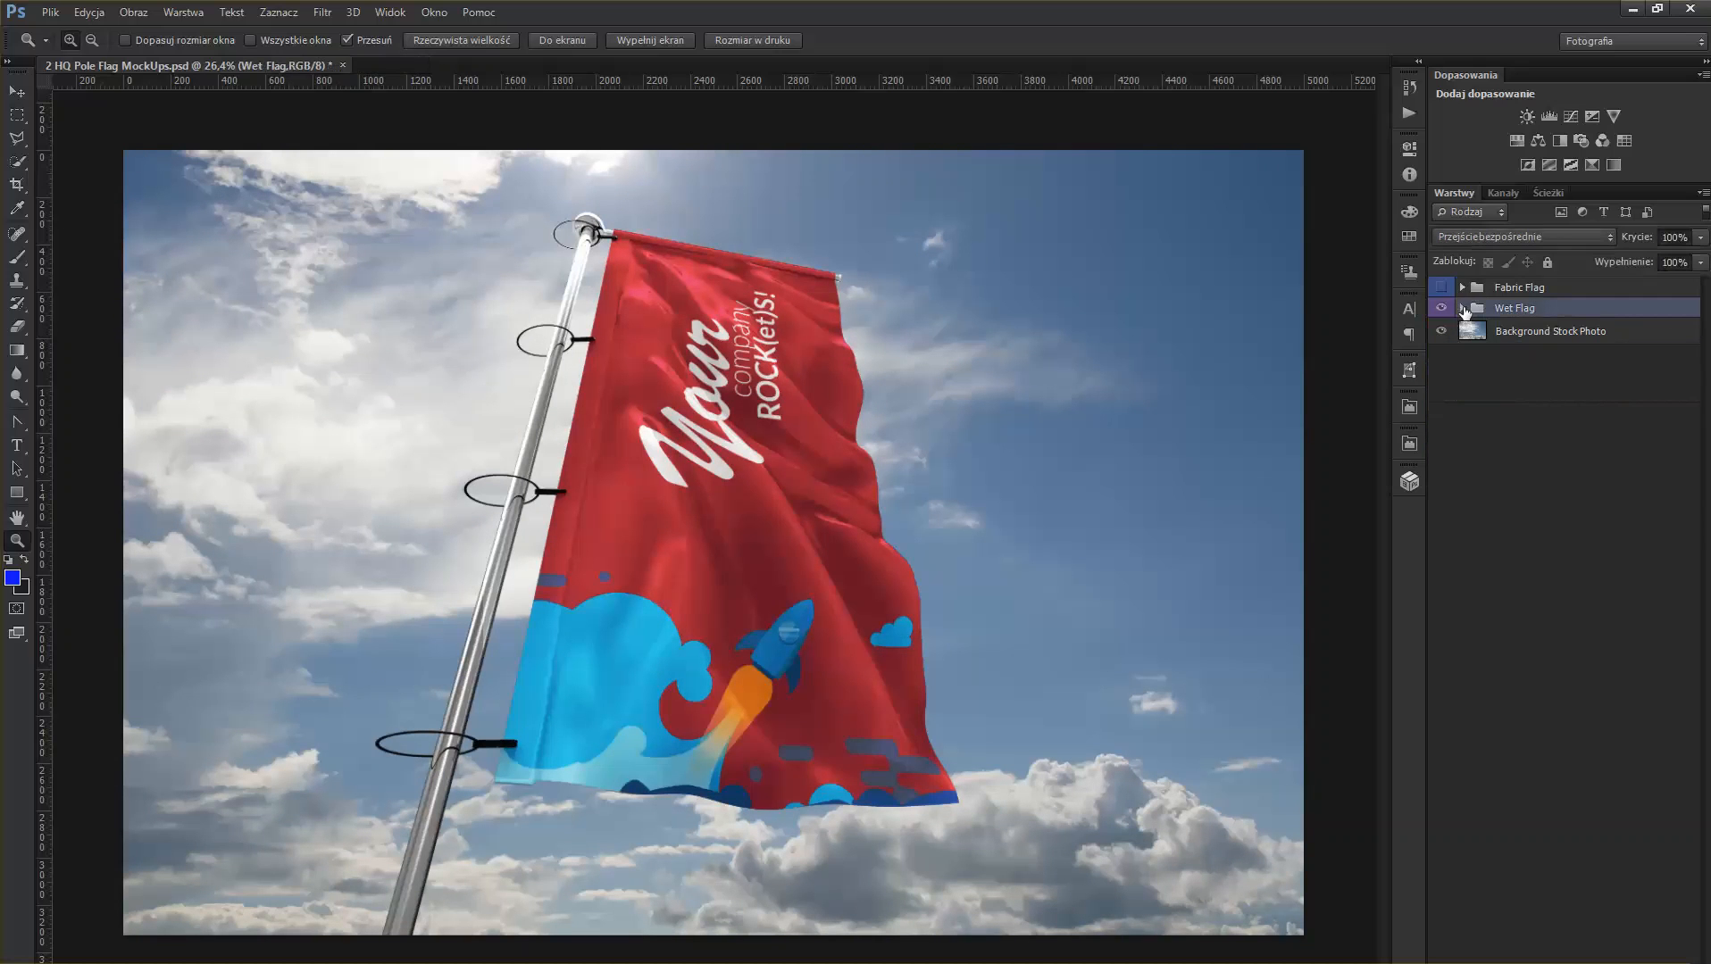
{"action": "left_click", "coordinate": [1440, 309]}
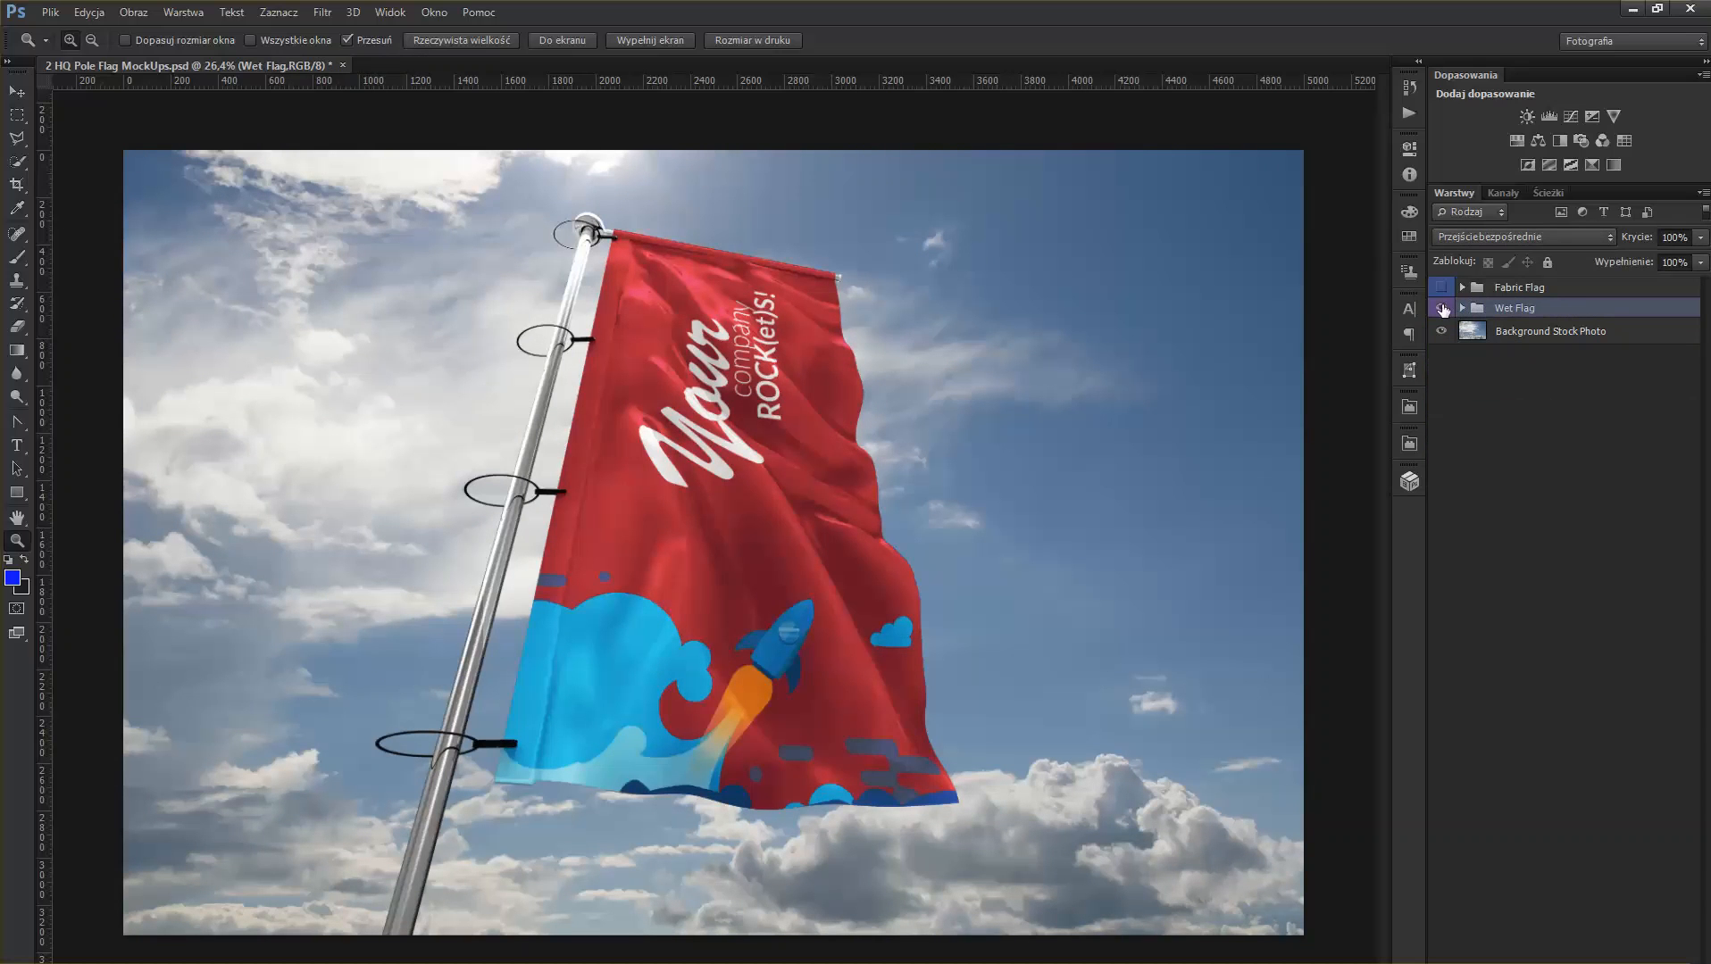